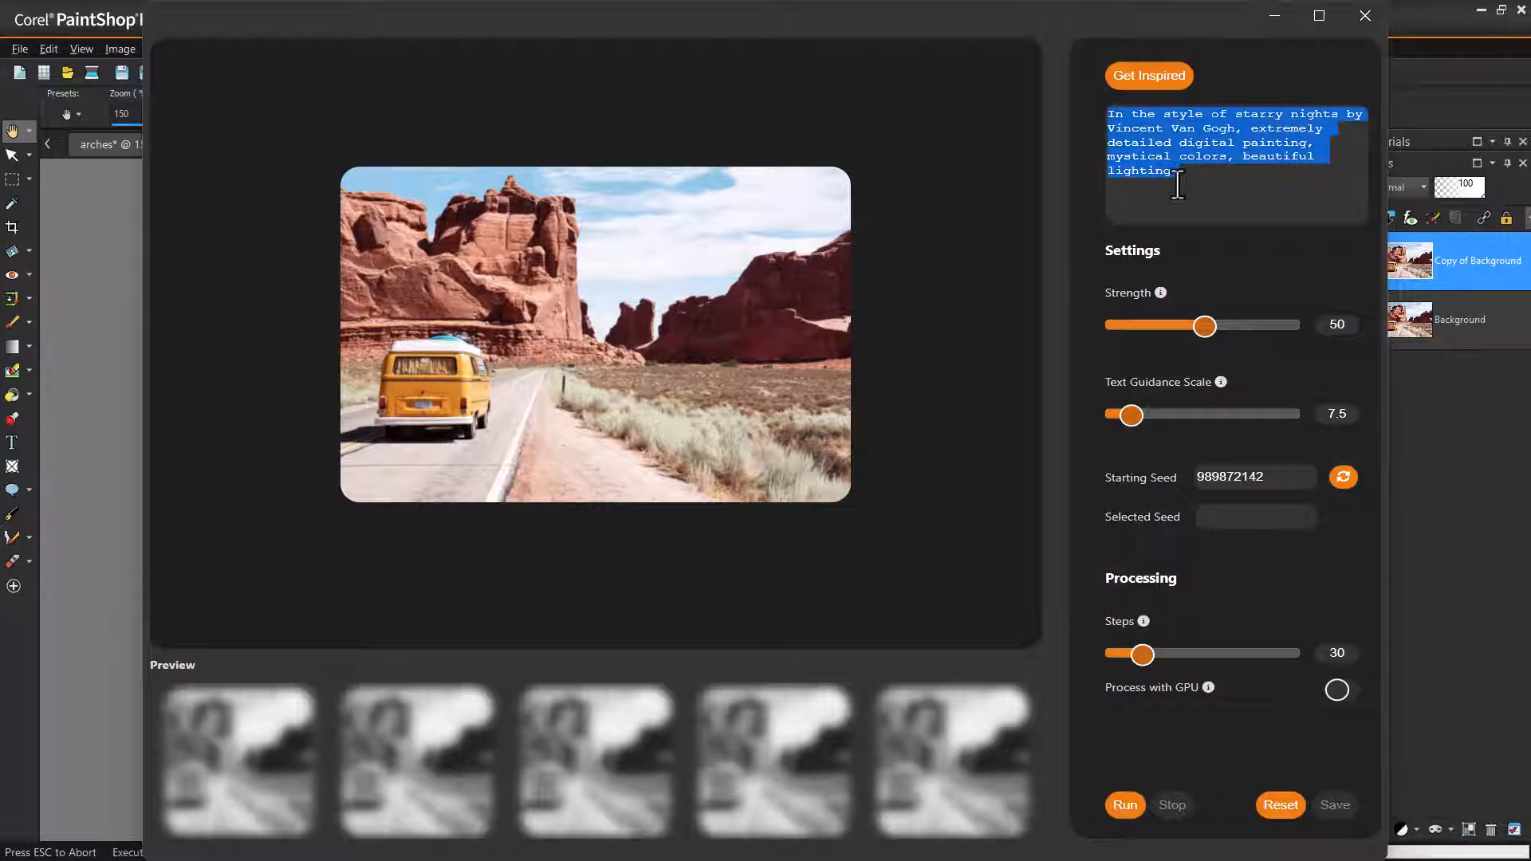
- Run the 'spaceship, science fiction' prompt and compare the third and fifth variations
type("spaceship, science fiction")
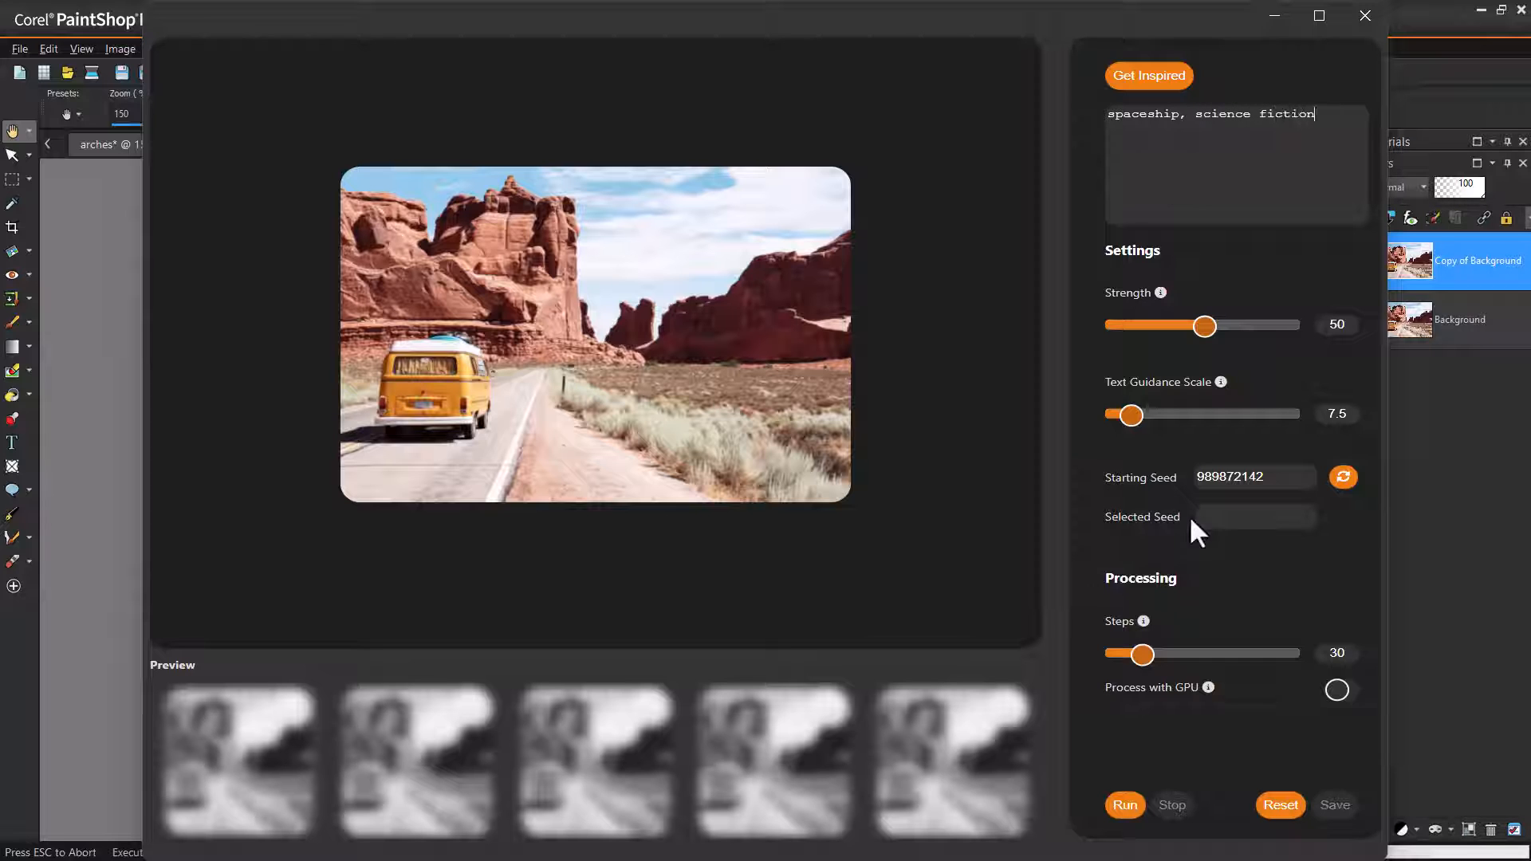
left_click(1124, 804)
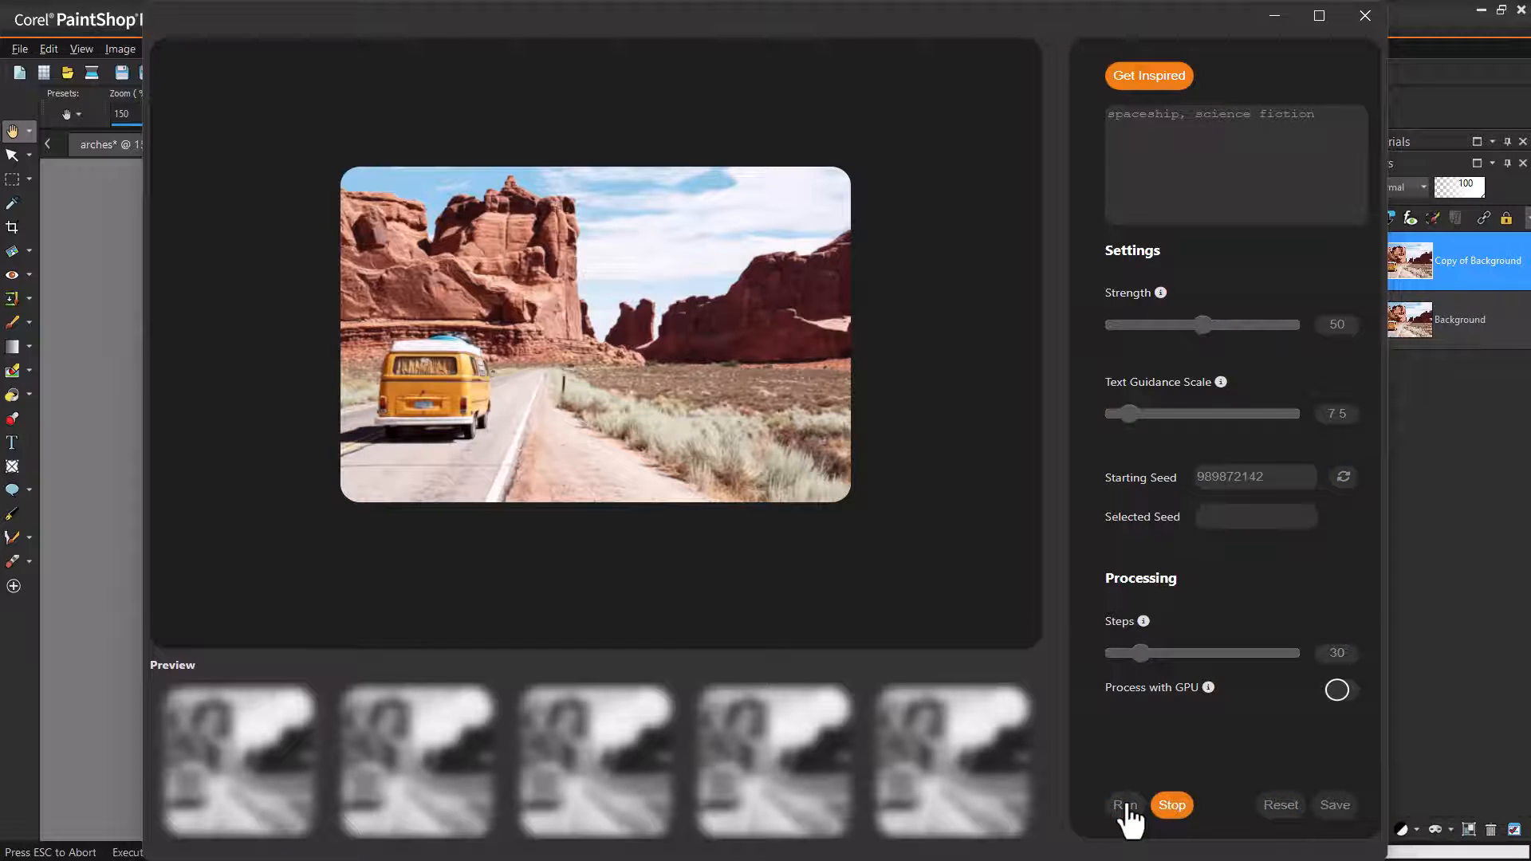
left_click(1125, 805)
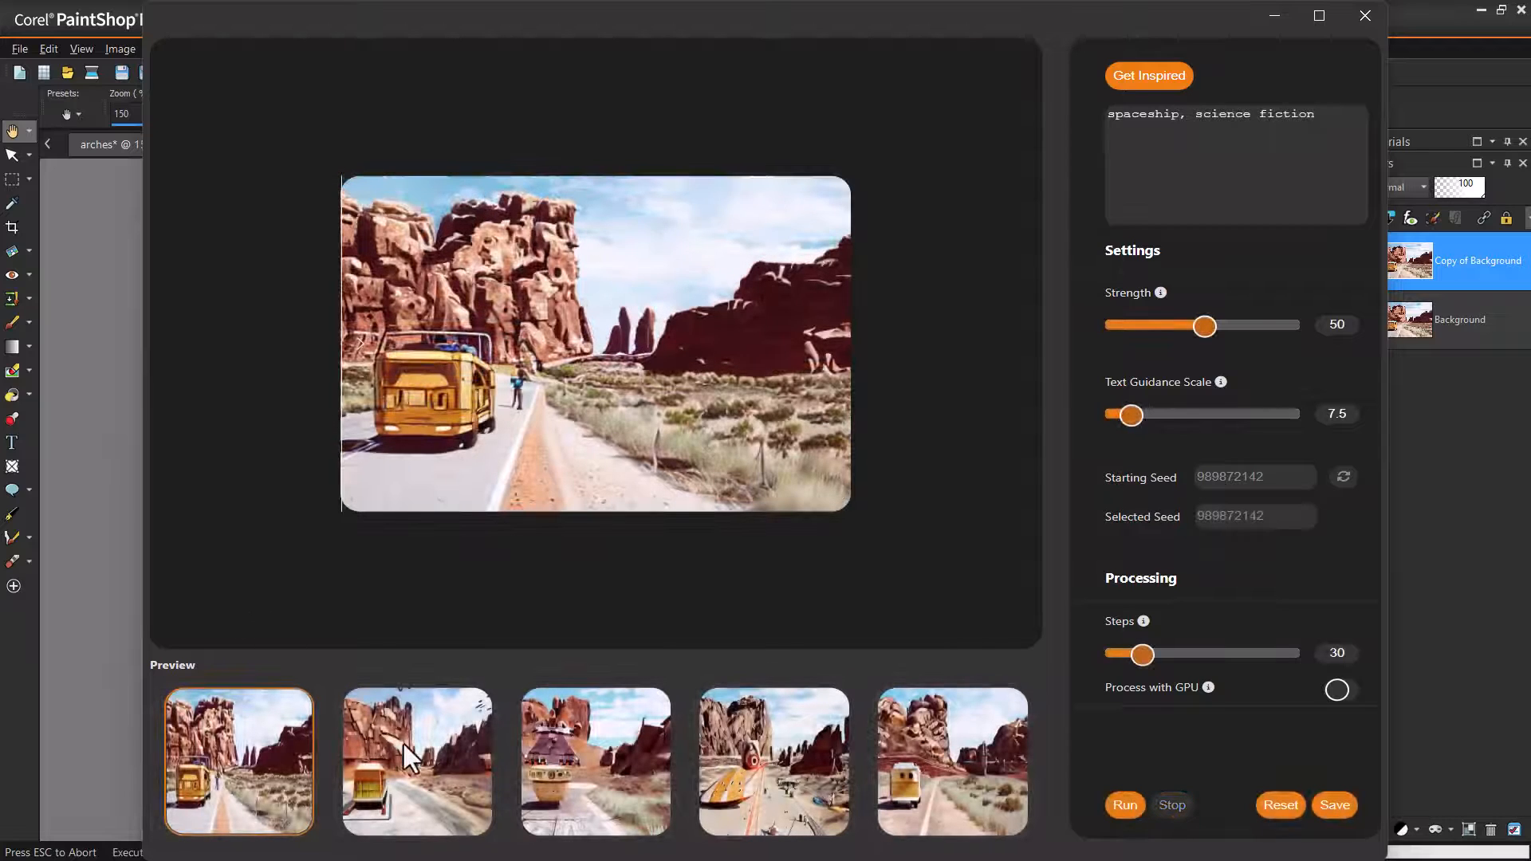
left_click(595, 761)
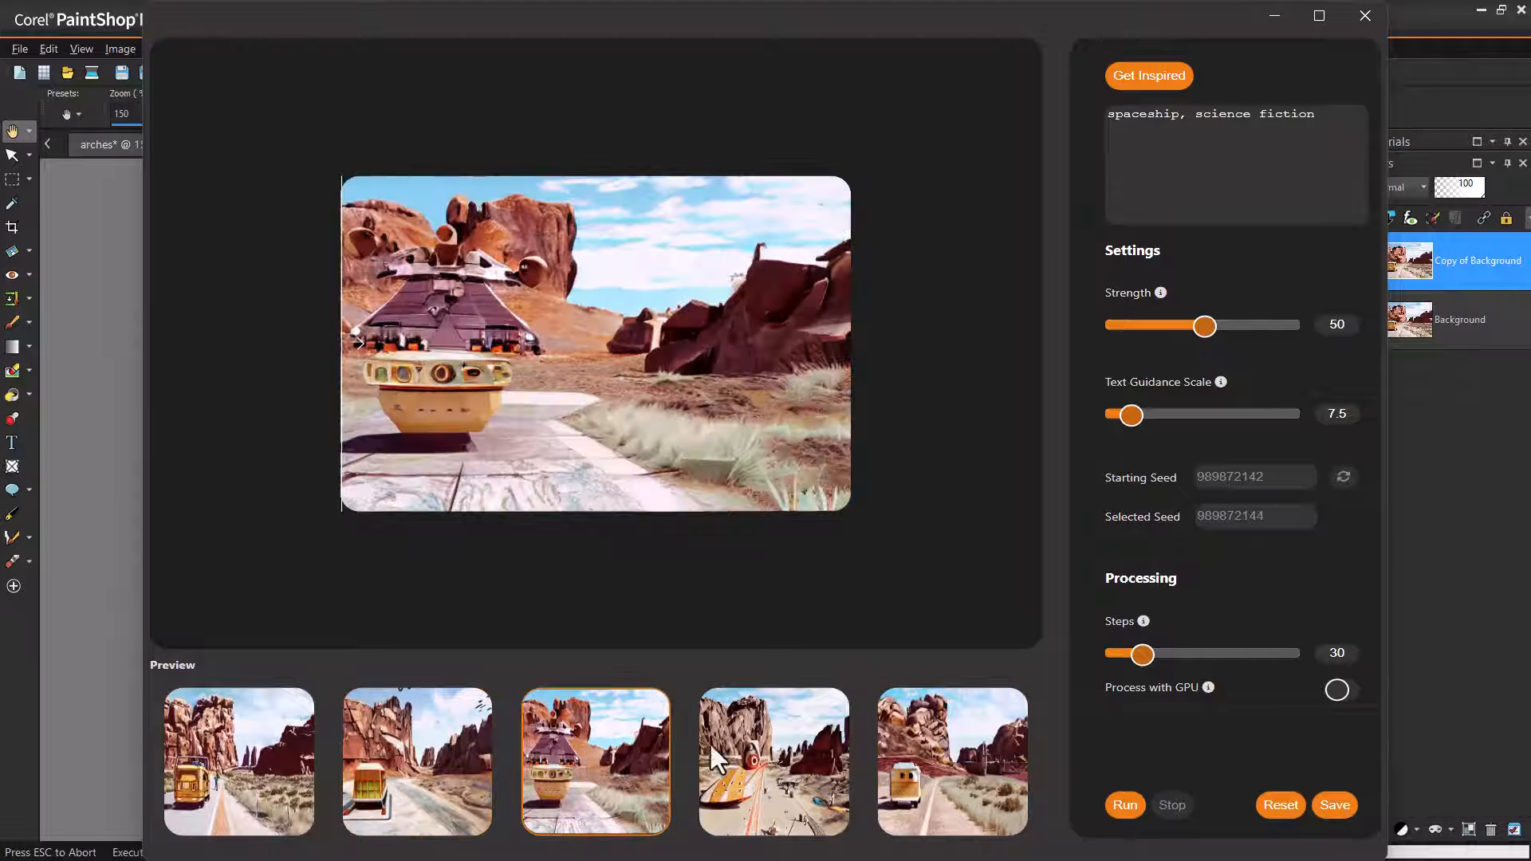
left_click(951, 761)
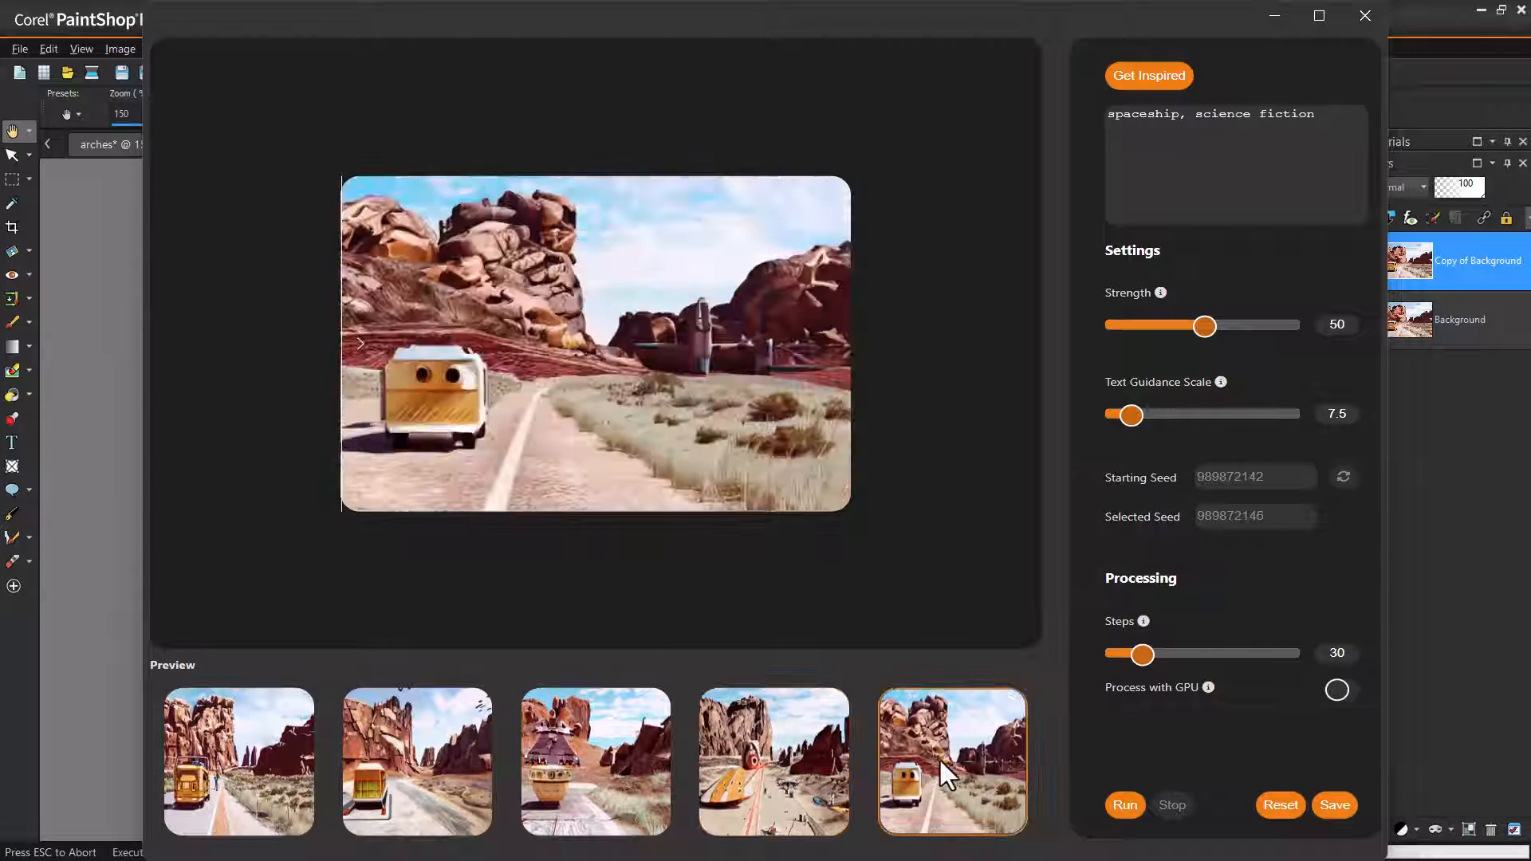
- Rerun with the extended alien-battle prompt at guidance 13, previewing the third and fourth results
left_click(950, 762)
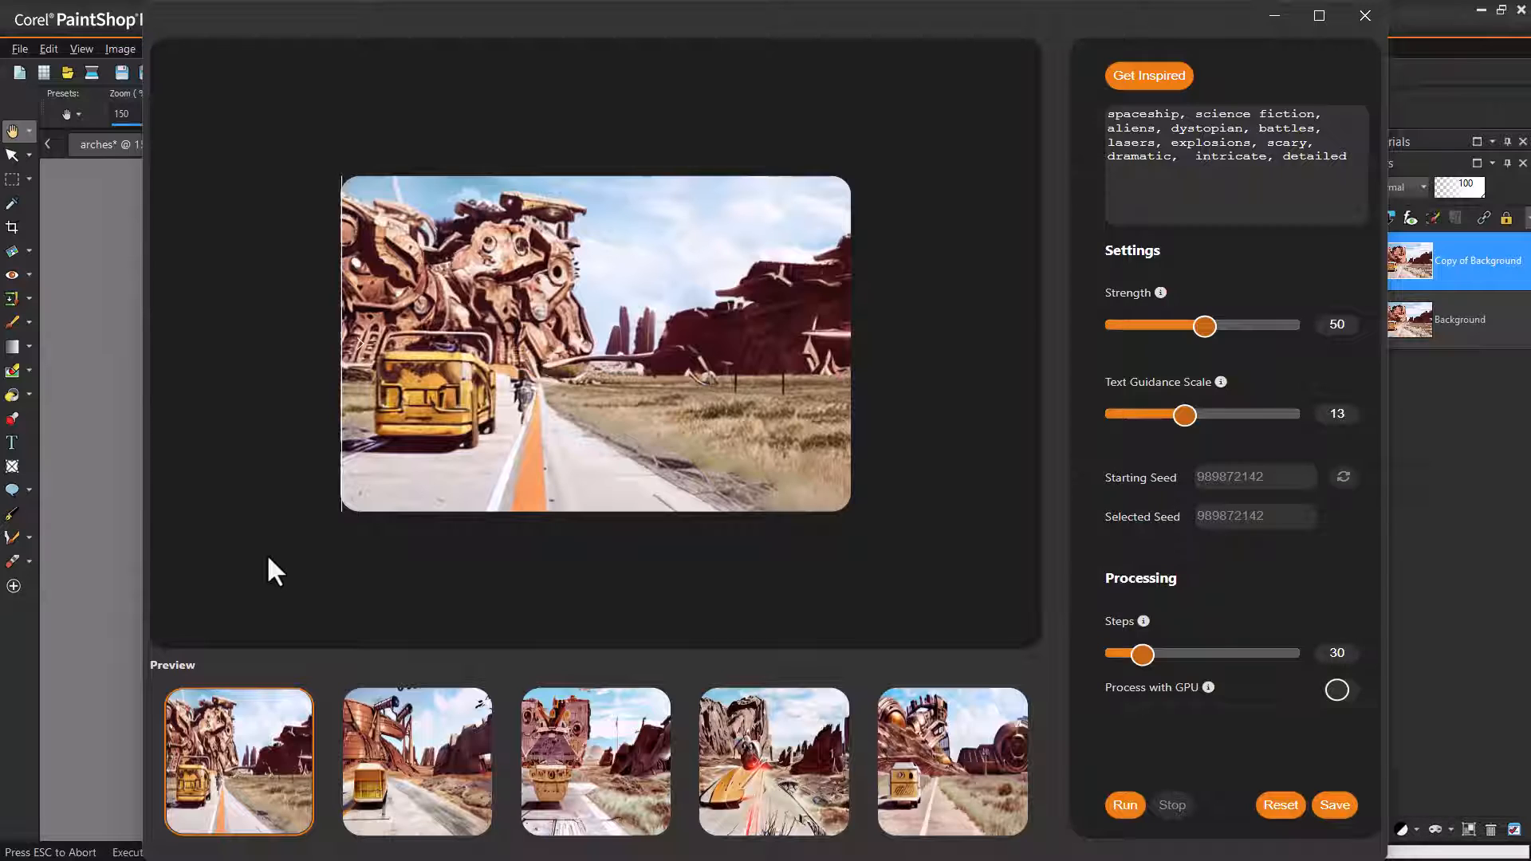
mouse_move(434, 772)
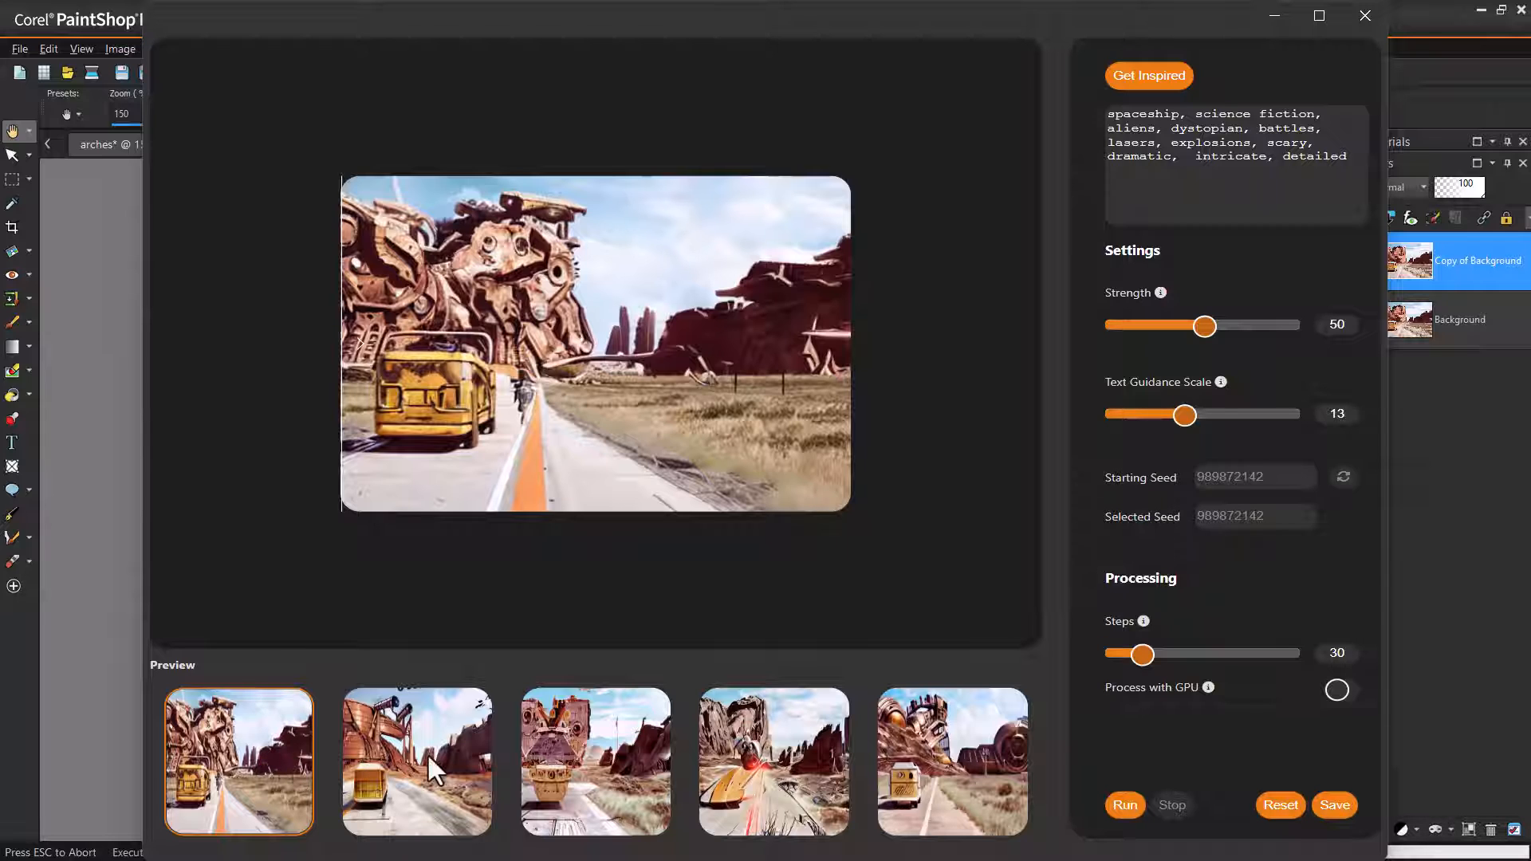
left_click(594, 762)
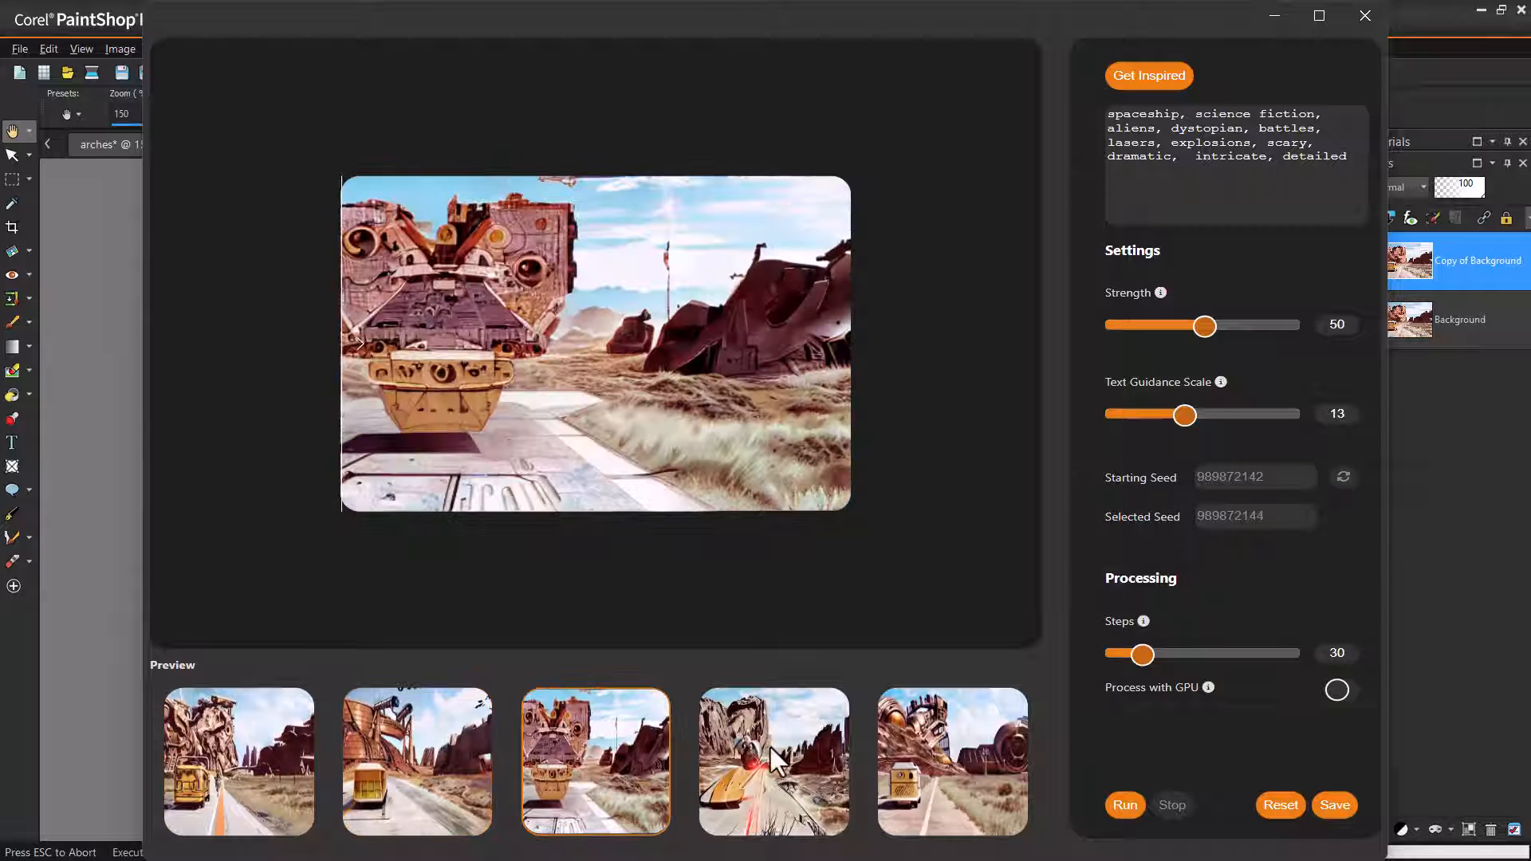
left_click(953, 762)
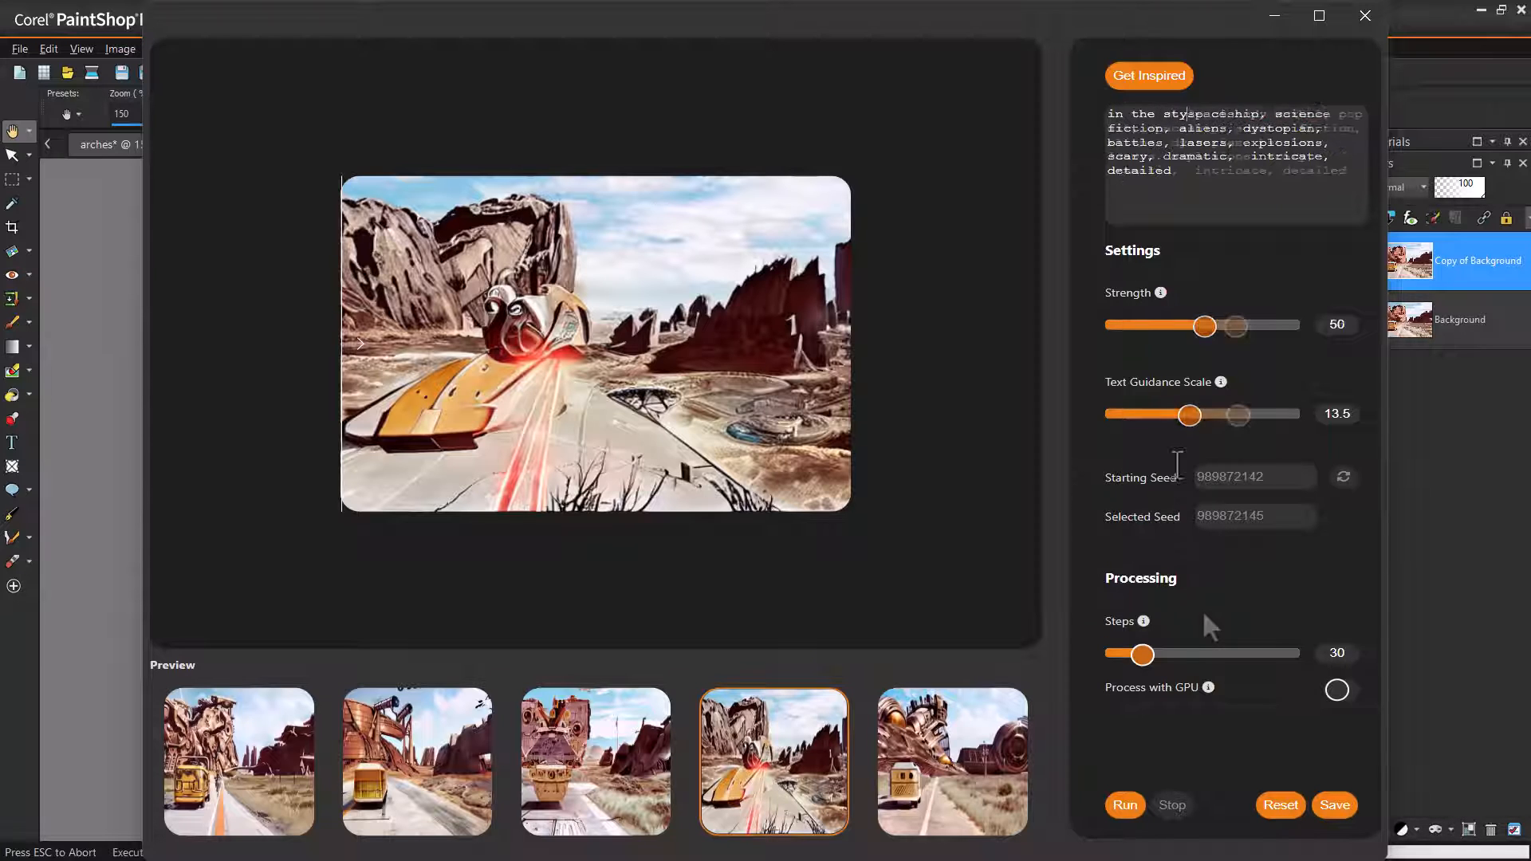
- Run the Andy Warhol pop-art prompt at strength 66 and guidance 18.5, then preview results
left_click(1124, 805)
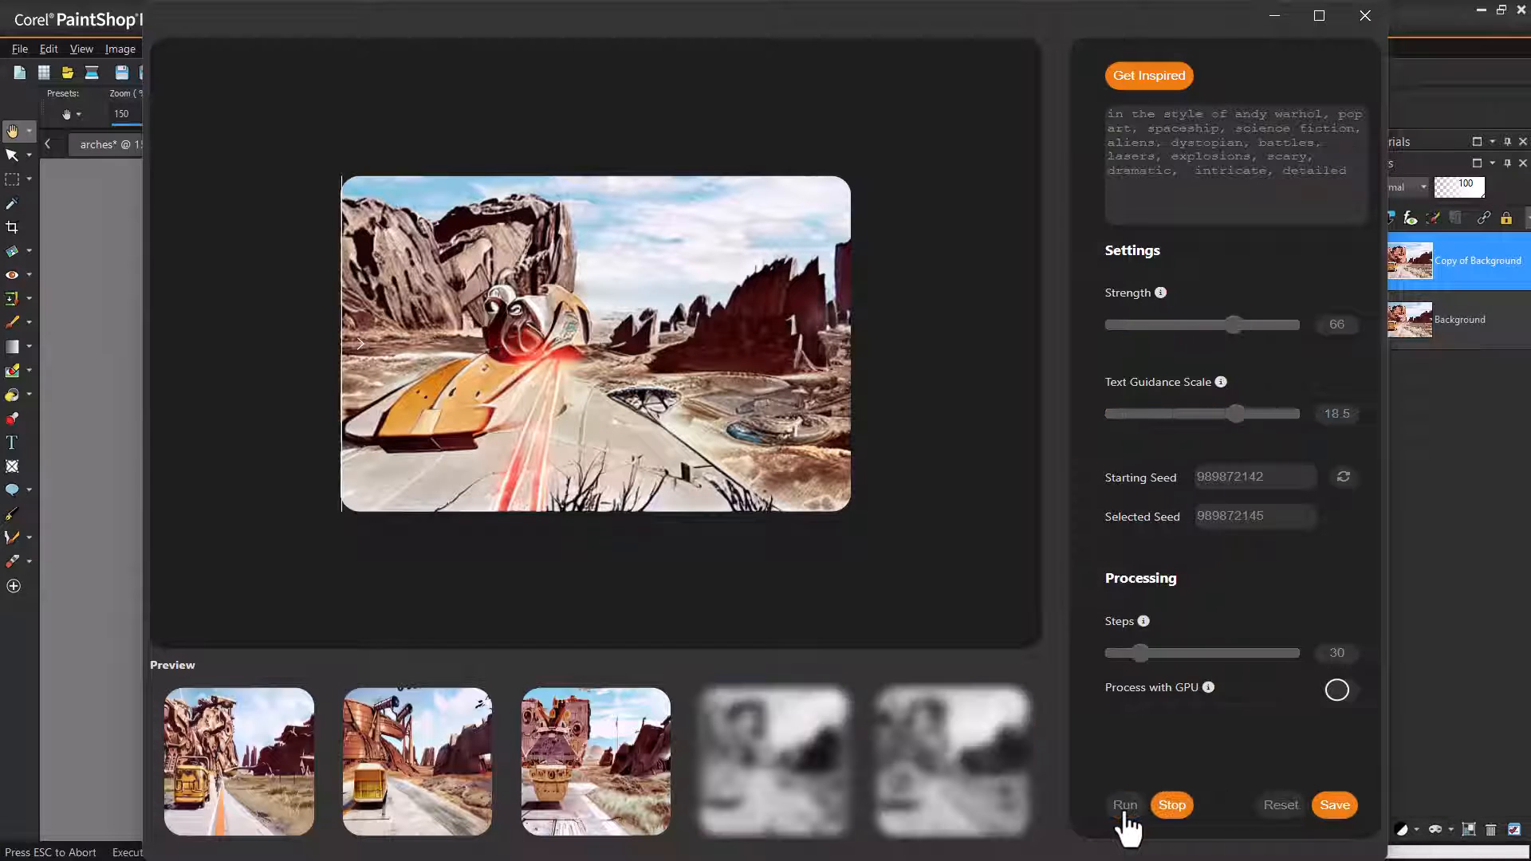
left_click(1125, 804)
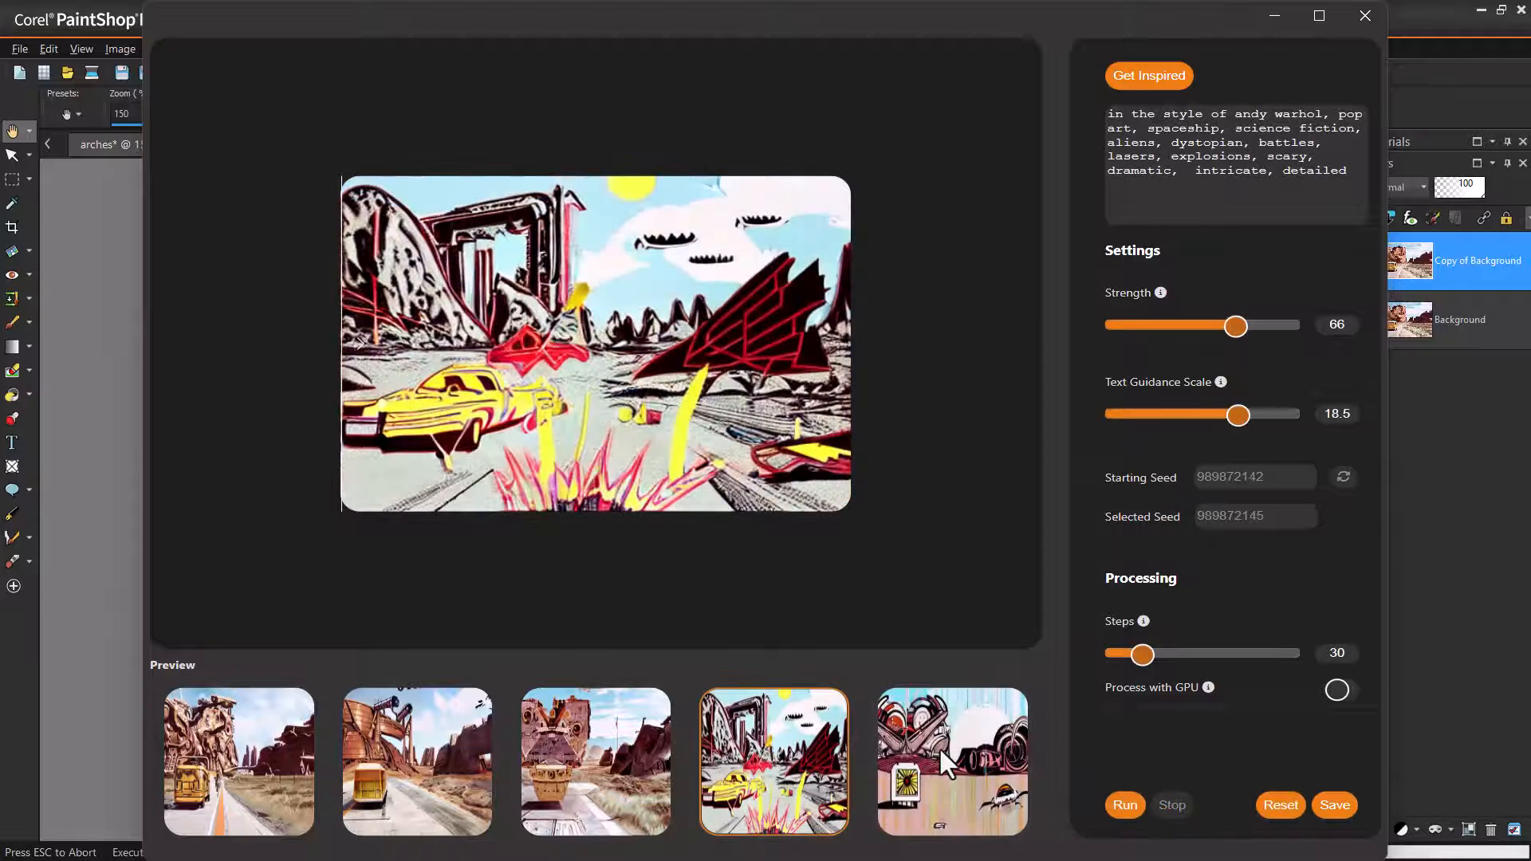
left_click(950, 762)
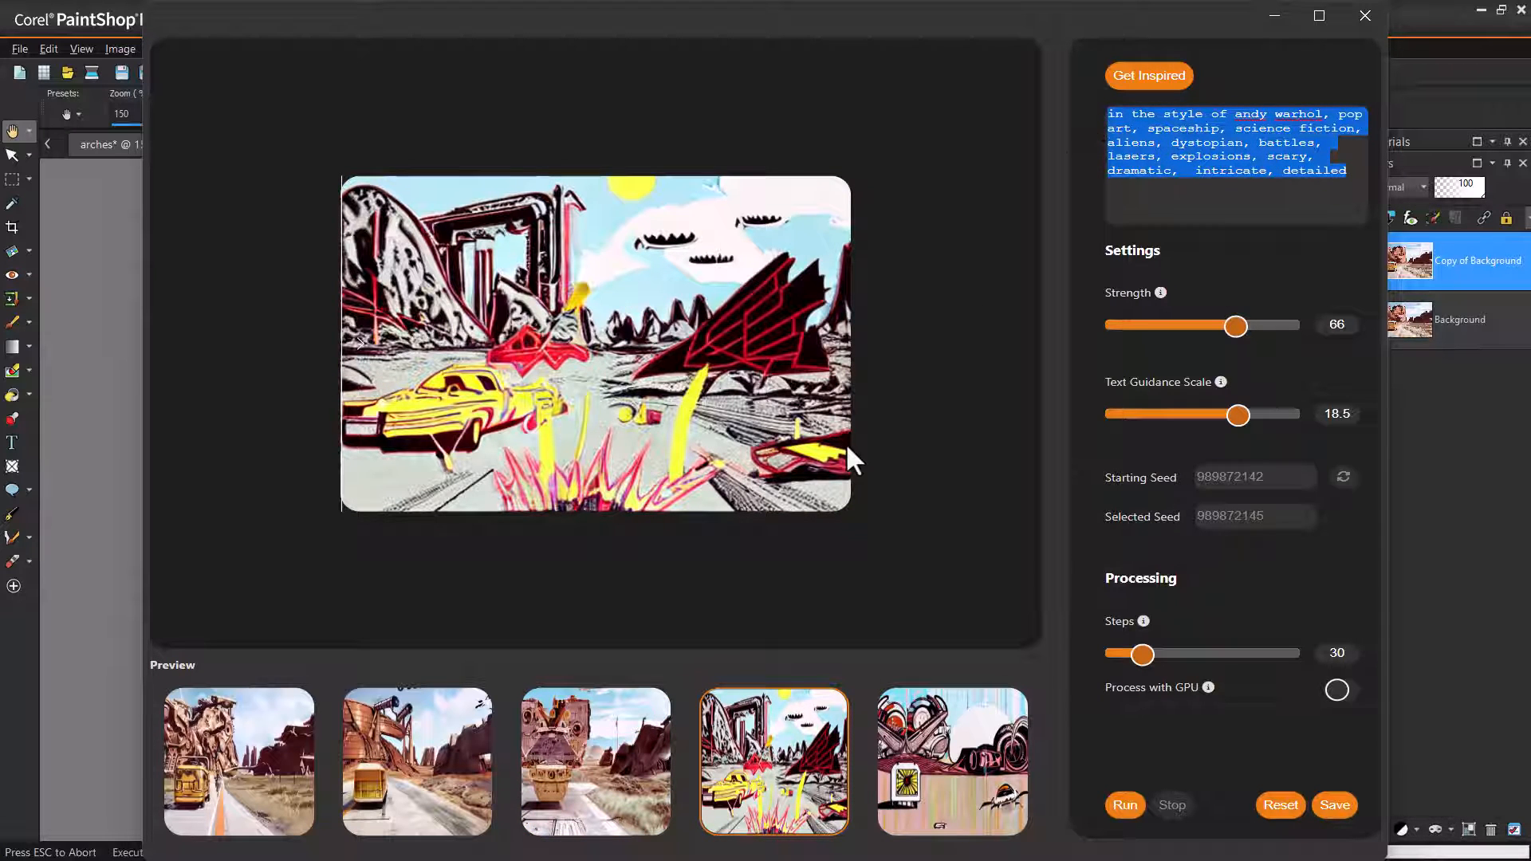
- Rerun the pop-art prompt at guidance 18.5 and preview another variation
left_click(239, 762)
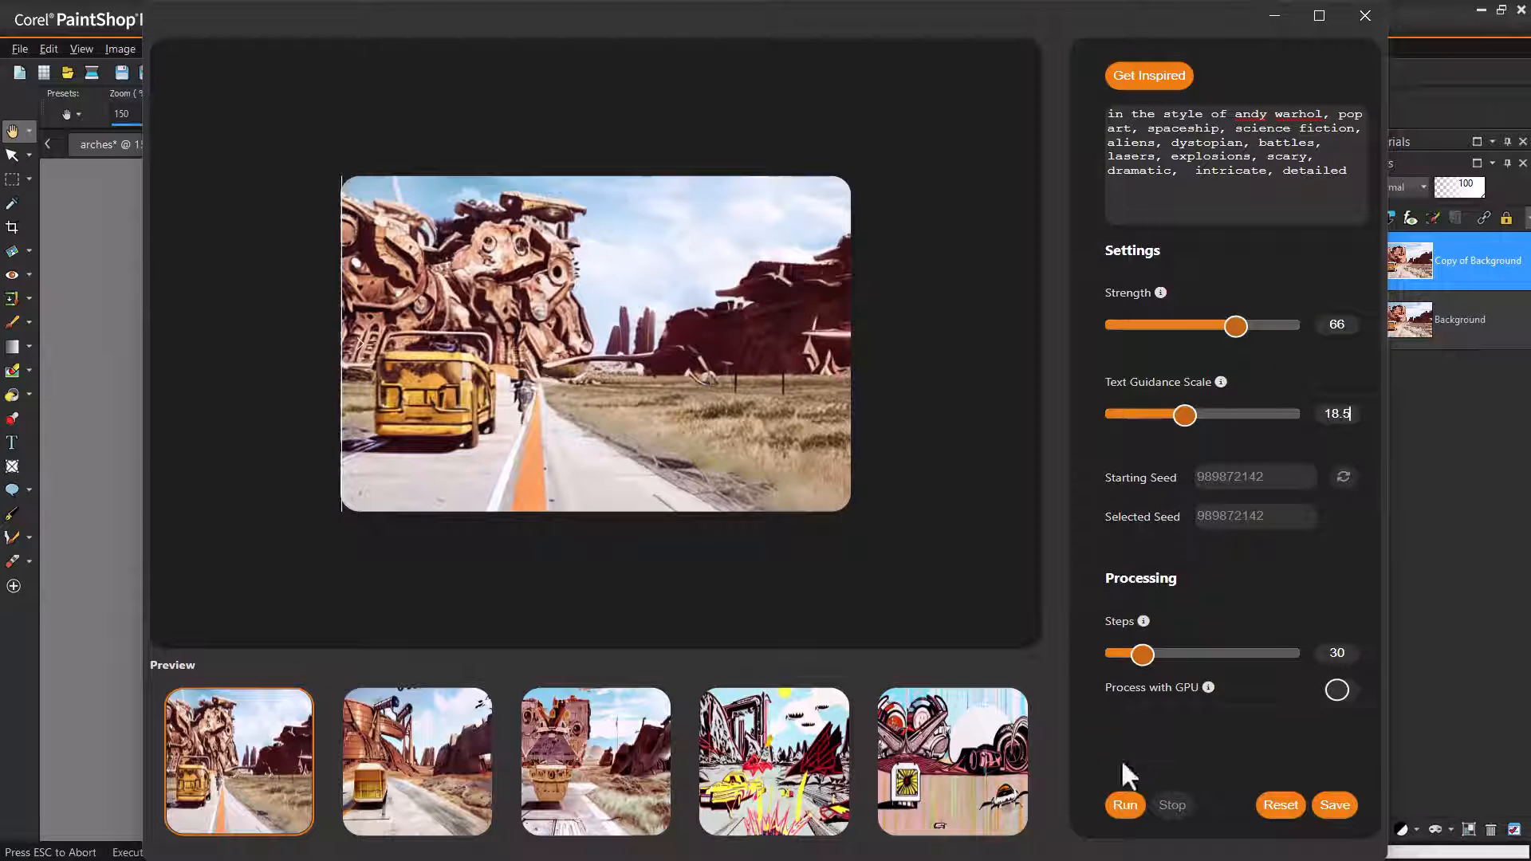
left_click(1123, 805)
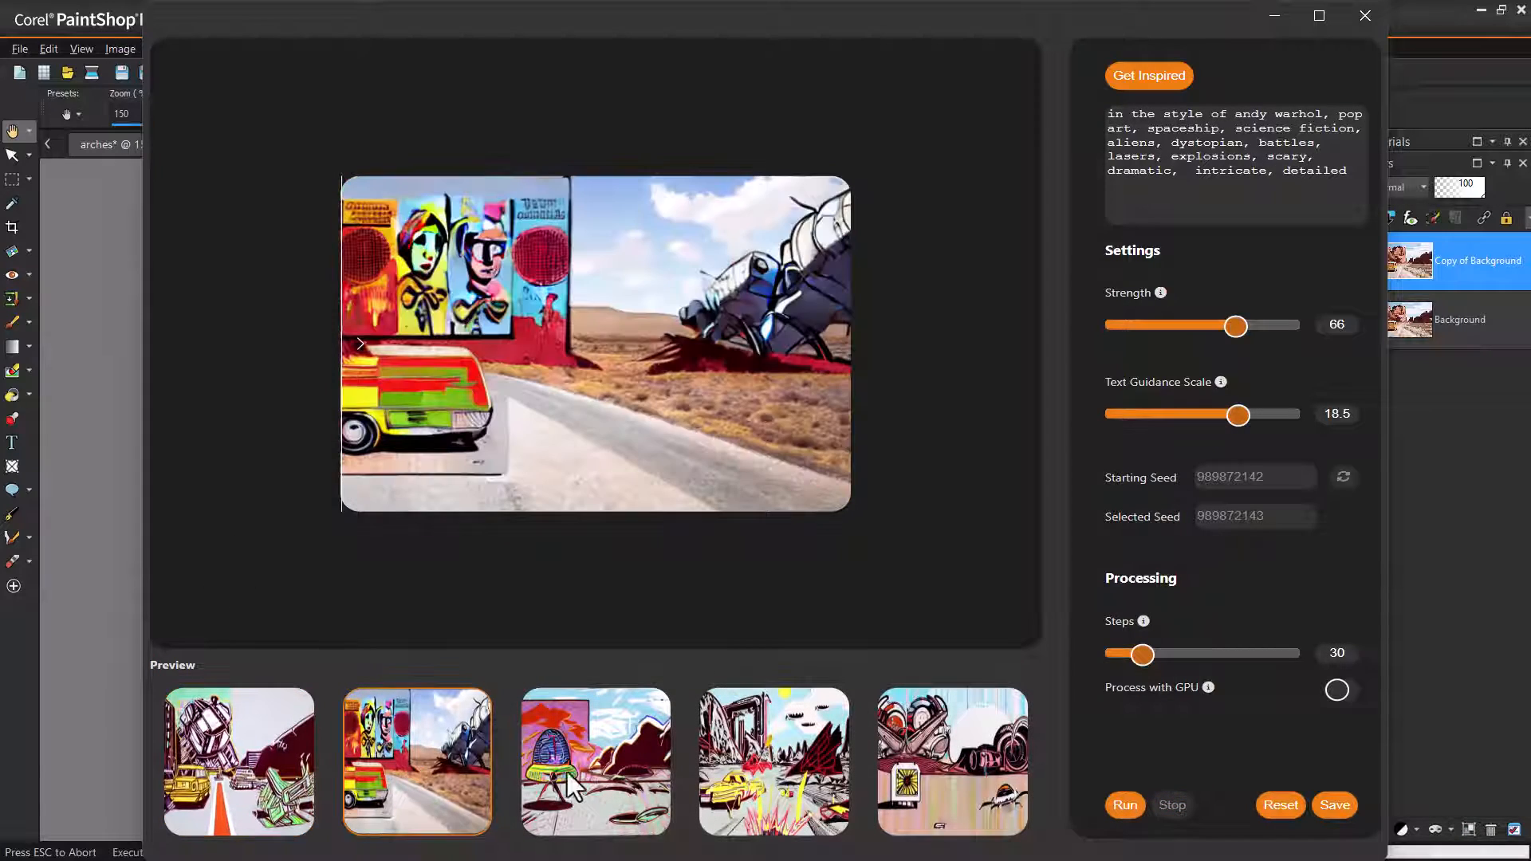
left_click(952, 761)
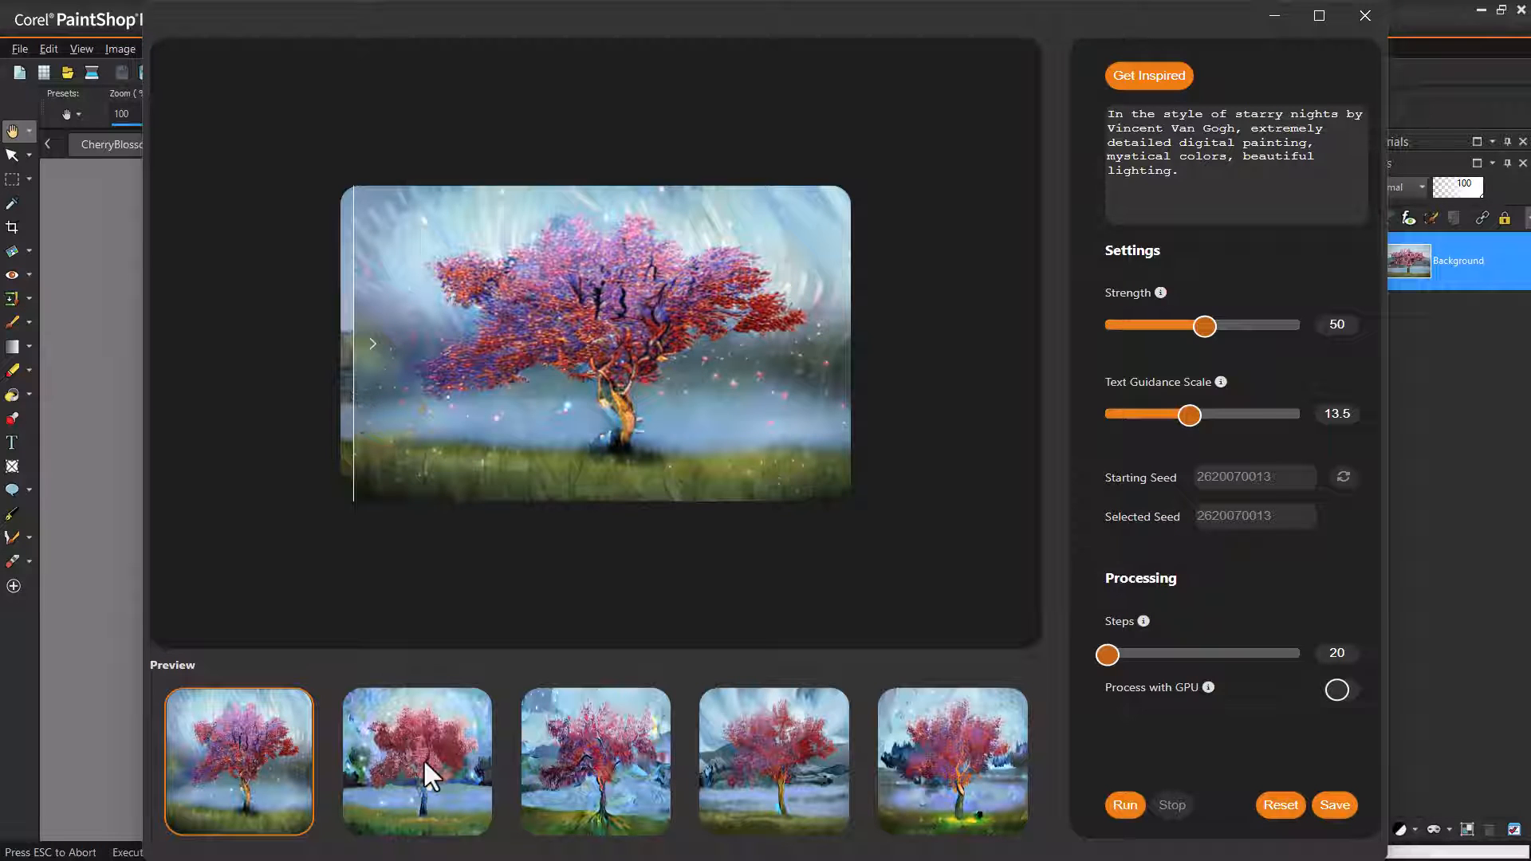
- Compare the Starry Night cherry tree previews and raise processing steps to 75
left_click(595, 761)
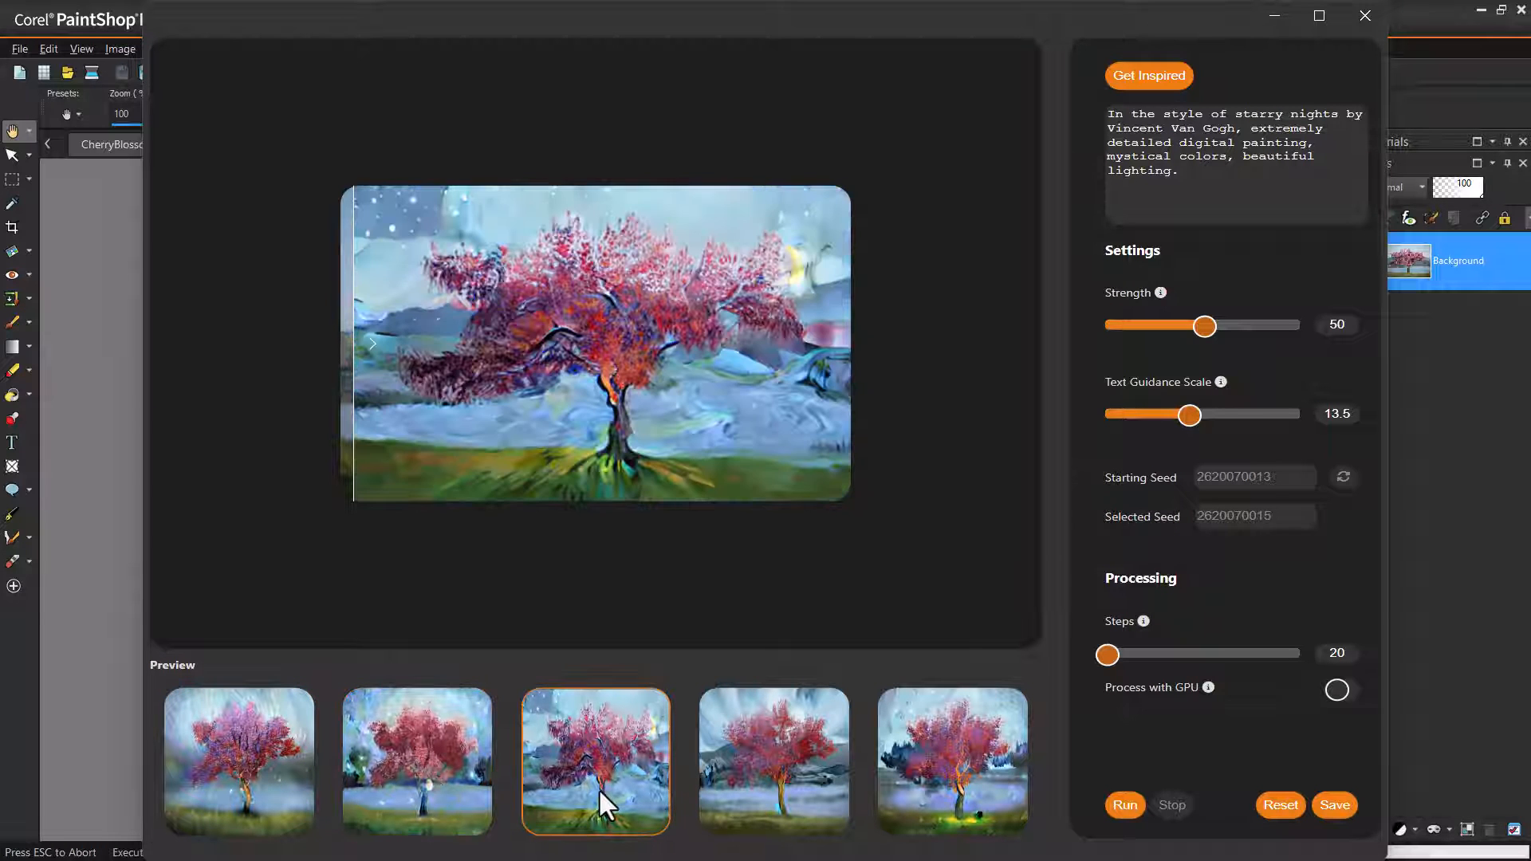
left_click(772, 761)
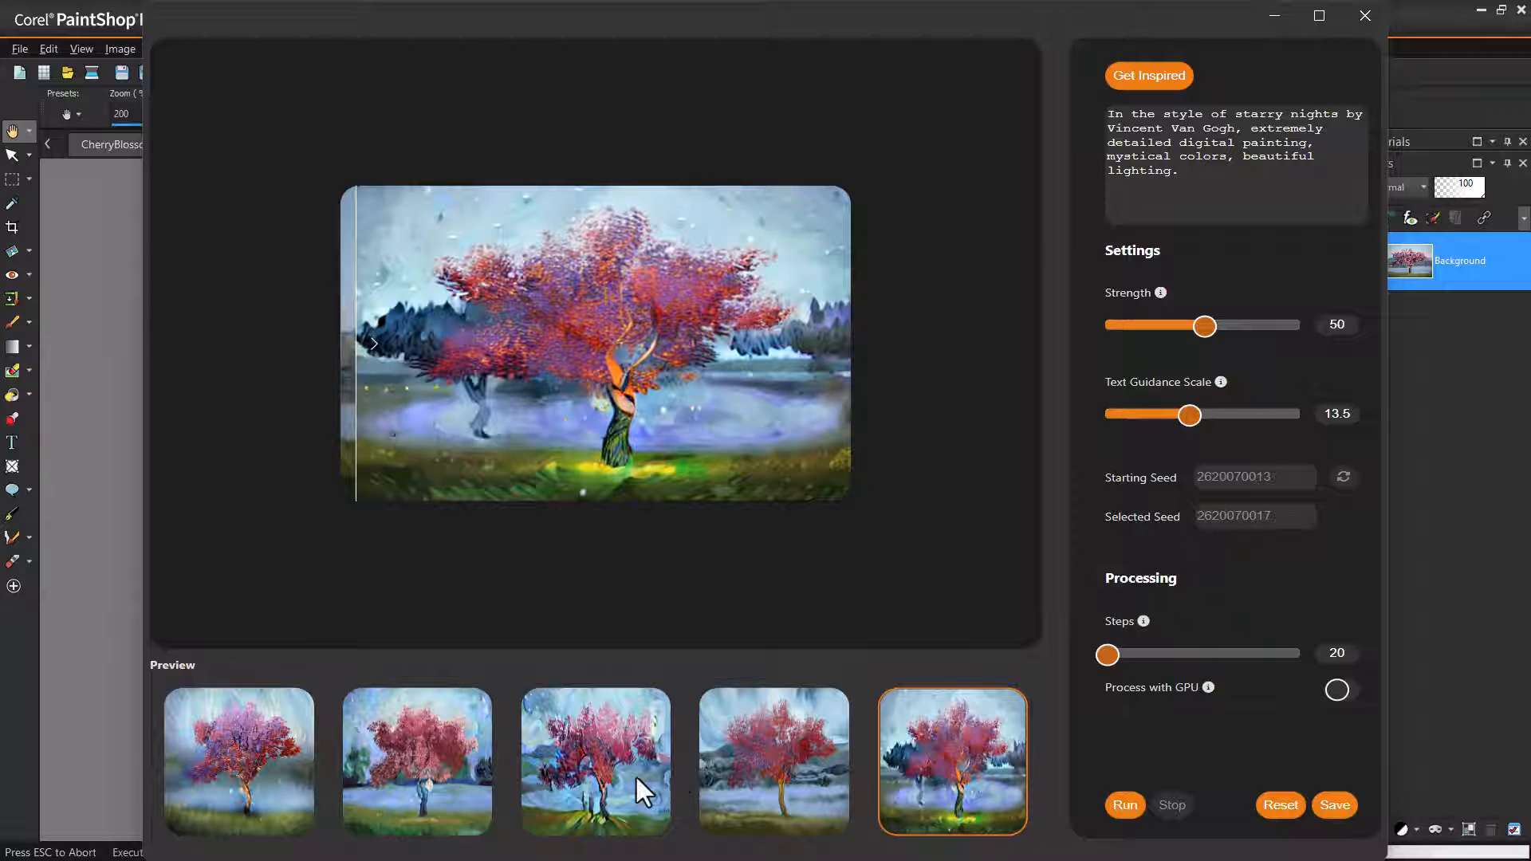
left_click(595, 761)
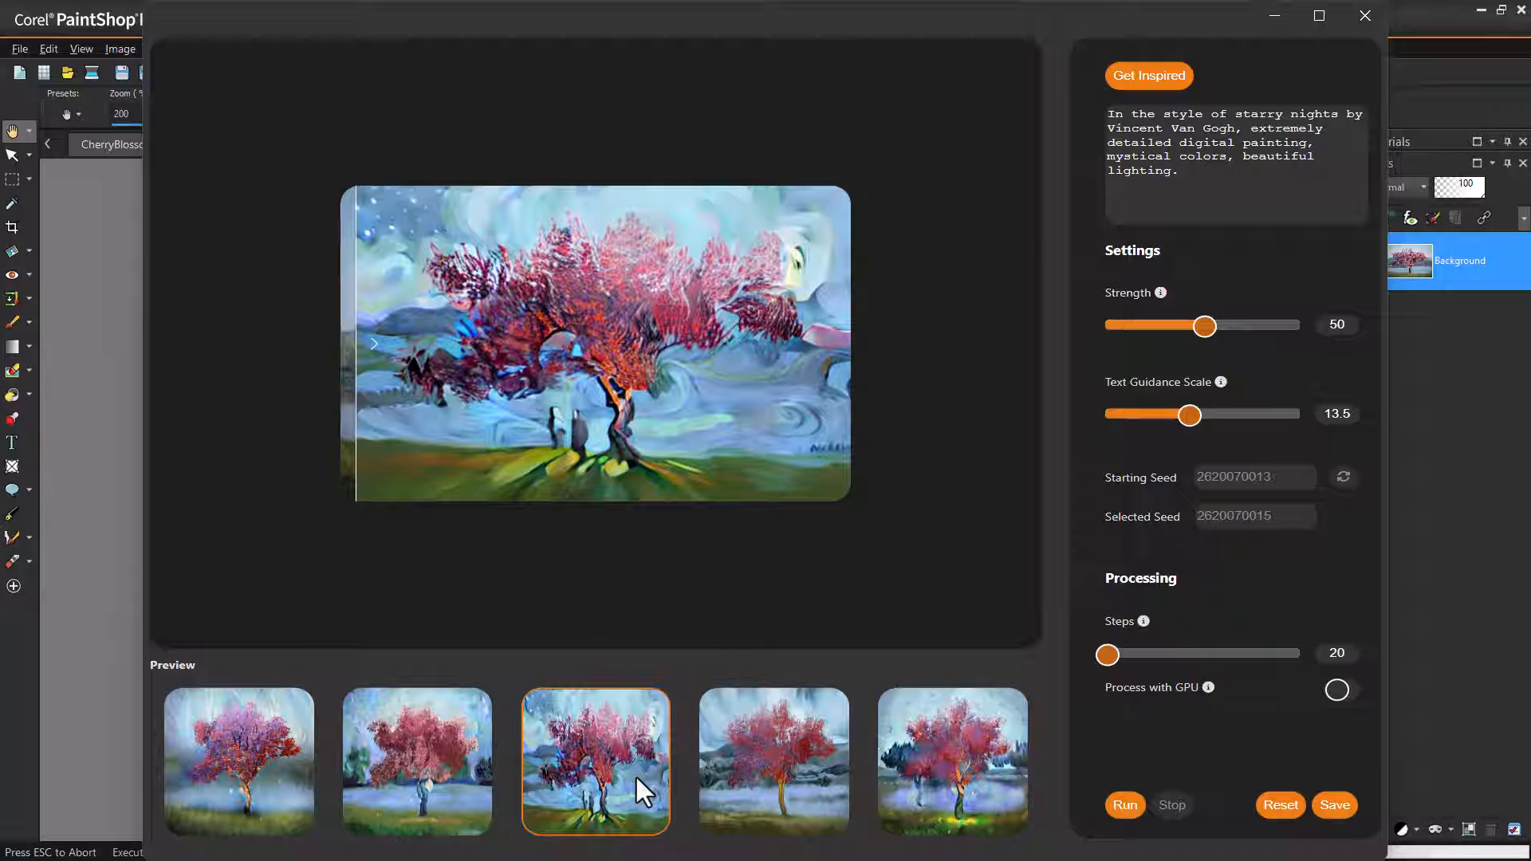
left_click_drag(1106, 653, 1232, 653)
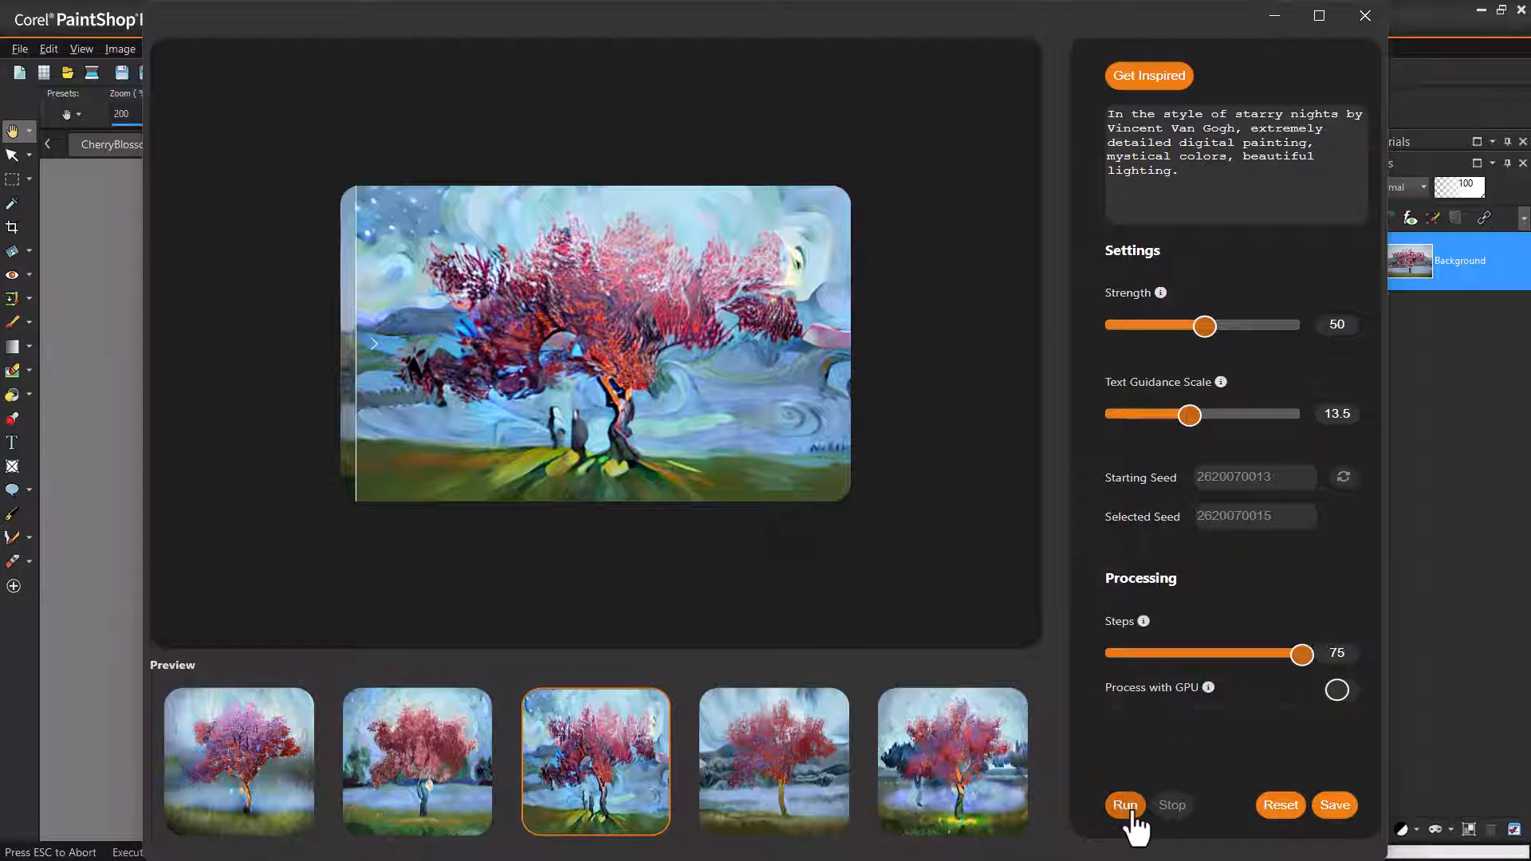
- Rerun the cherry tree restyle at 75 steps and compare the fifth and second previews
left_click(1124, 805)
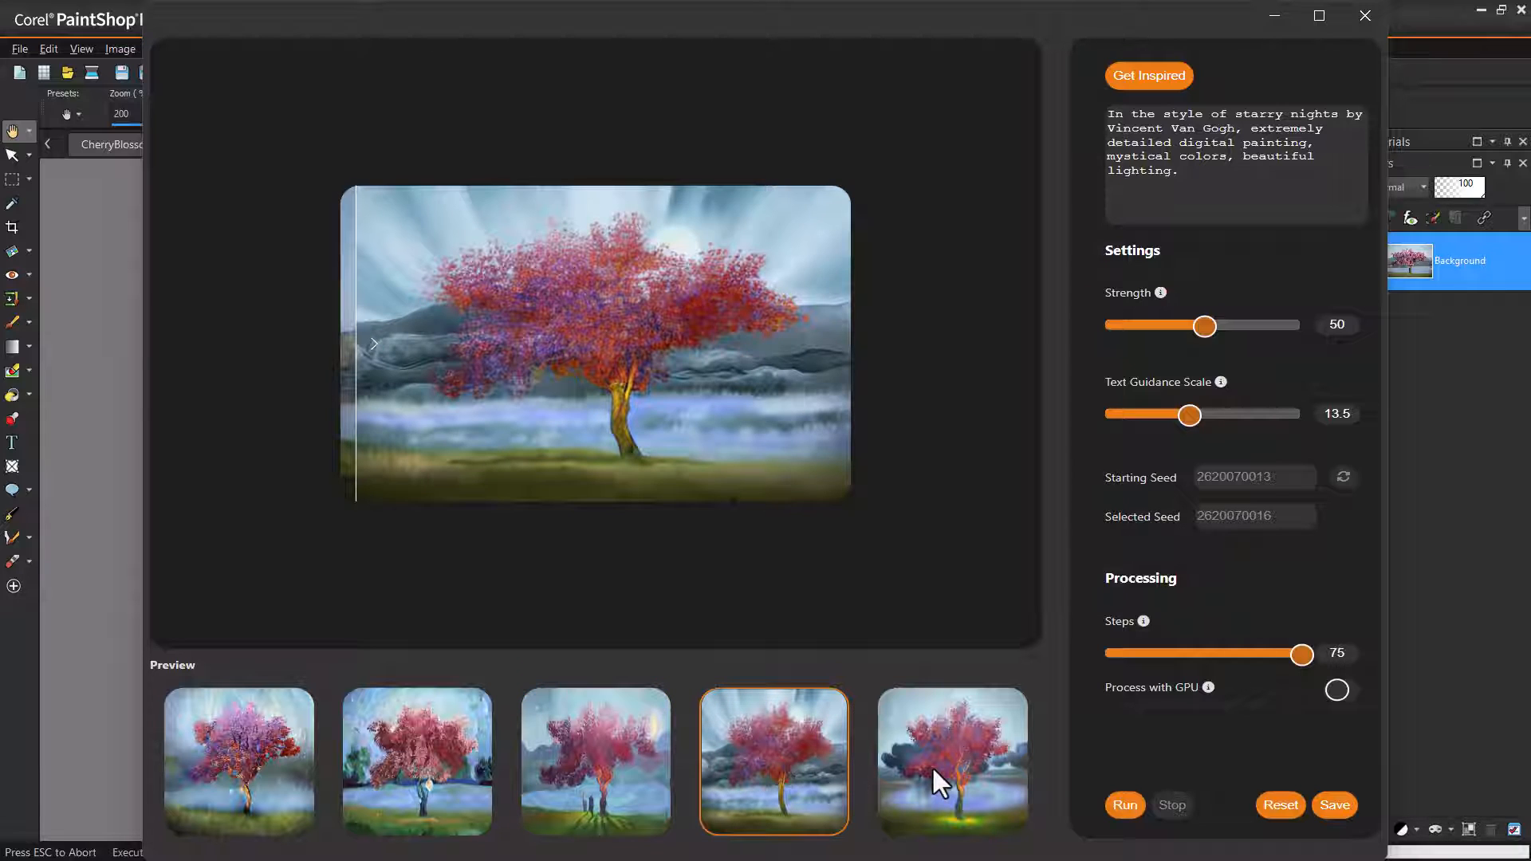
left_click(951, 761)
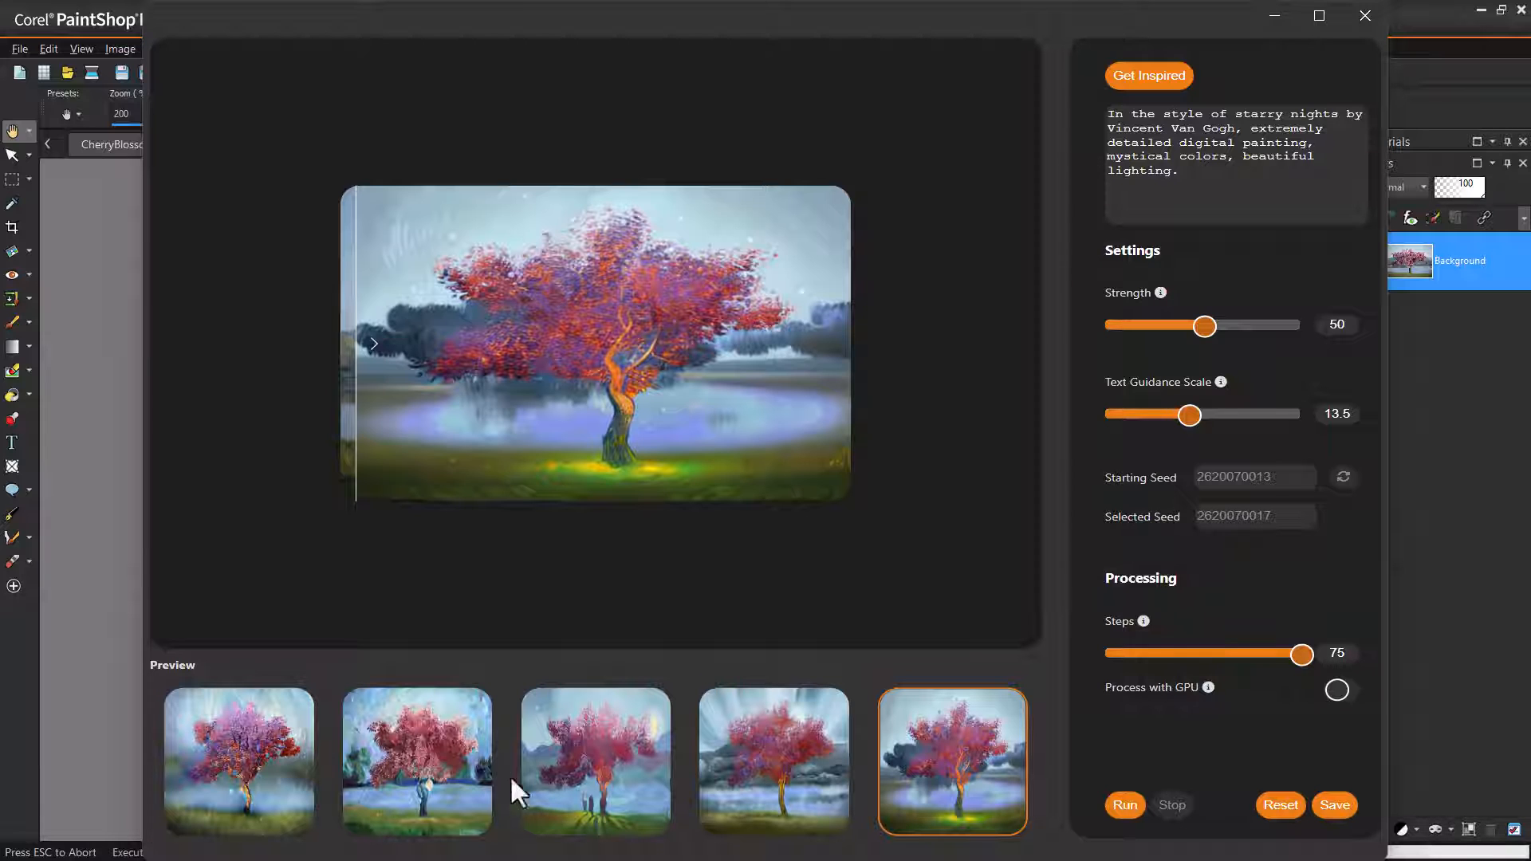
left_click(417, 762)
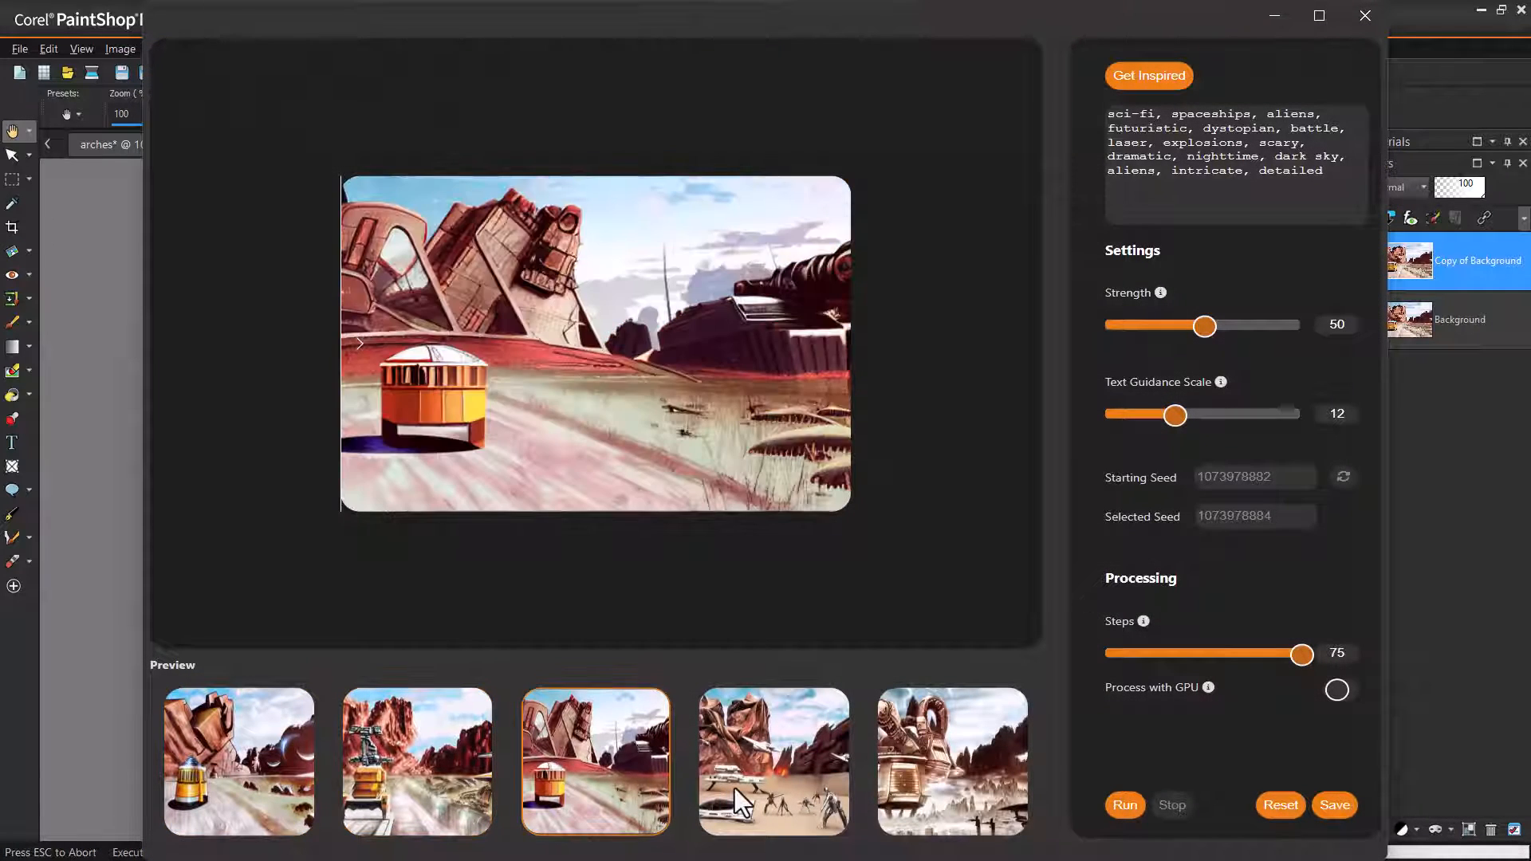
- Apply the second sci-fi variation, then configure a 400% AI-Powered Illustration-mode resize
left_click(416, 761)
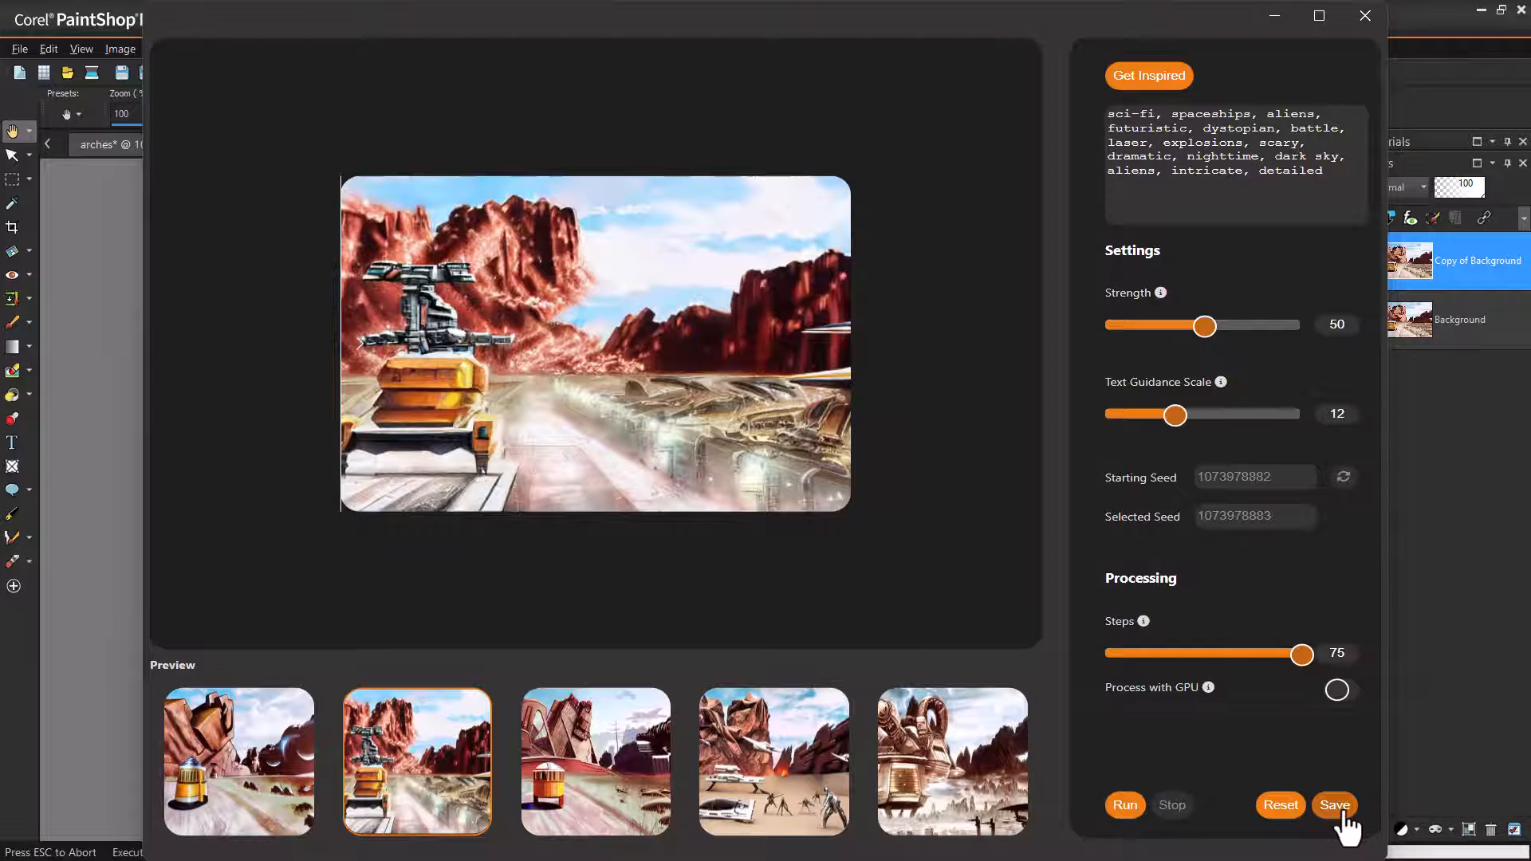
left_click(1335, 805)
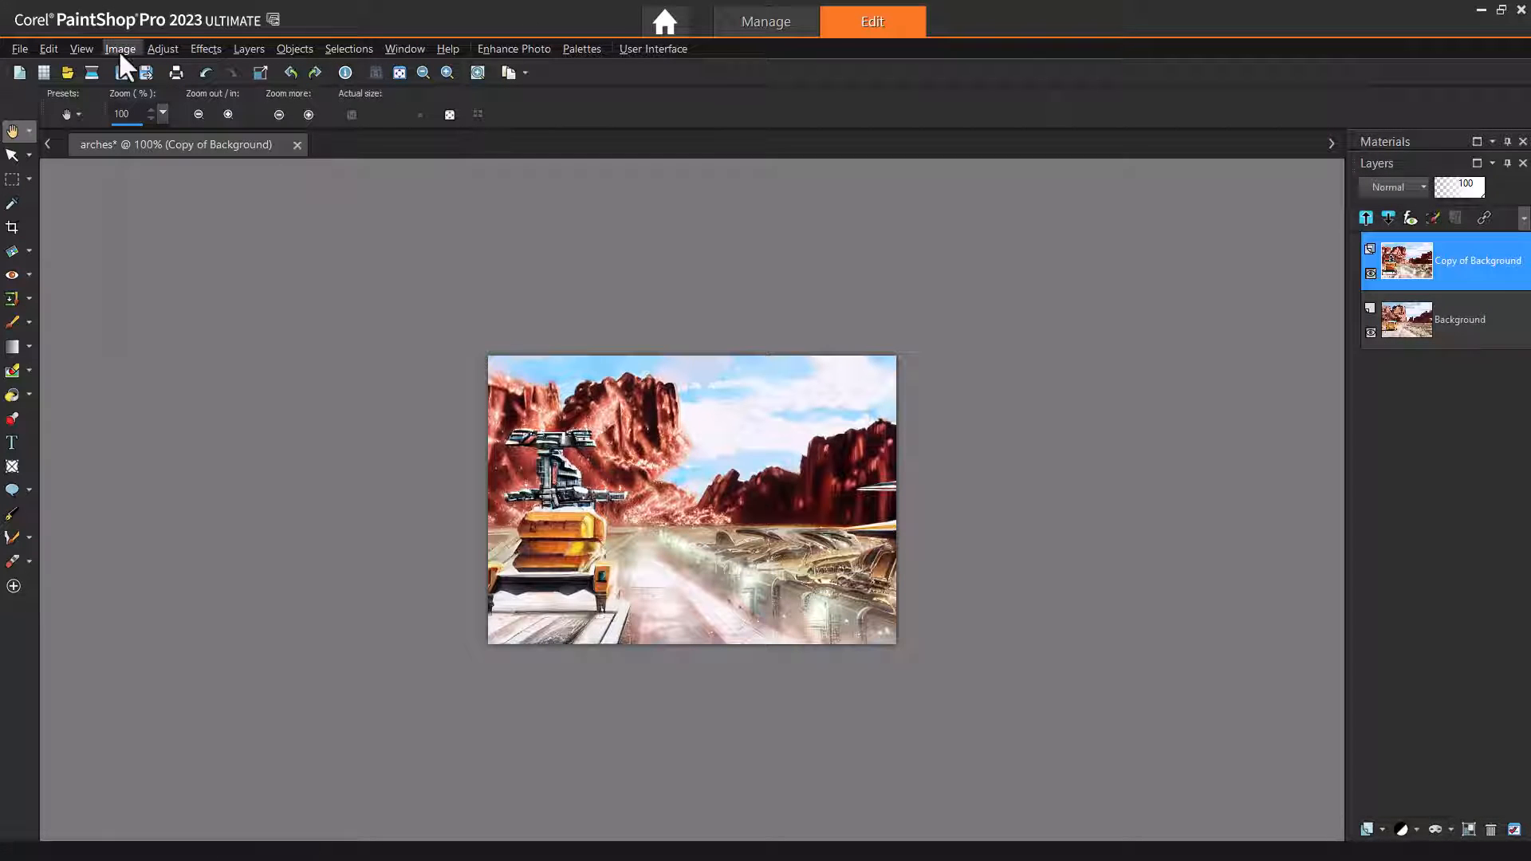
left_click(121, 48)
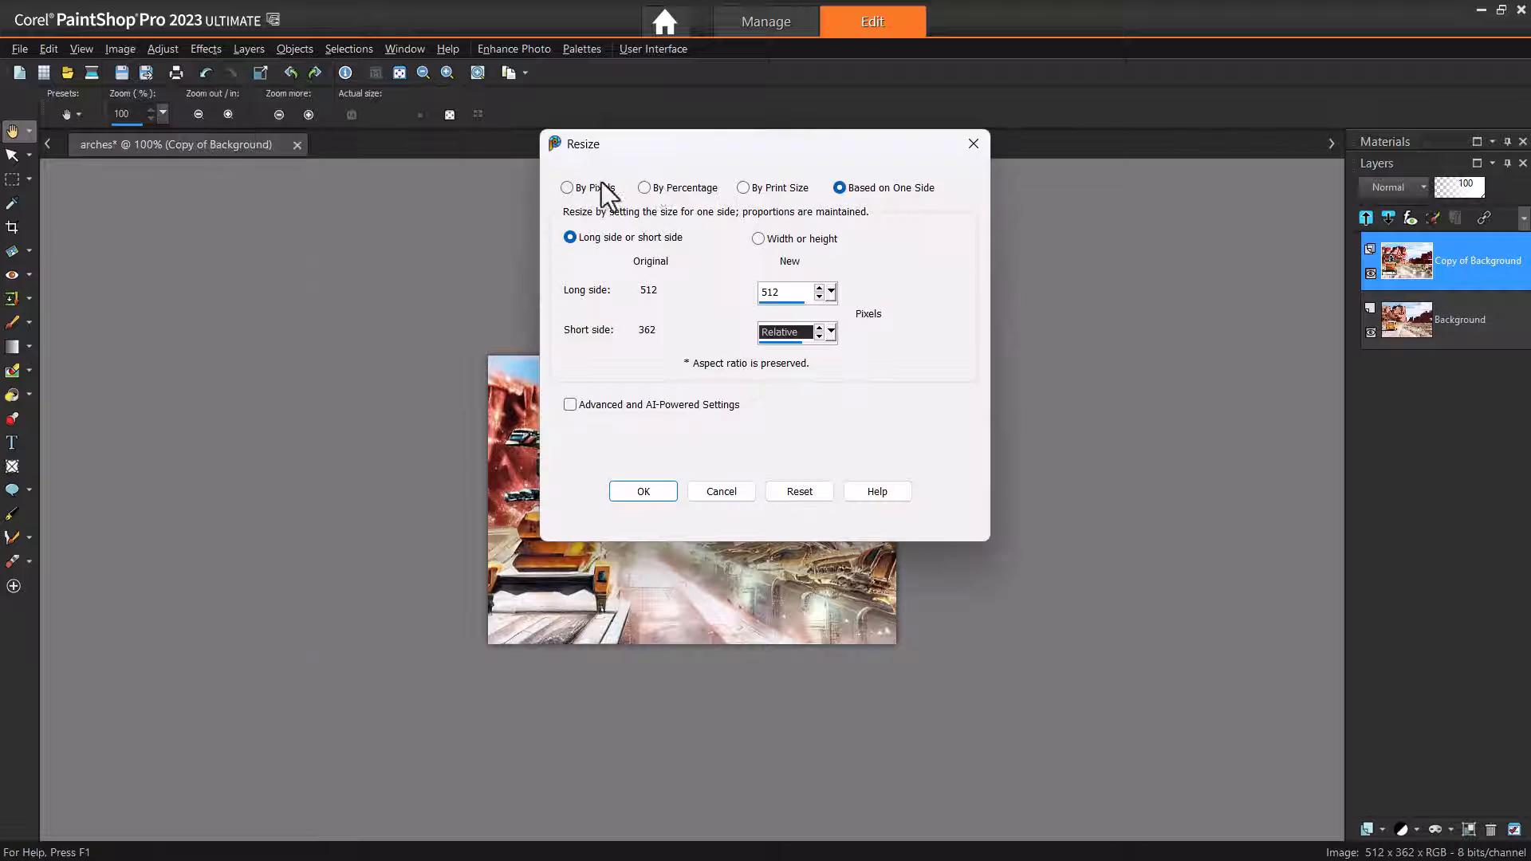
left_click(644, 187)
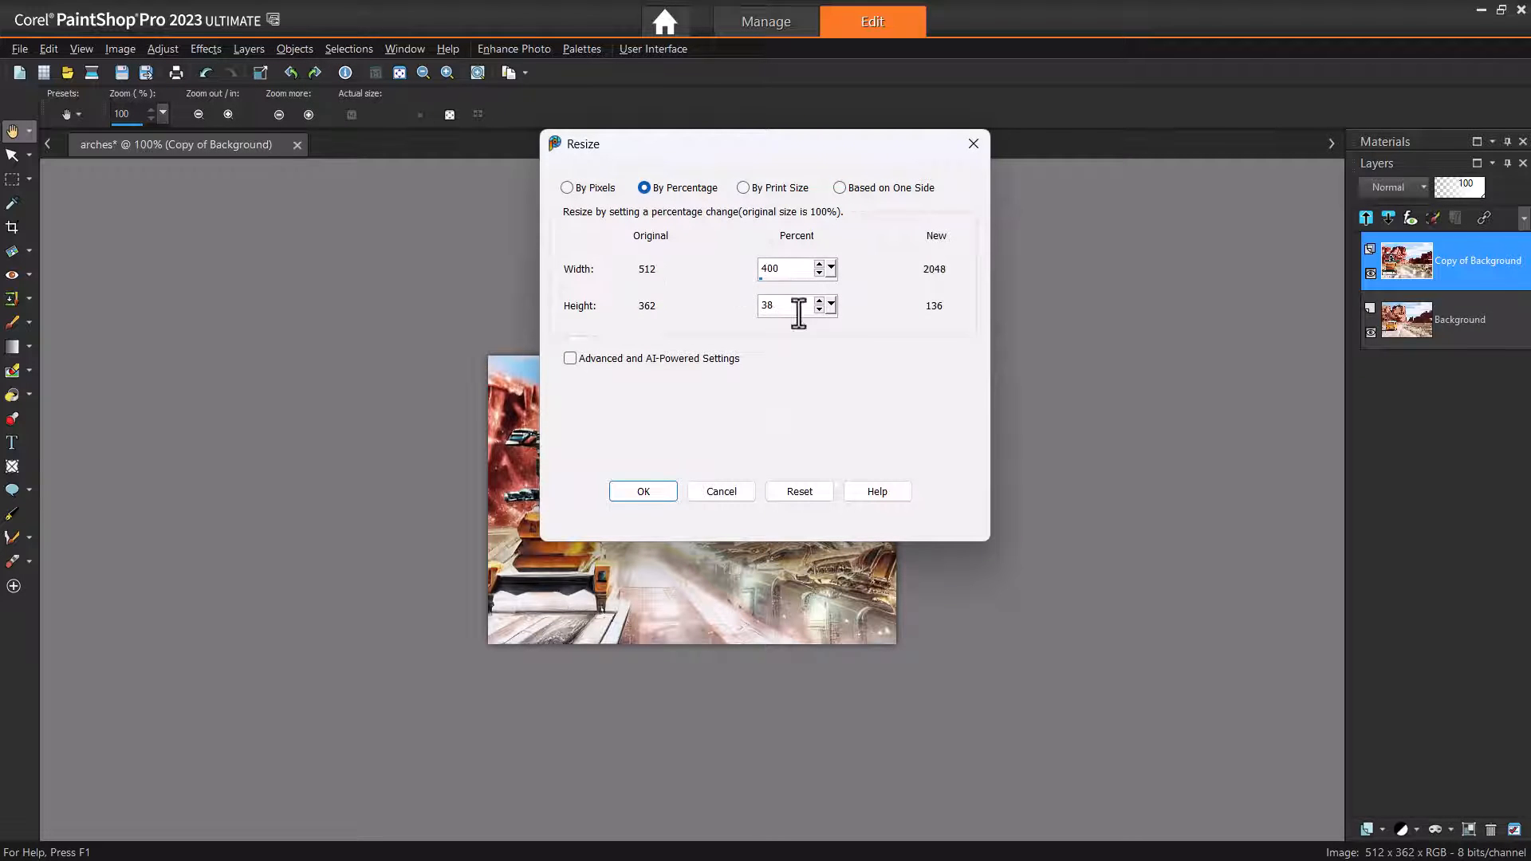
type("400")
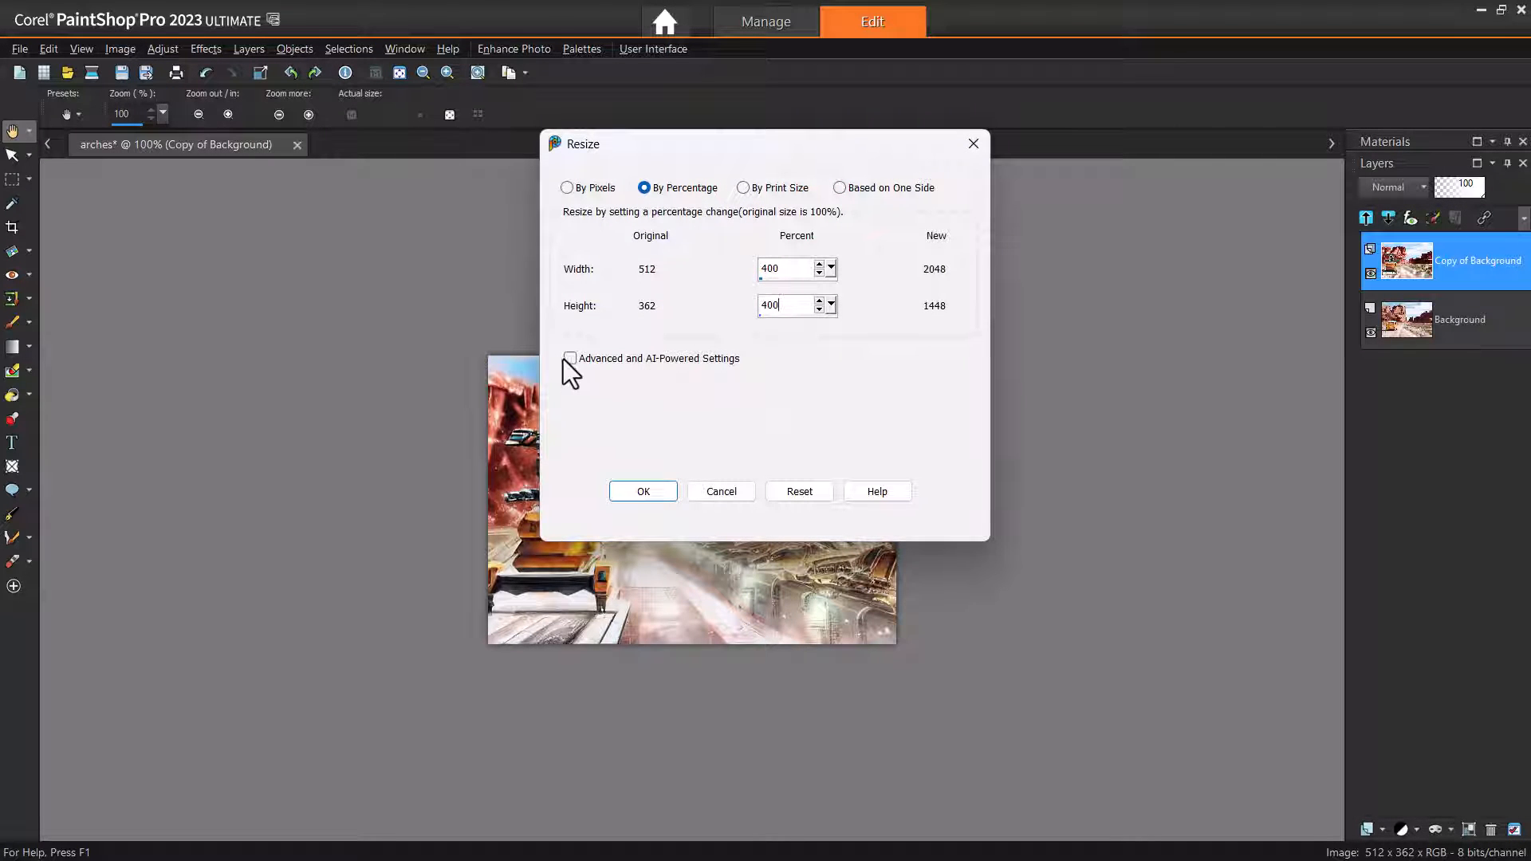
left_click(571, 358)
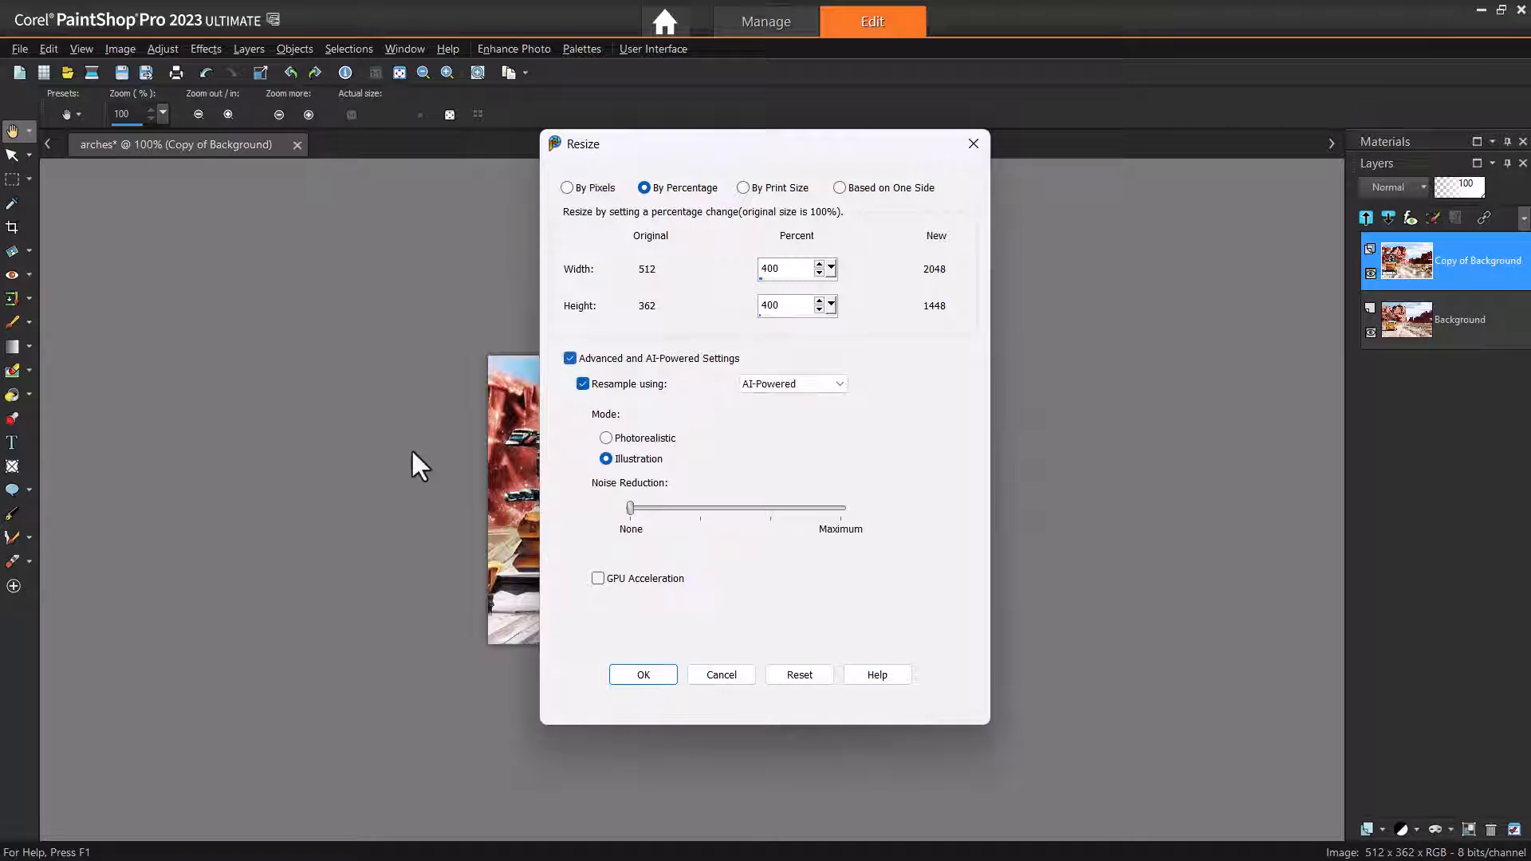
left_click(835, 383)
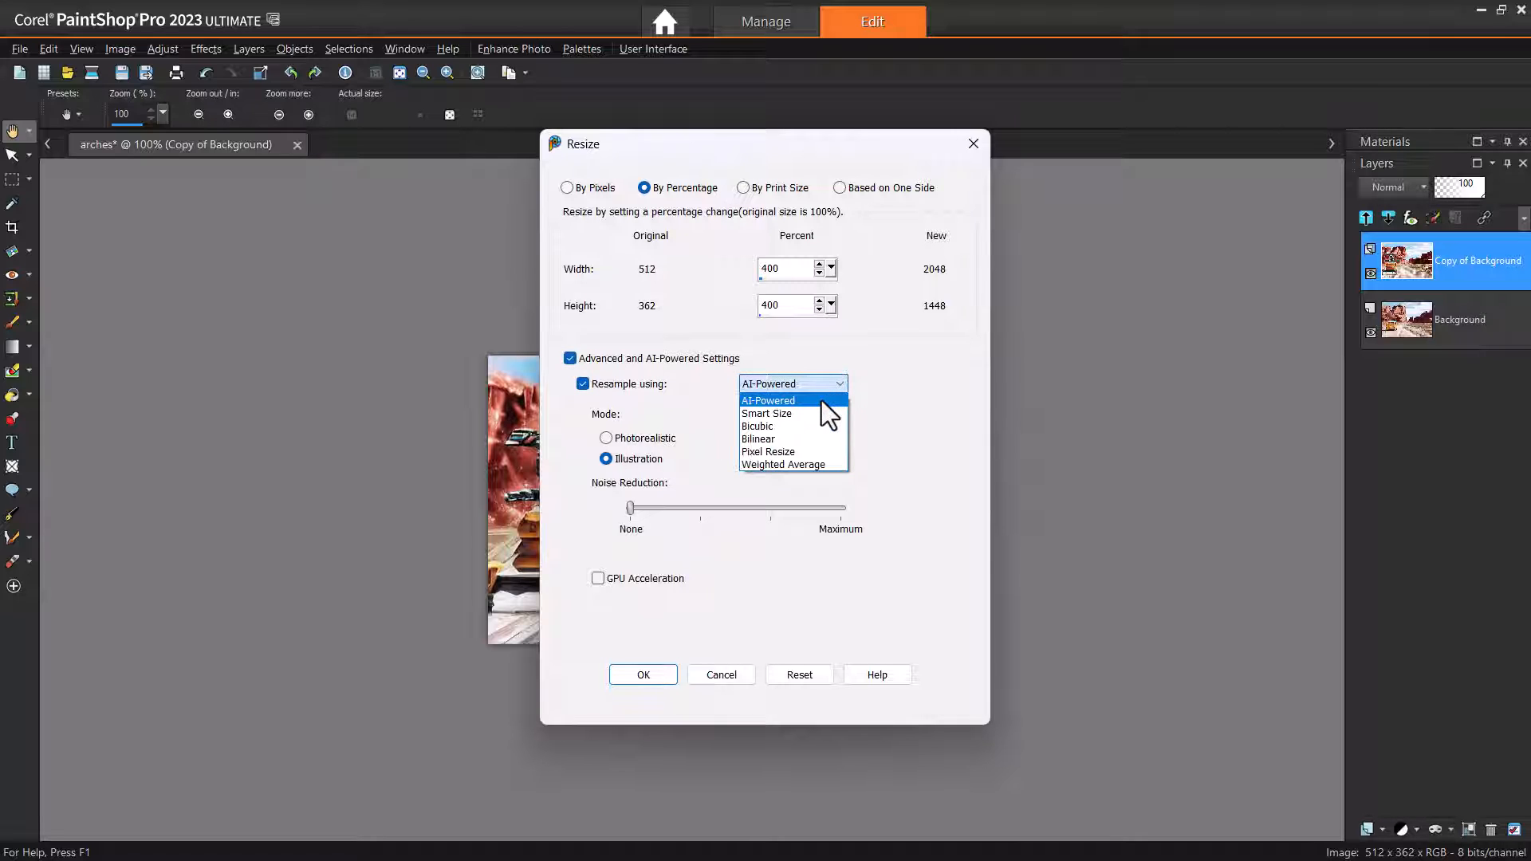
left_click(769, 400)
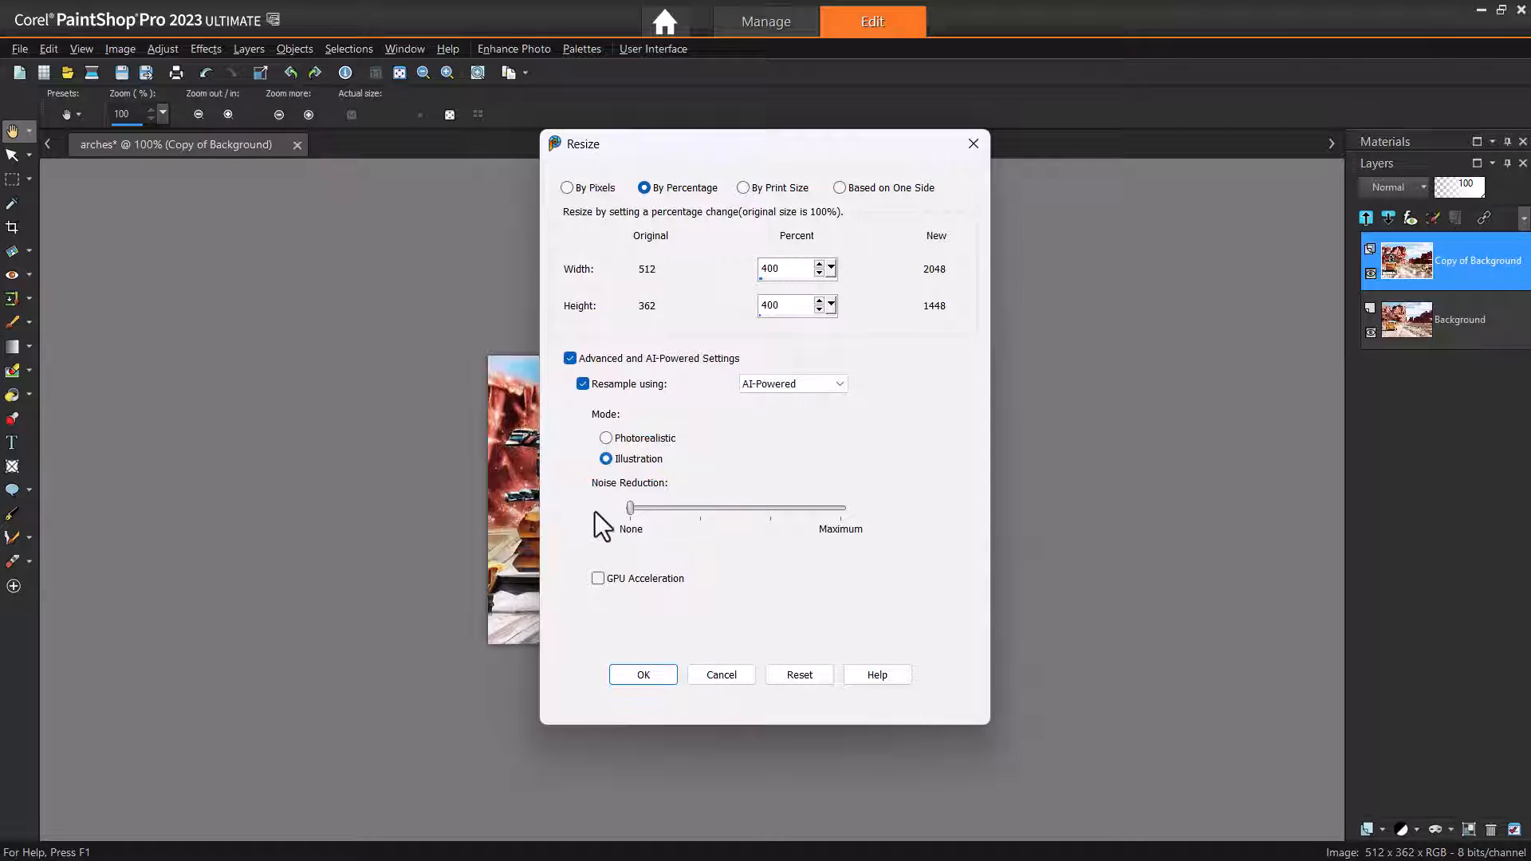
left_click(643, 675)
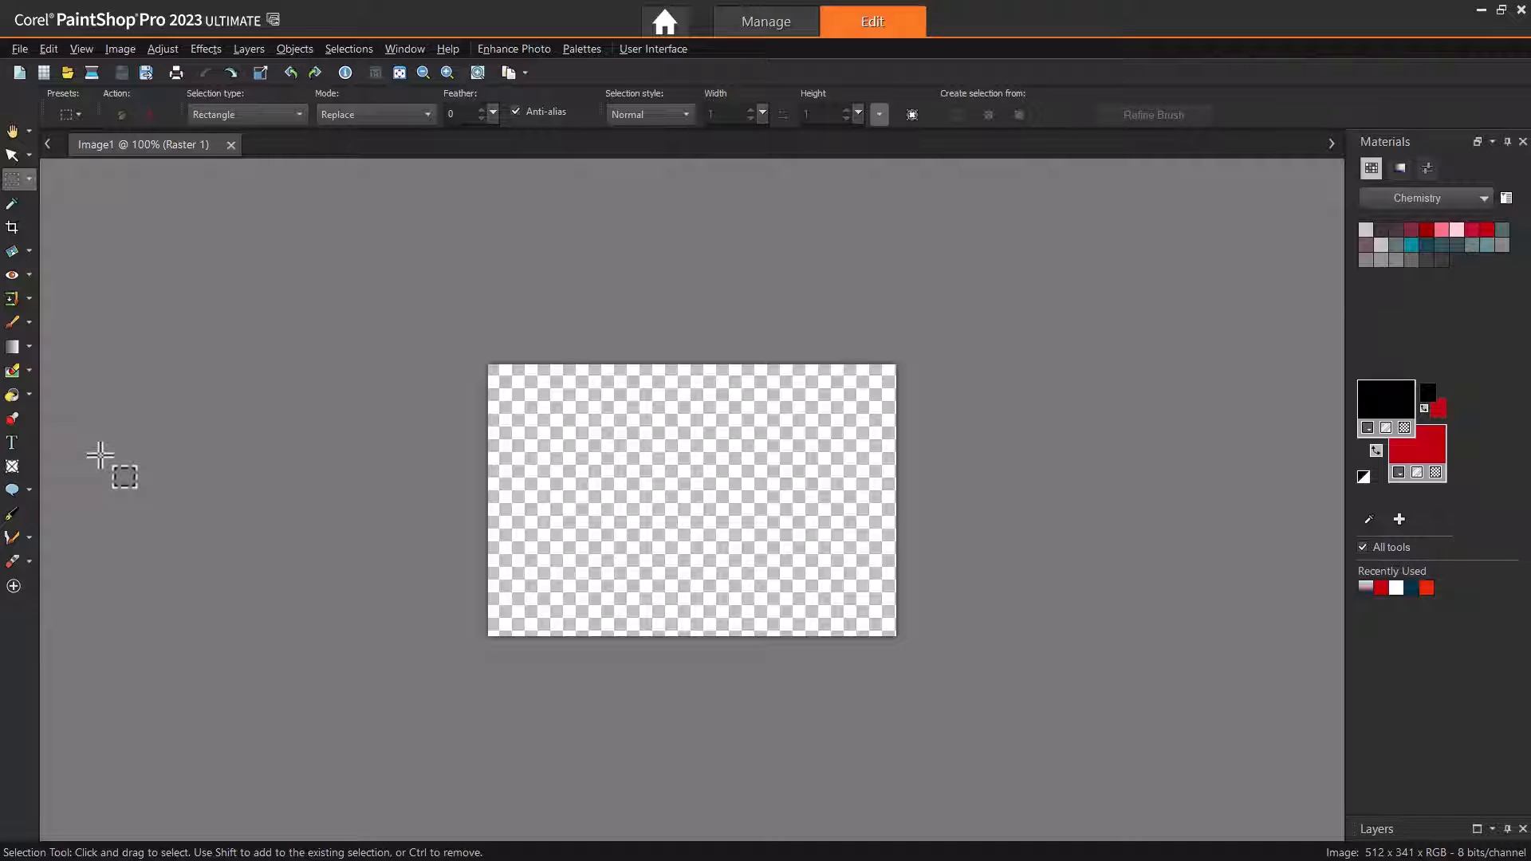
- Pick the fill material for the blank 512 × 341 transparent image
left_click(12, 395)
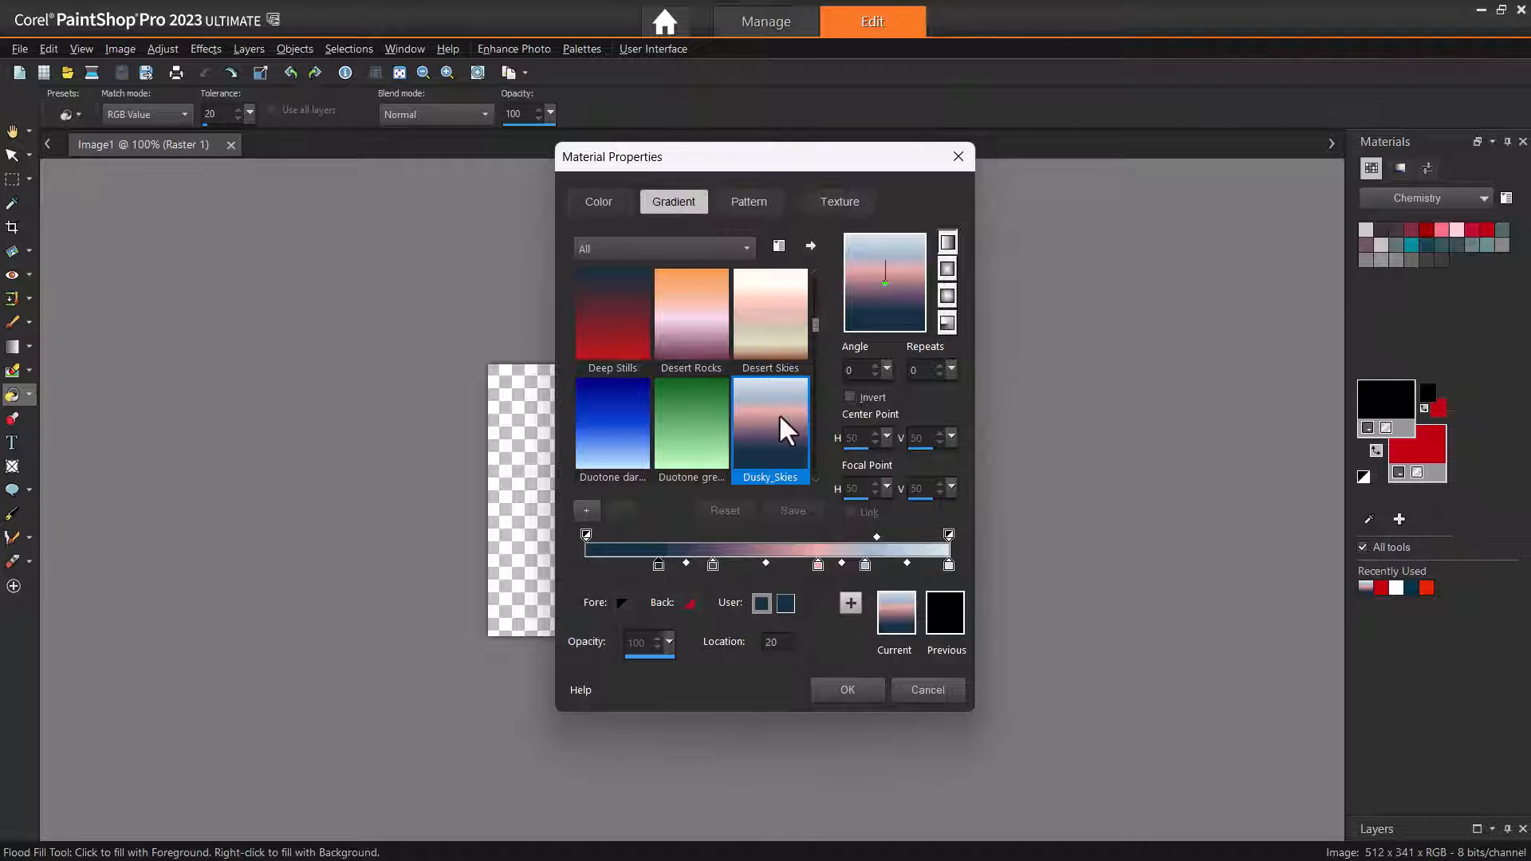
- Confirm the Dusky_Skies gradient as the fill material
left_click(845, 689)
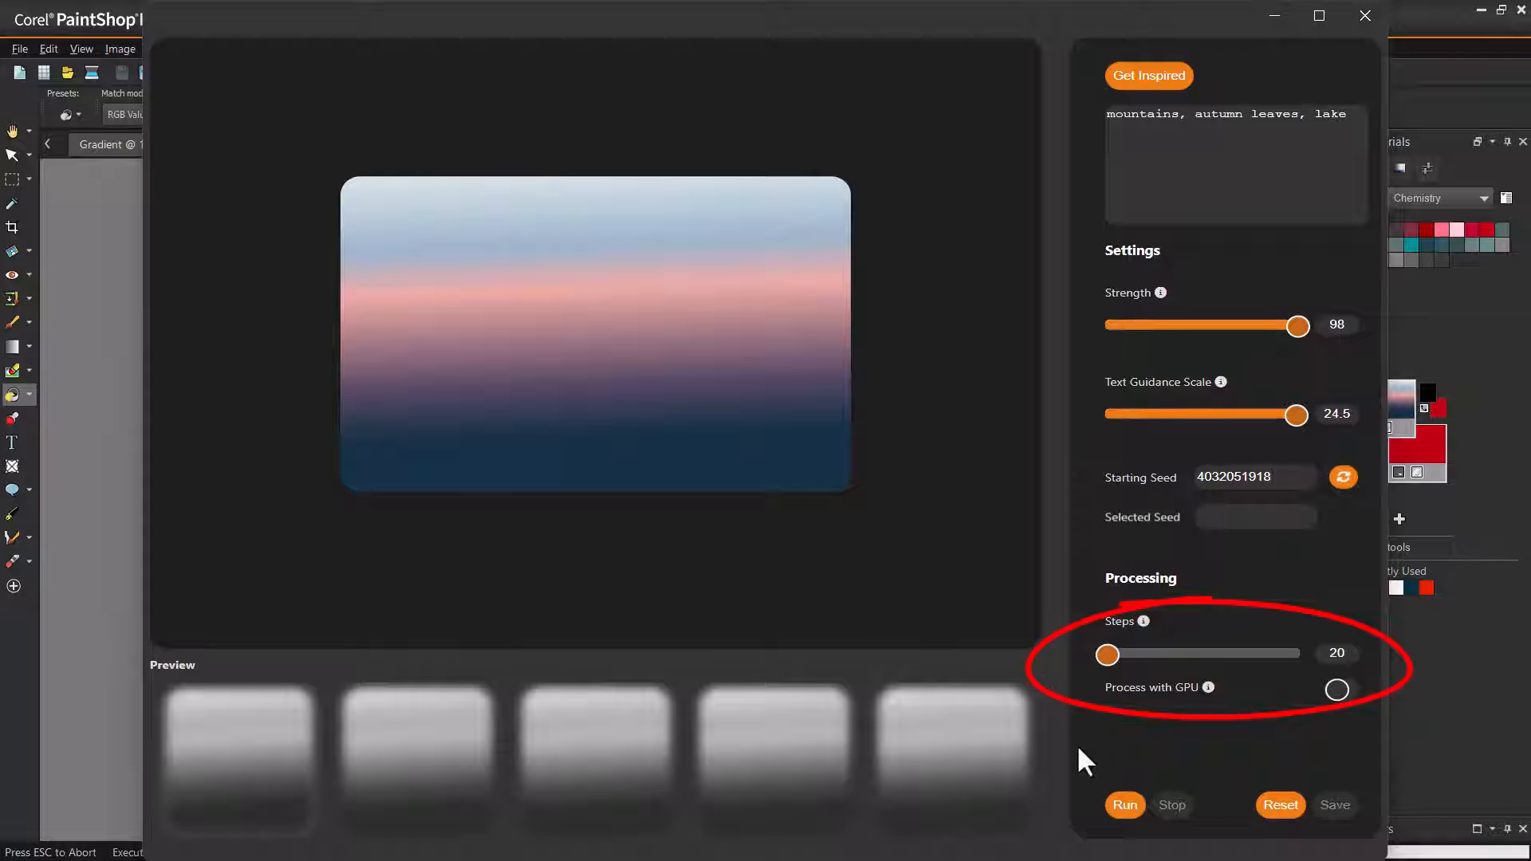
- Generate 'mountains, autumn leaves, lake' landscapes, rerun with reordered prompt words, and compare previews
left_click(1123, 805)
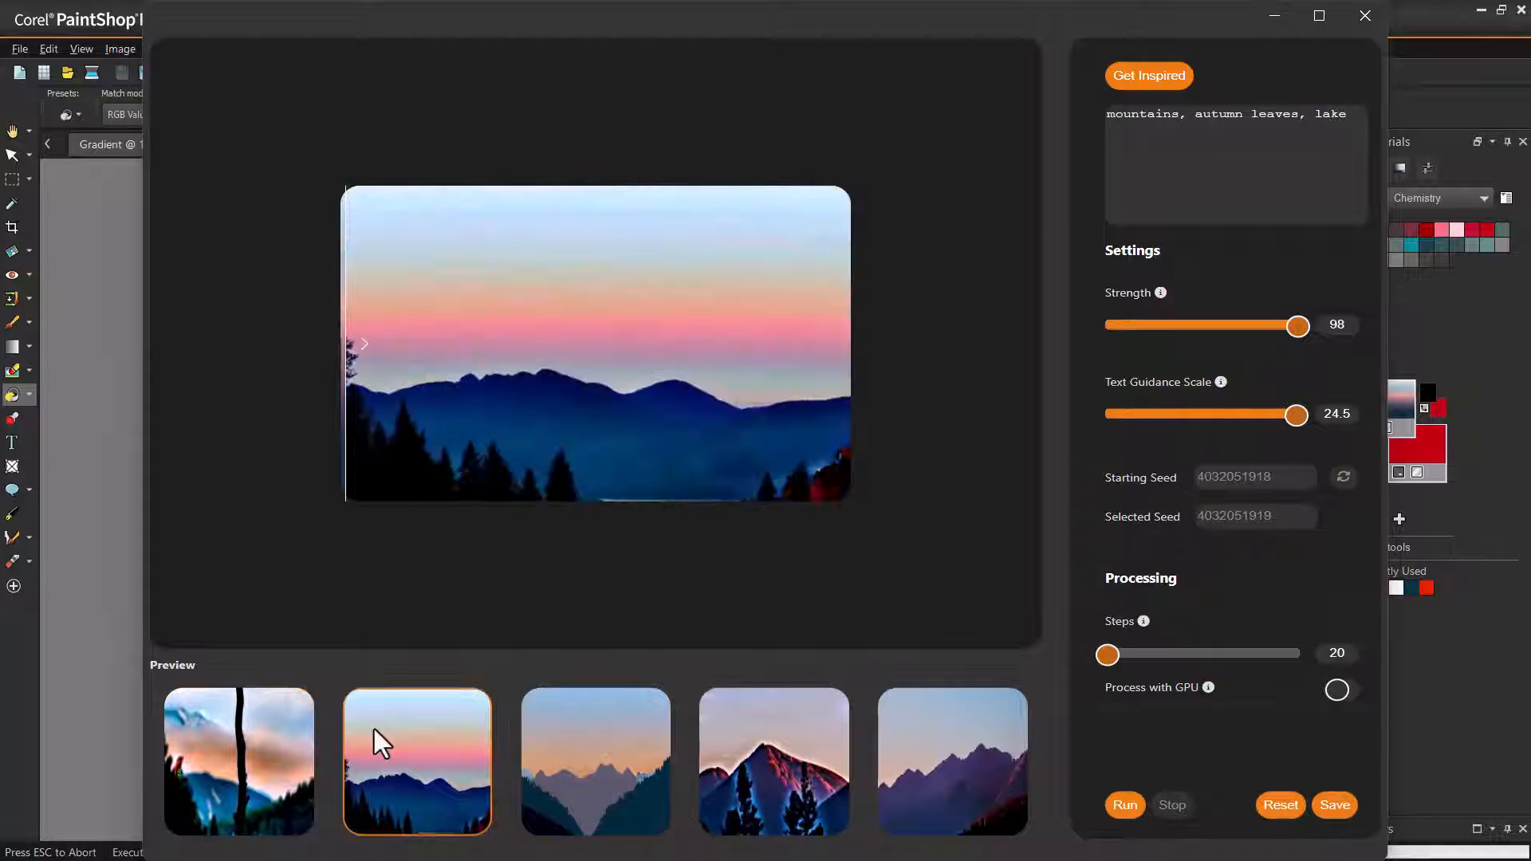
left_click(595, 762)
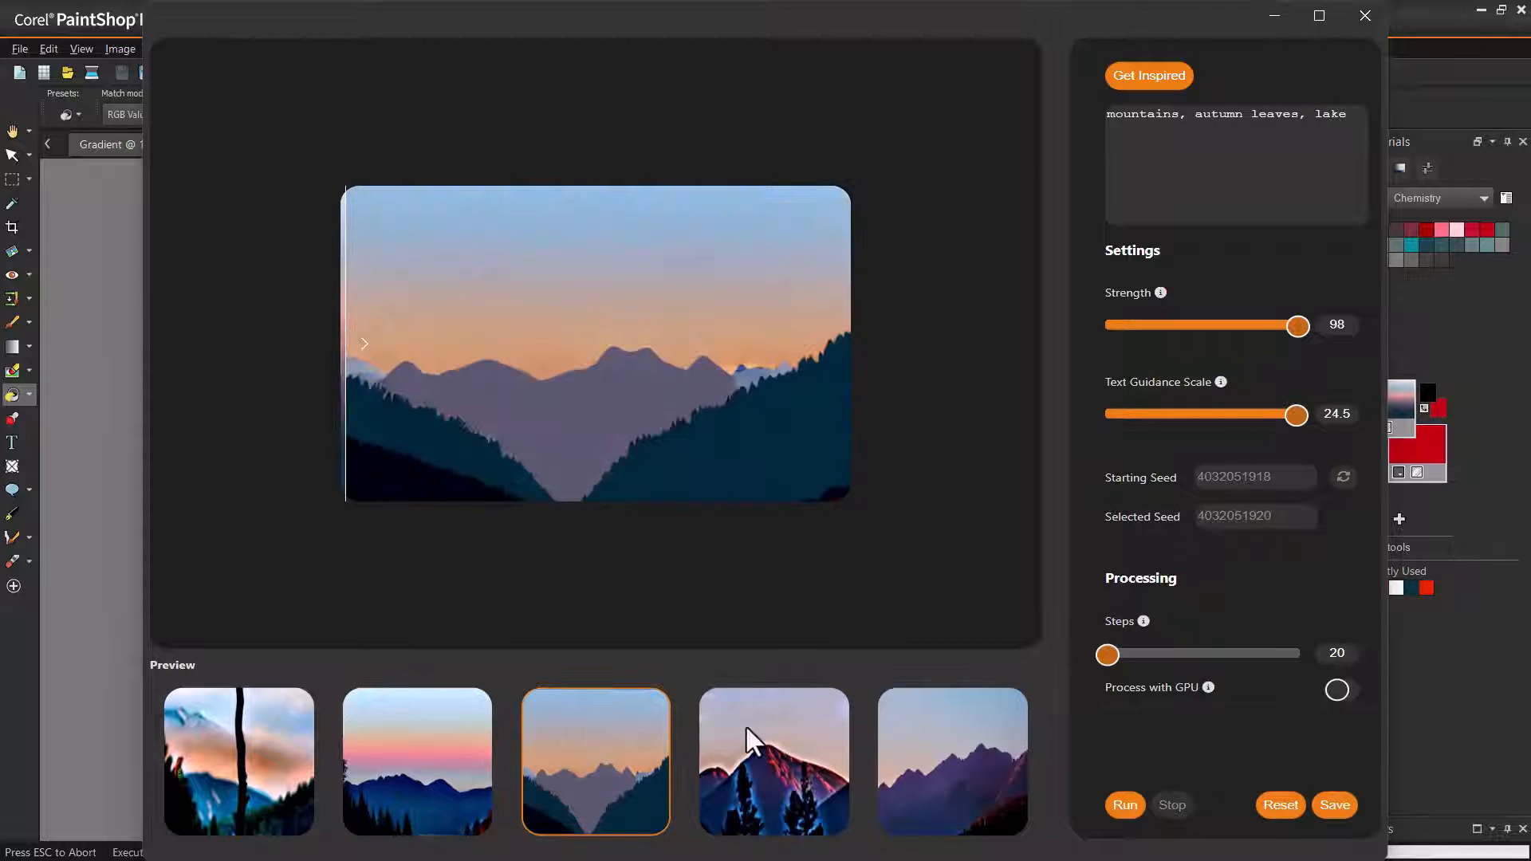
left_click(951, 762)
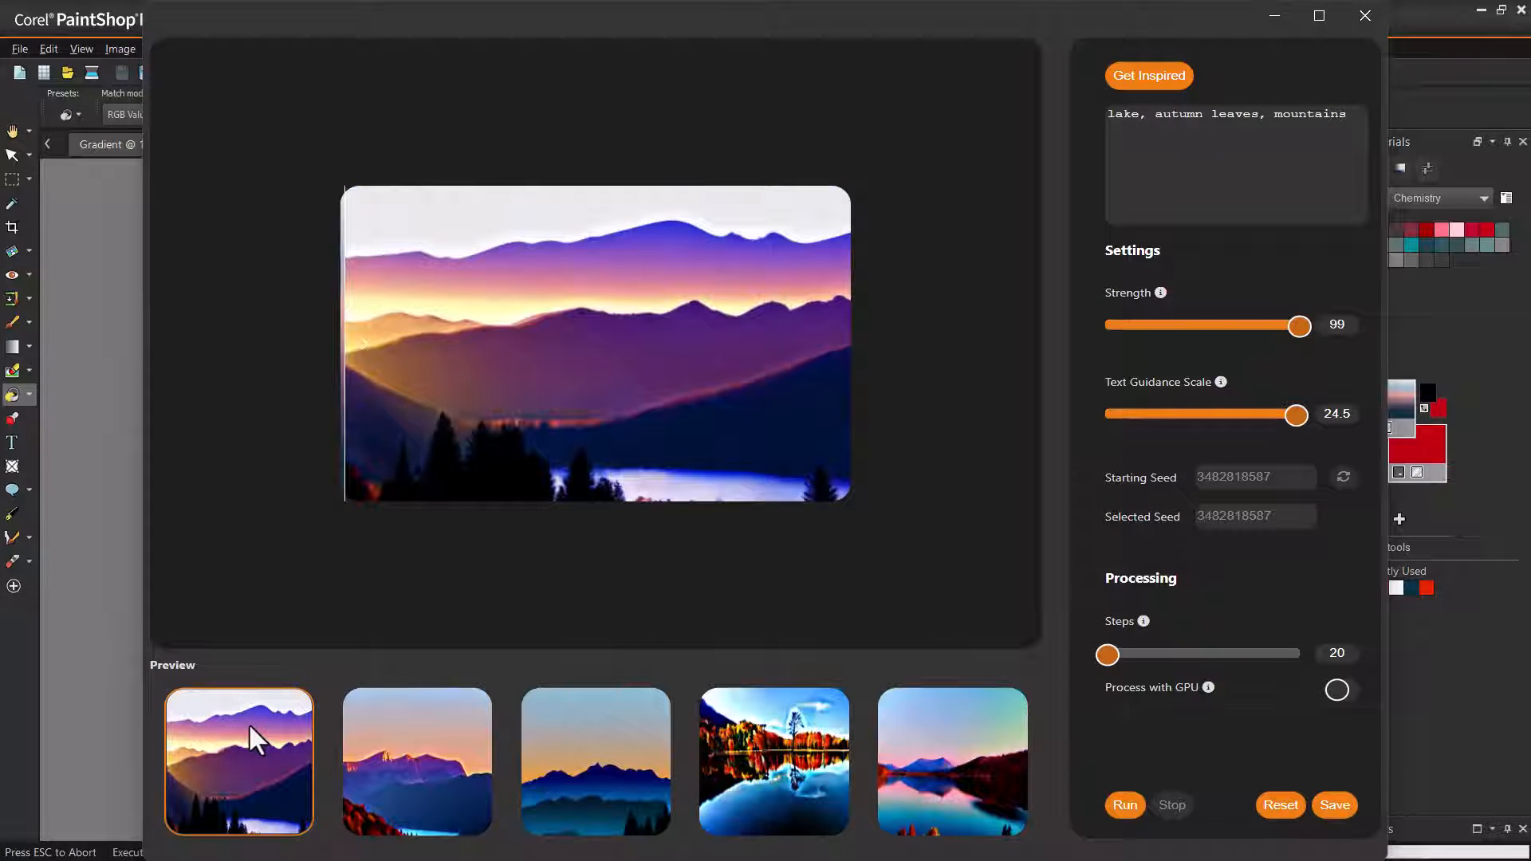
left_click(595, 762)
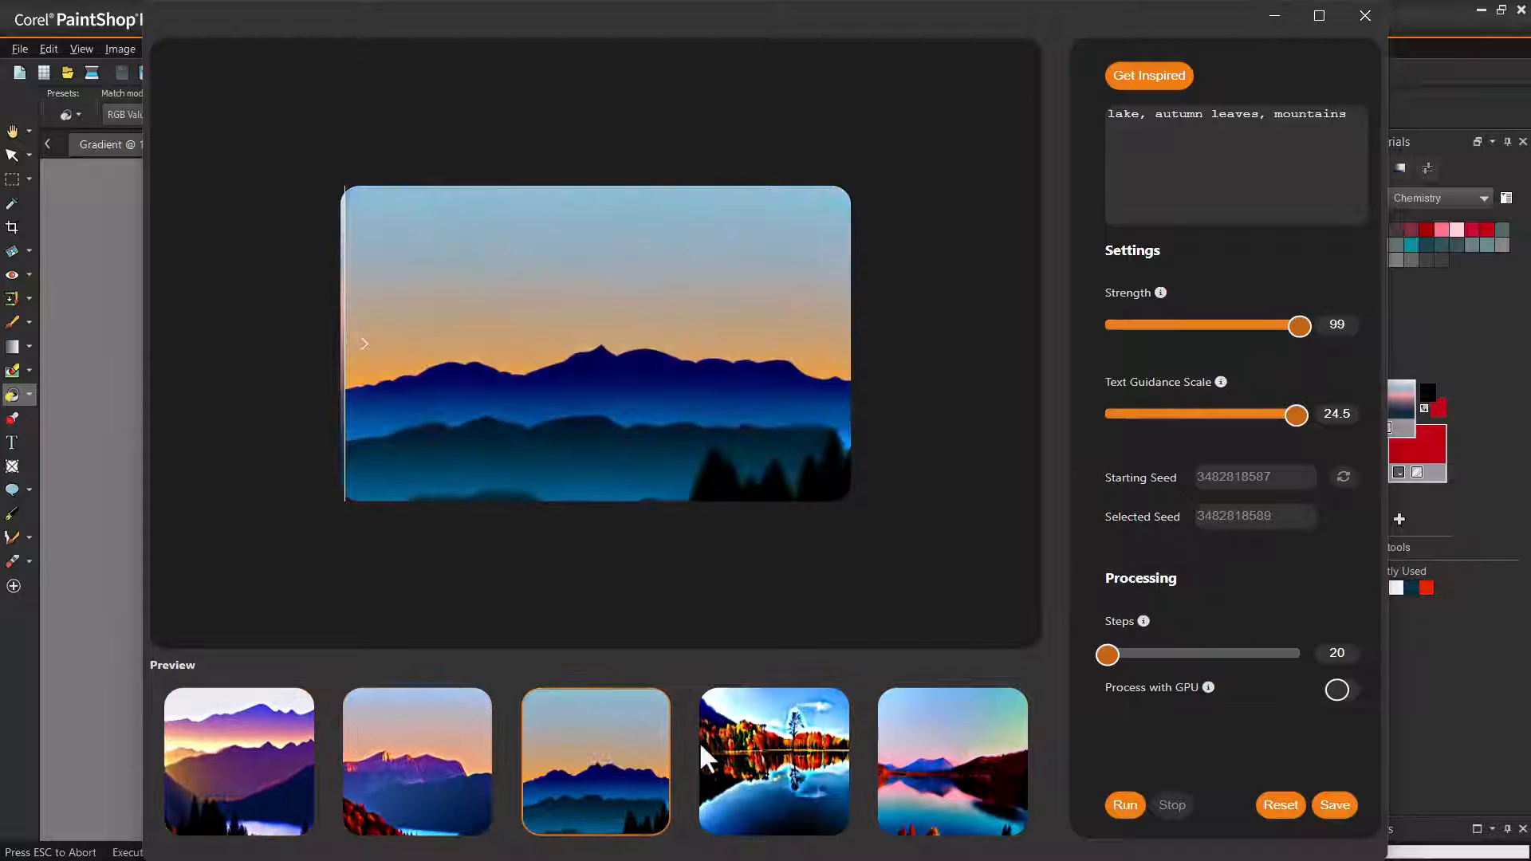
left_click(952, 762)
type(", boats, sailboats, kayaks, canoes, colorful sails, Impressionist style, pointillism, fun, relaxing, peaceful, recreation, vacation, pretty, sunny, cheerful")
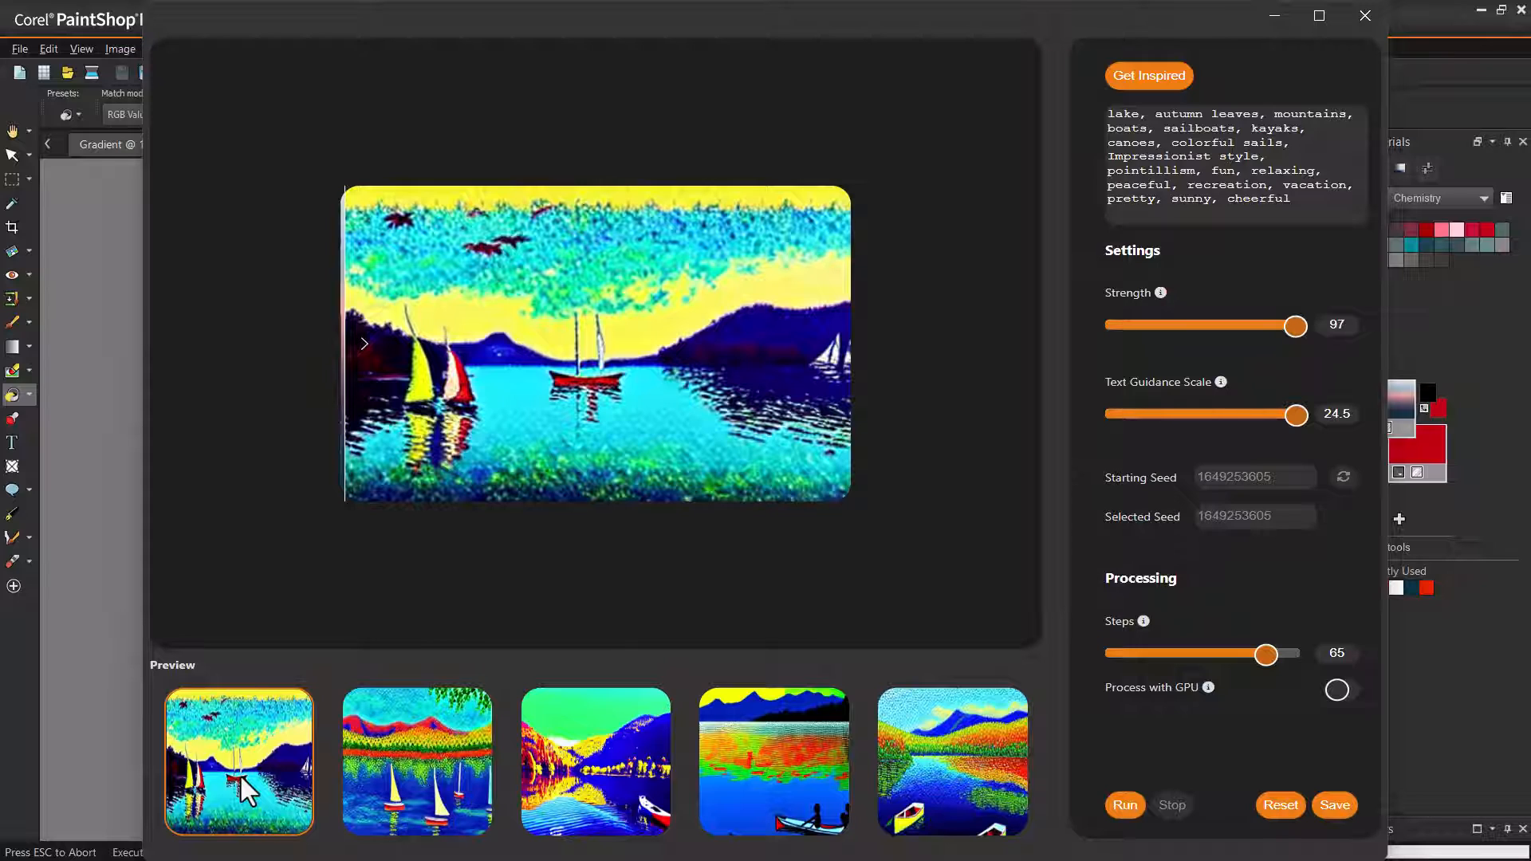
mouse_move(257, 792)
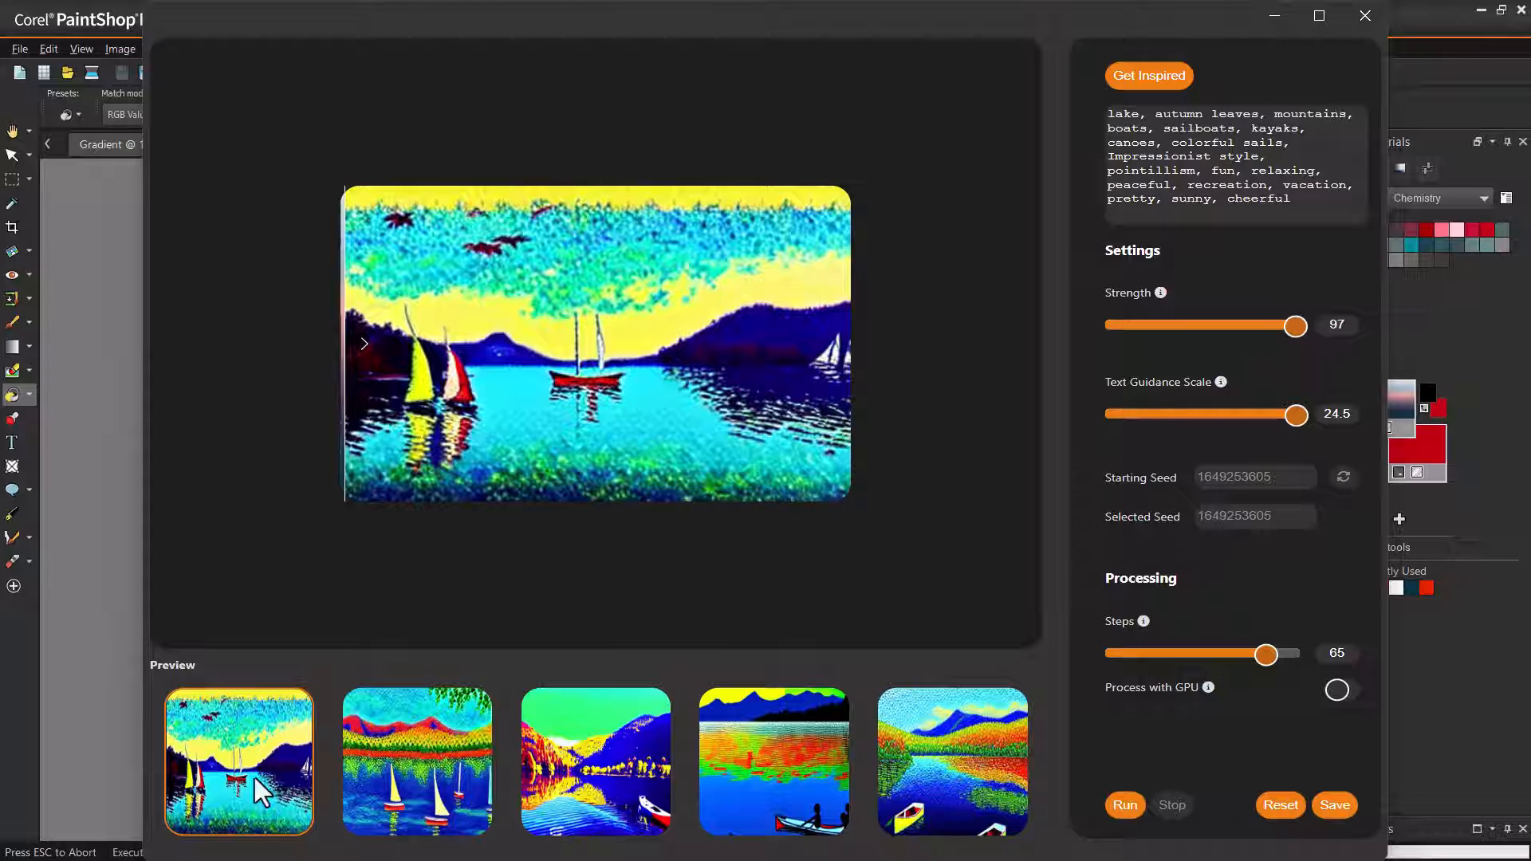
- Preview the second sailboat, the canoe and the fifth pointillist lake-scene variations
left_click(415, 761)
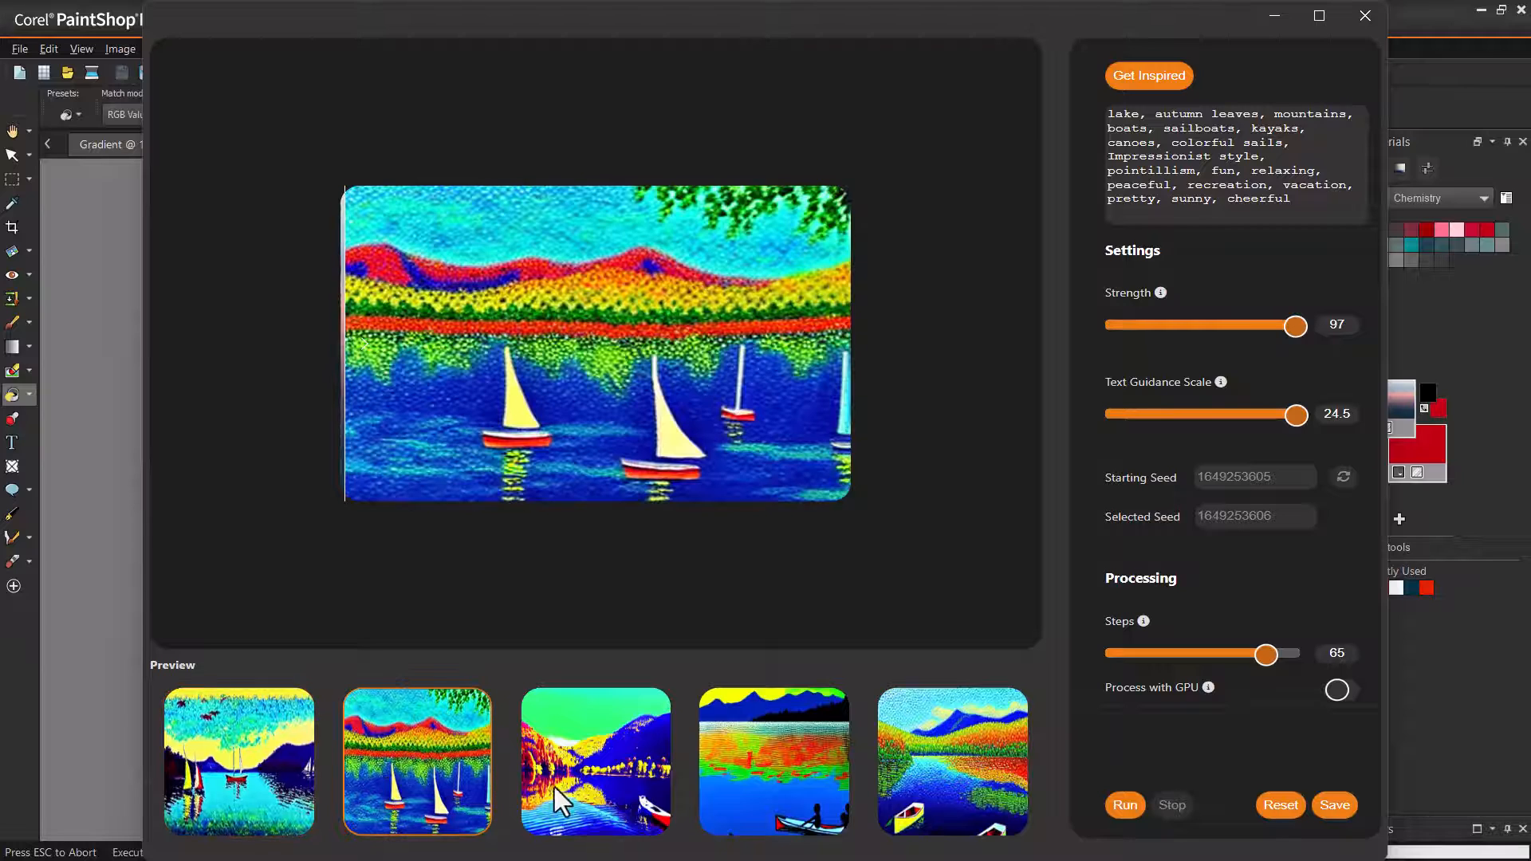
left_click(773, 761)
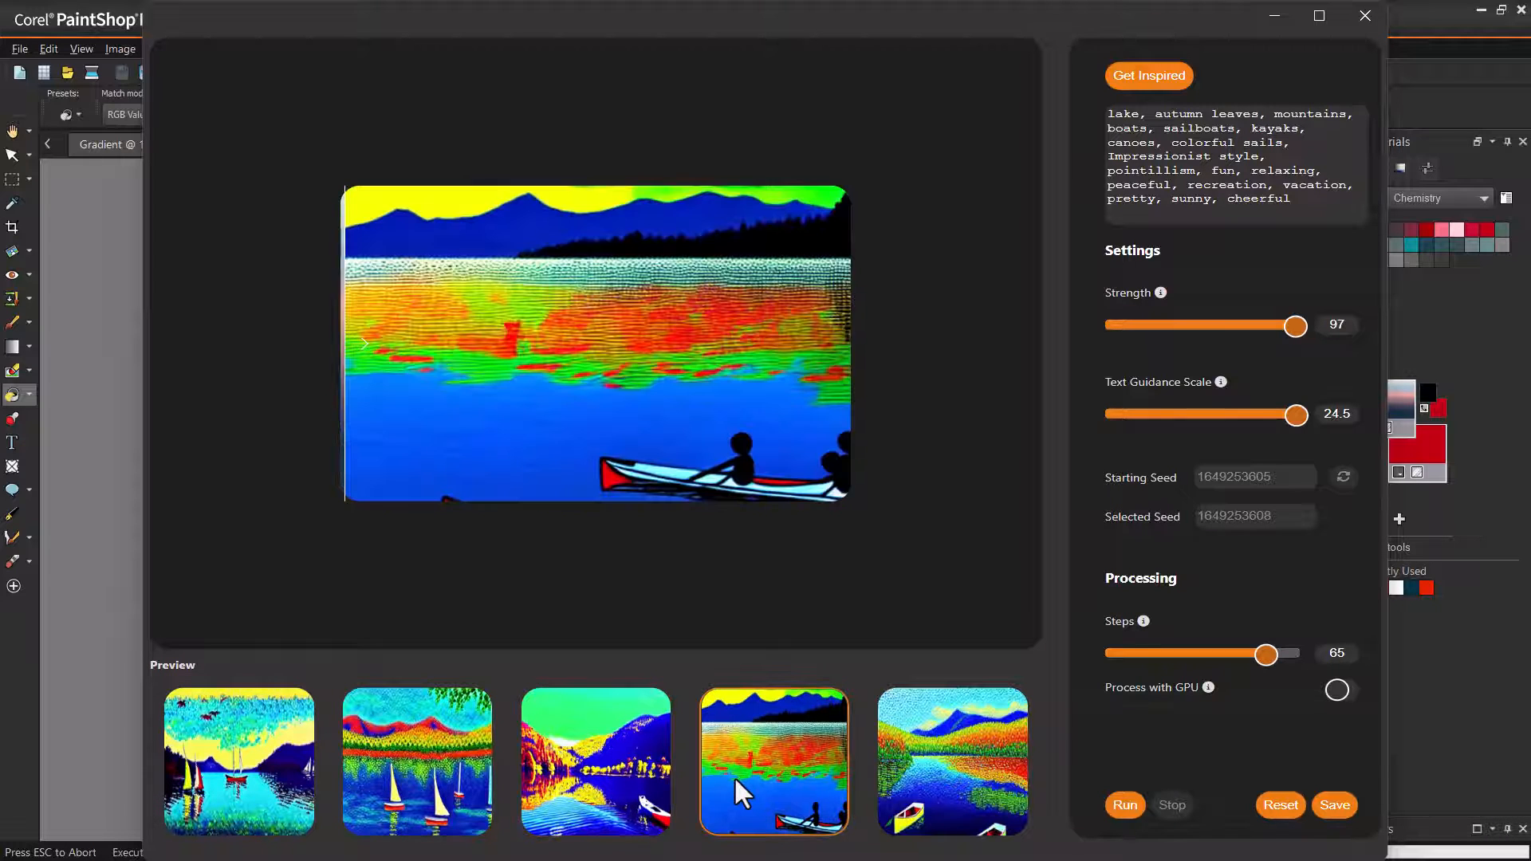
left_click(951, 762)
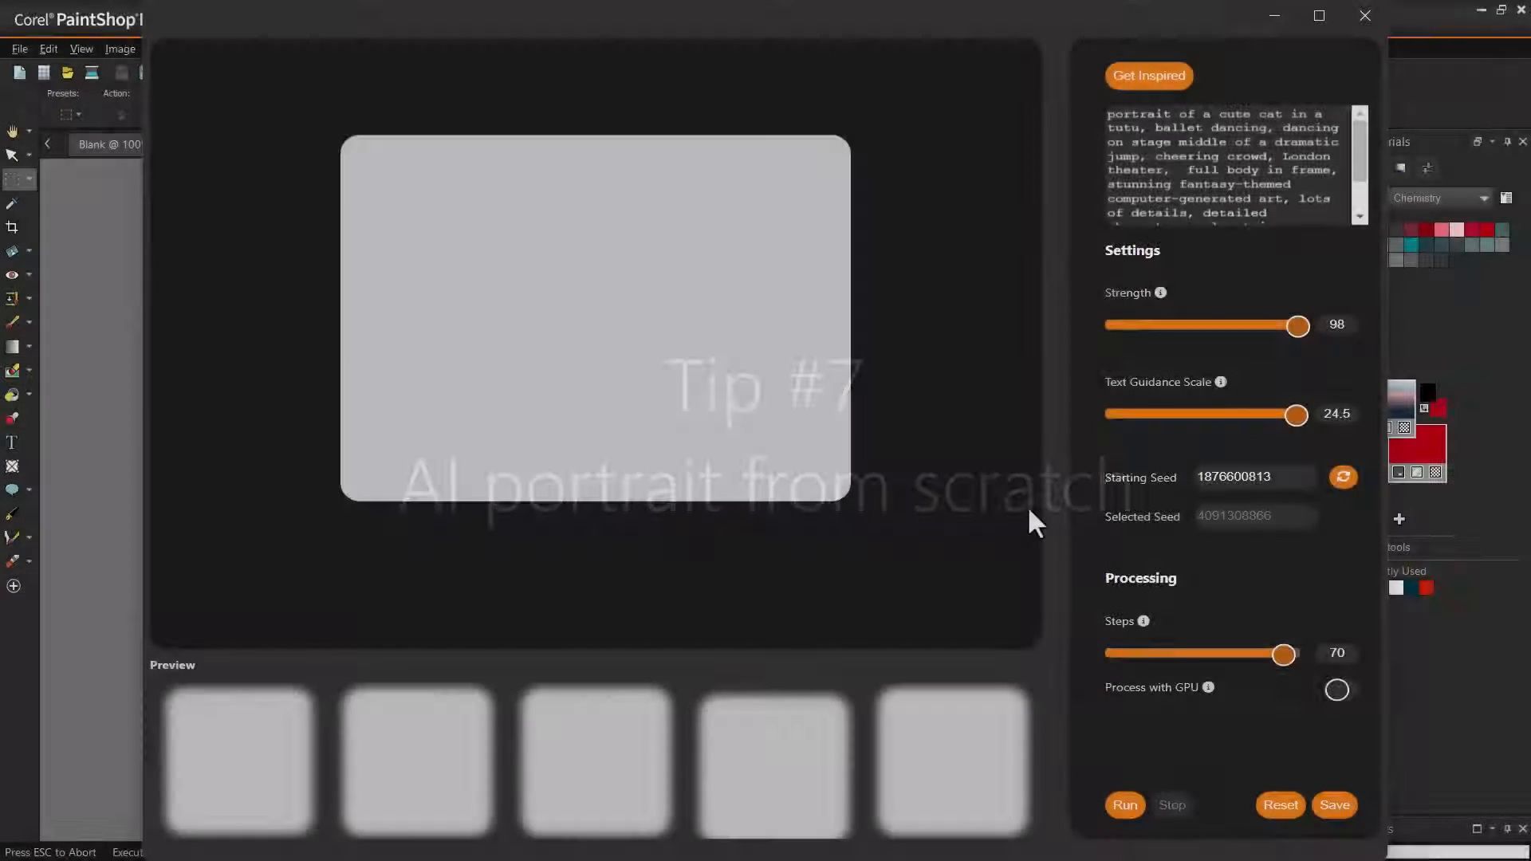
- Run VisionFX to generate the cute cat-in-a-tutu portrait variations
left_click(1124, 805)
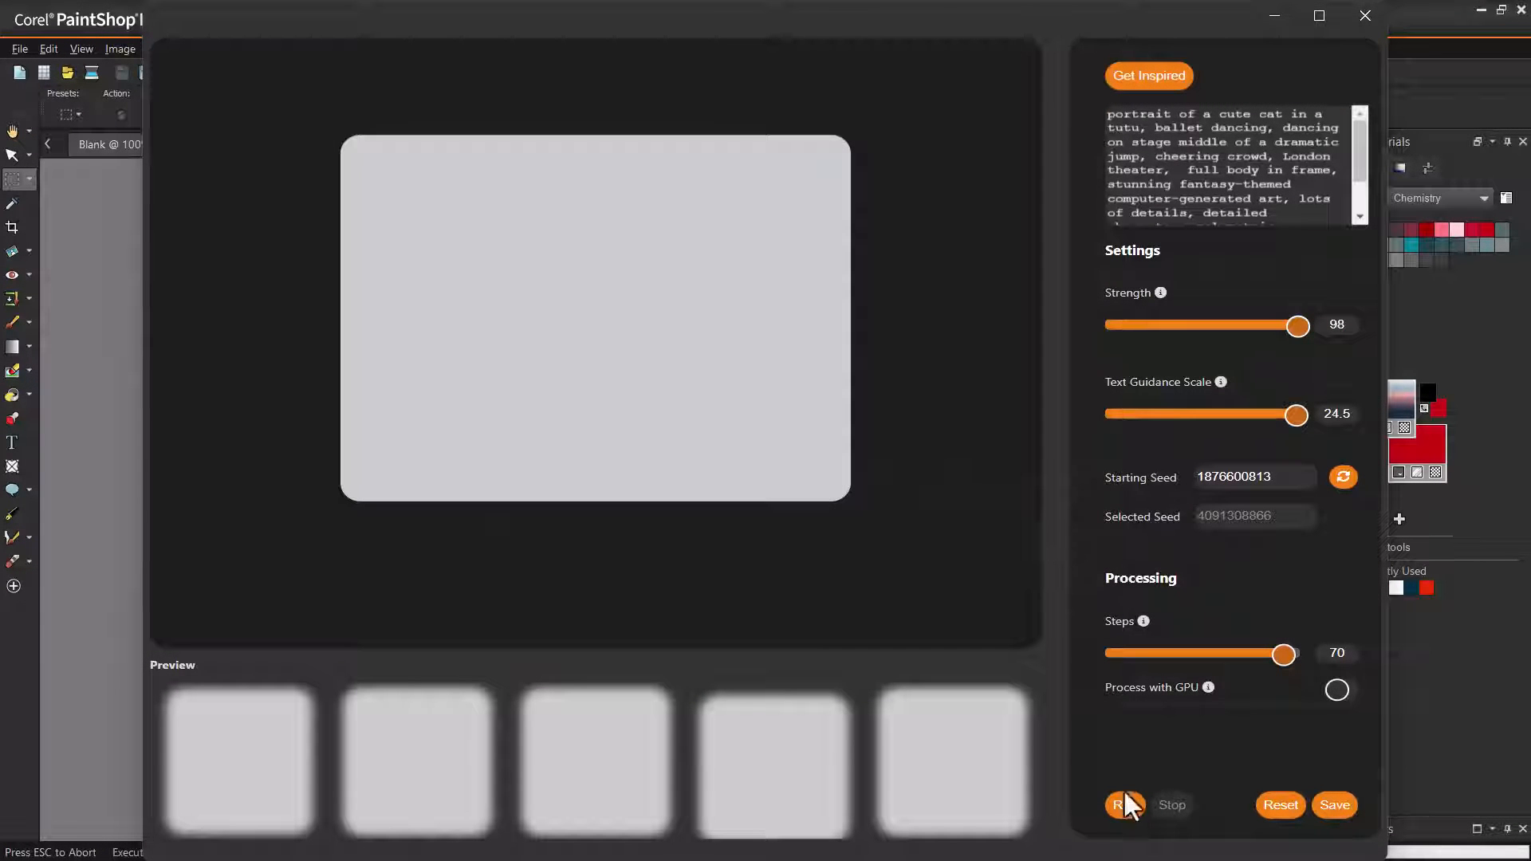
left_click(1125, 805)
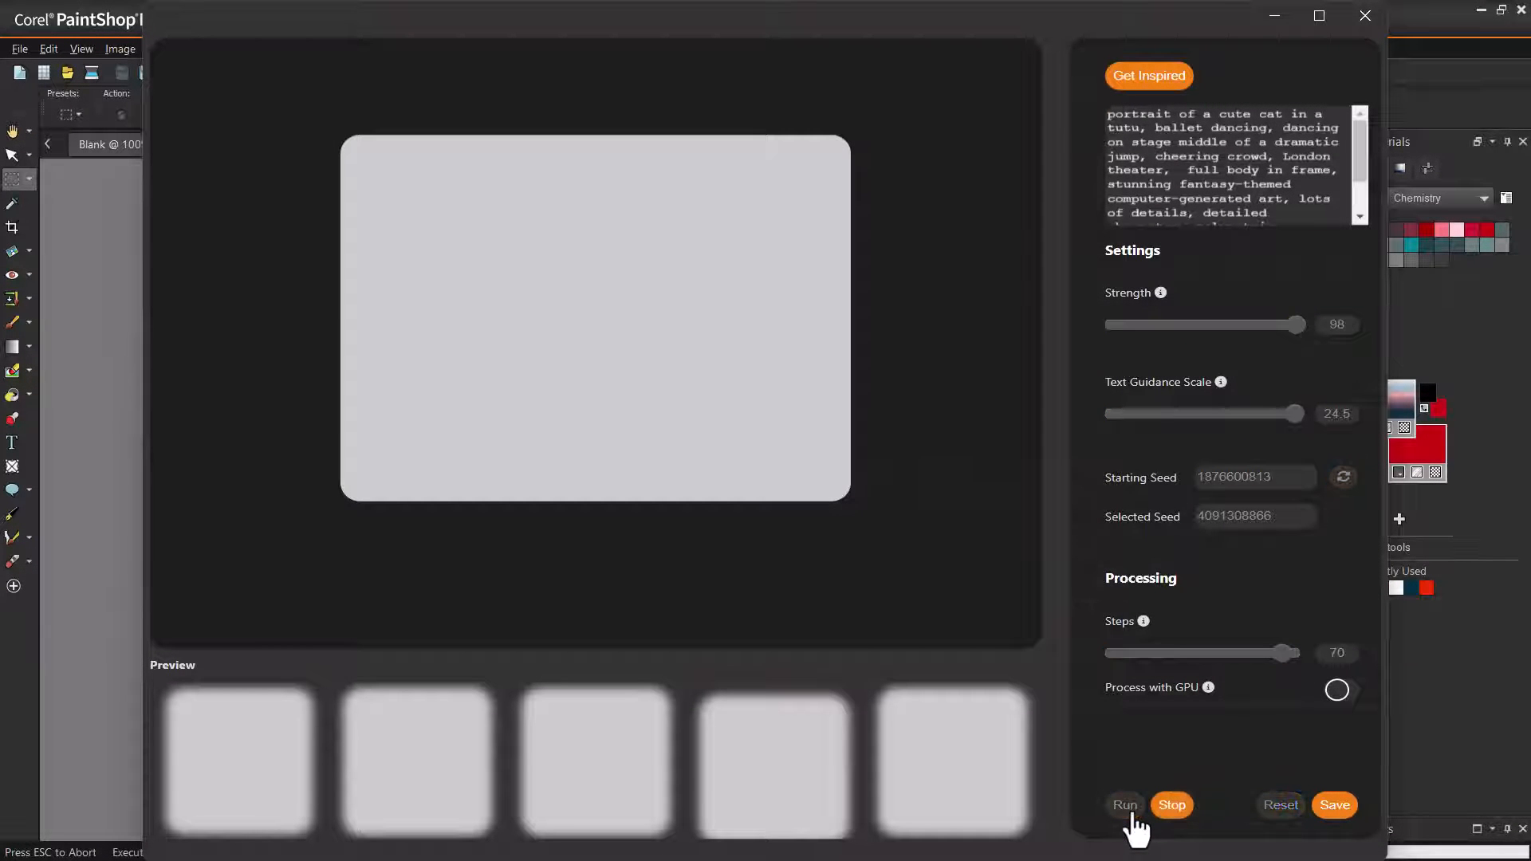
left_click(1124, 805)
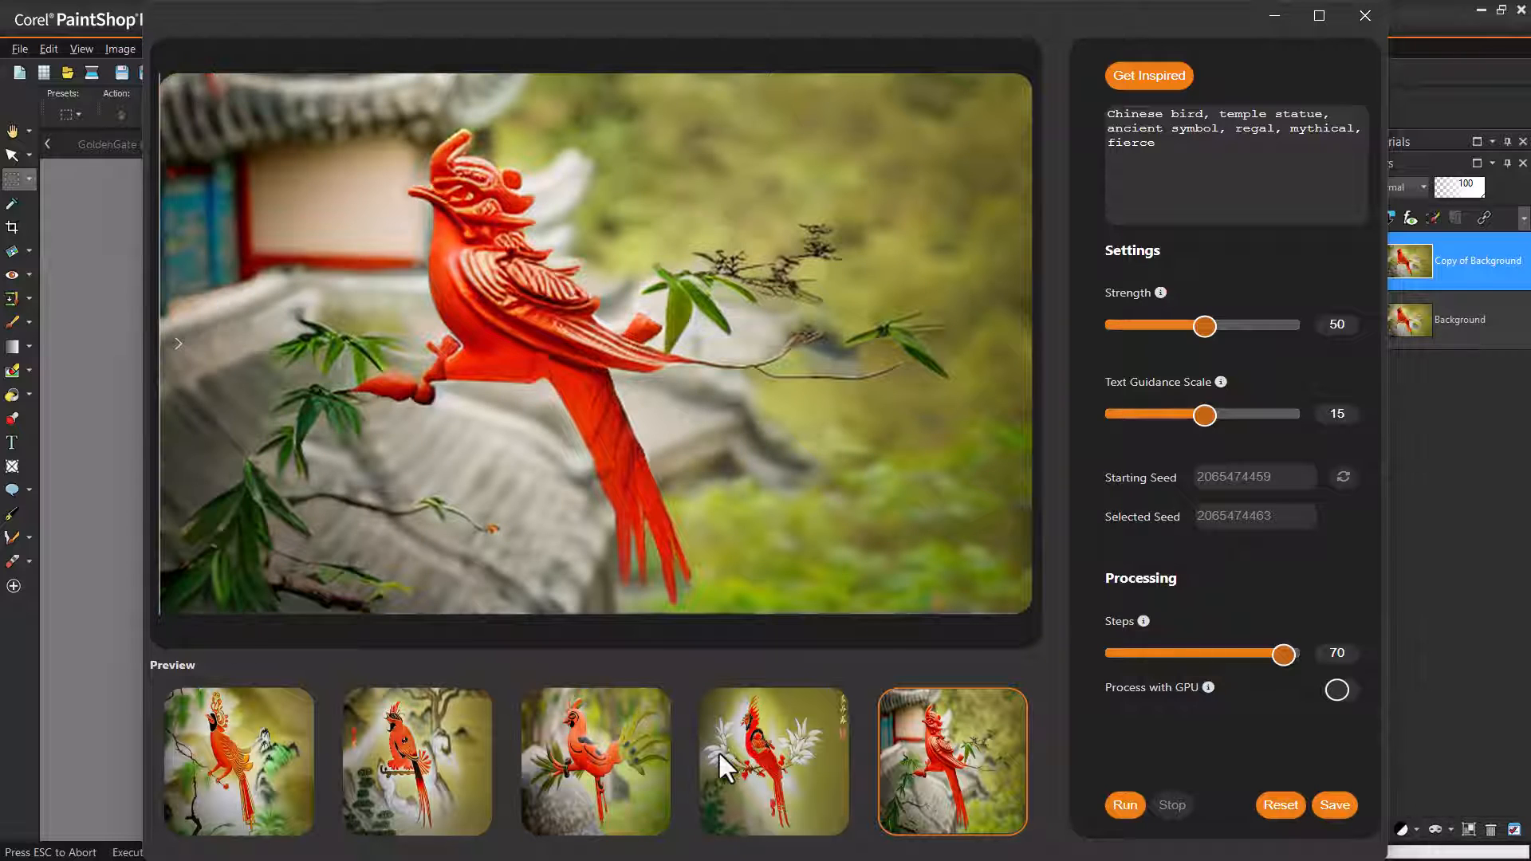
- Compare the bird previews, pick the painted-scroll variation and save it to the image
left_click(593, 762)
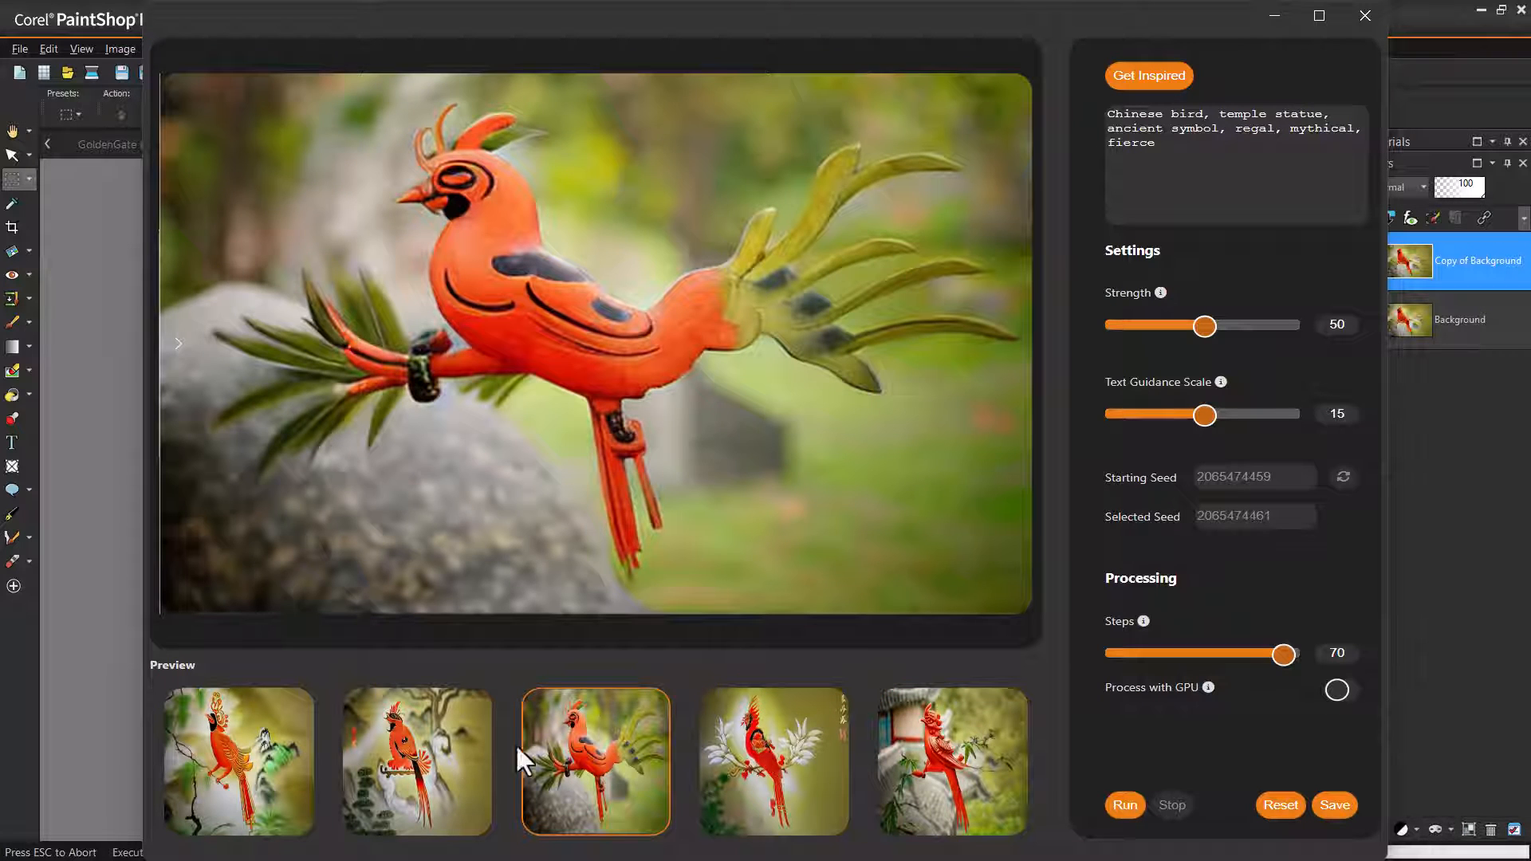
left_click(238, 762)
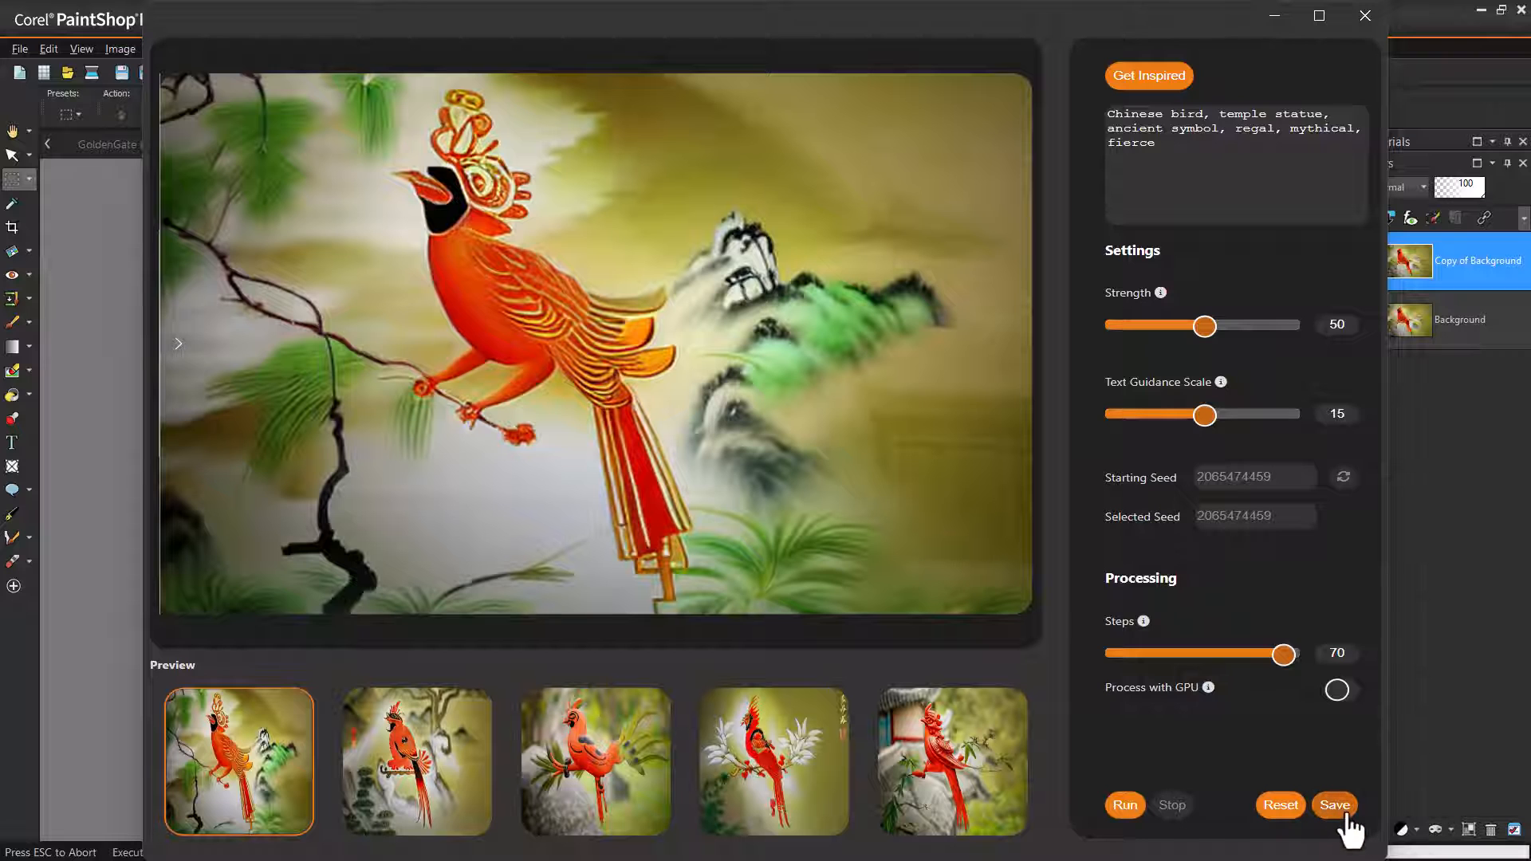
left_click(1334, 805)
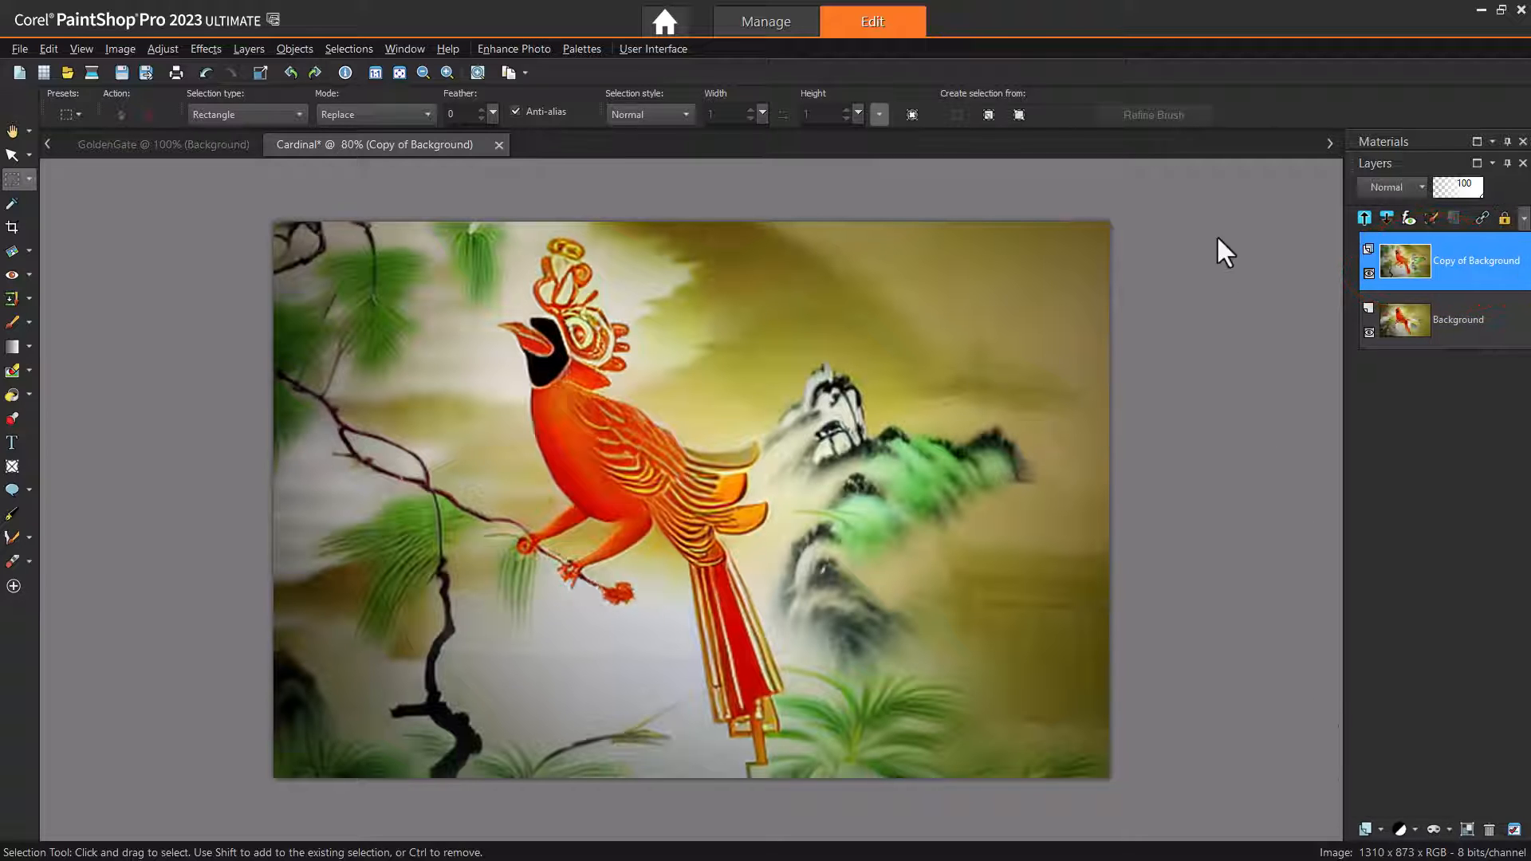
- Duplicate the bird layer and apply the Aged texture effect with 15% image smoothing
right_click(1476, 261)
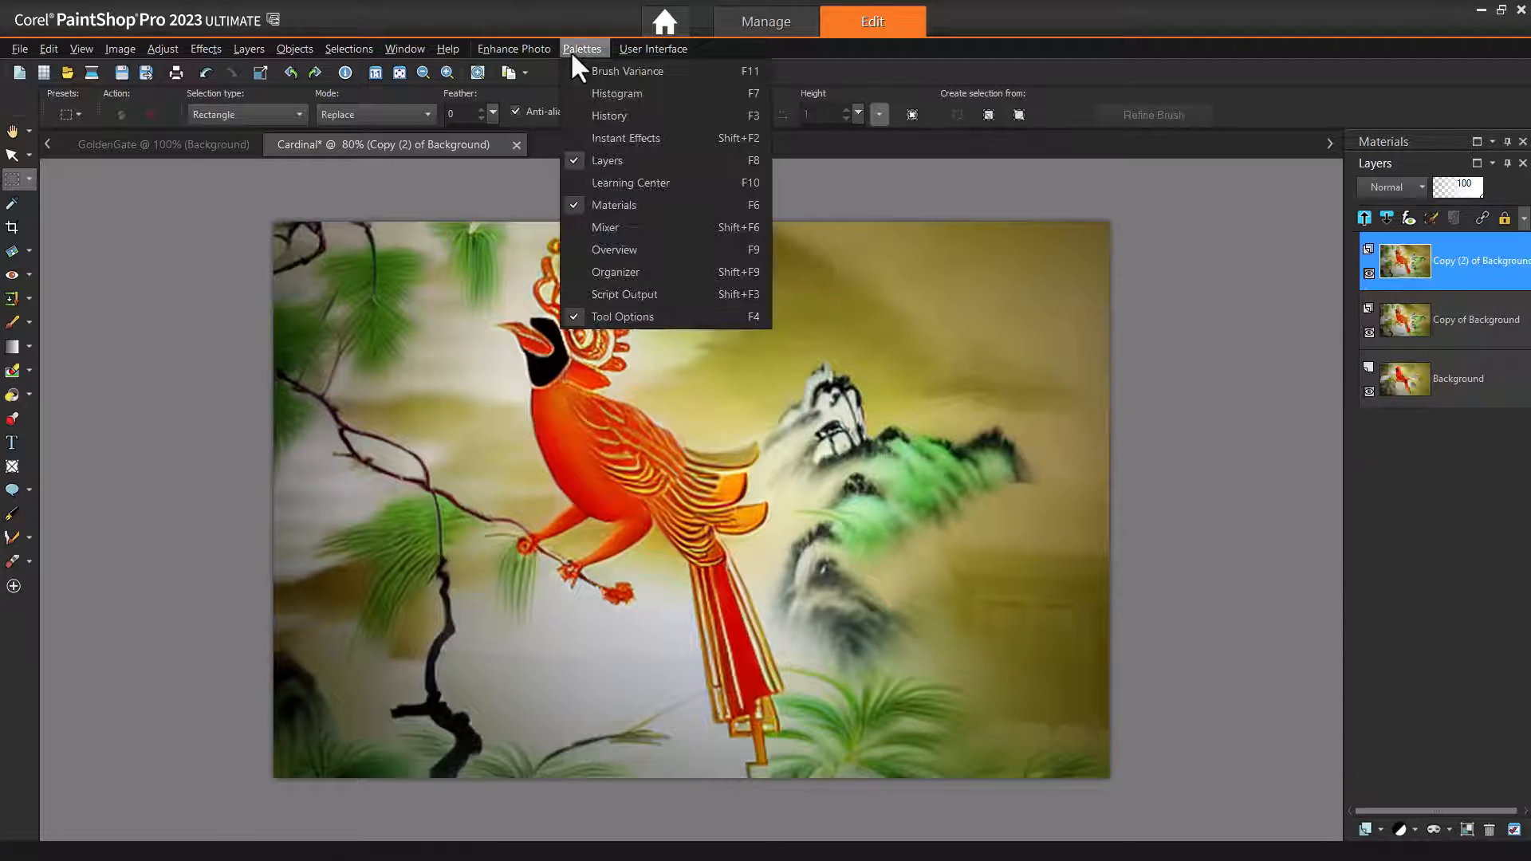
left_click(627, 138)
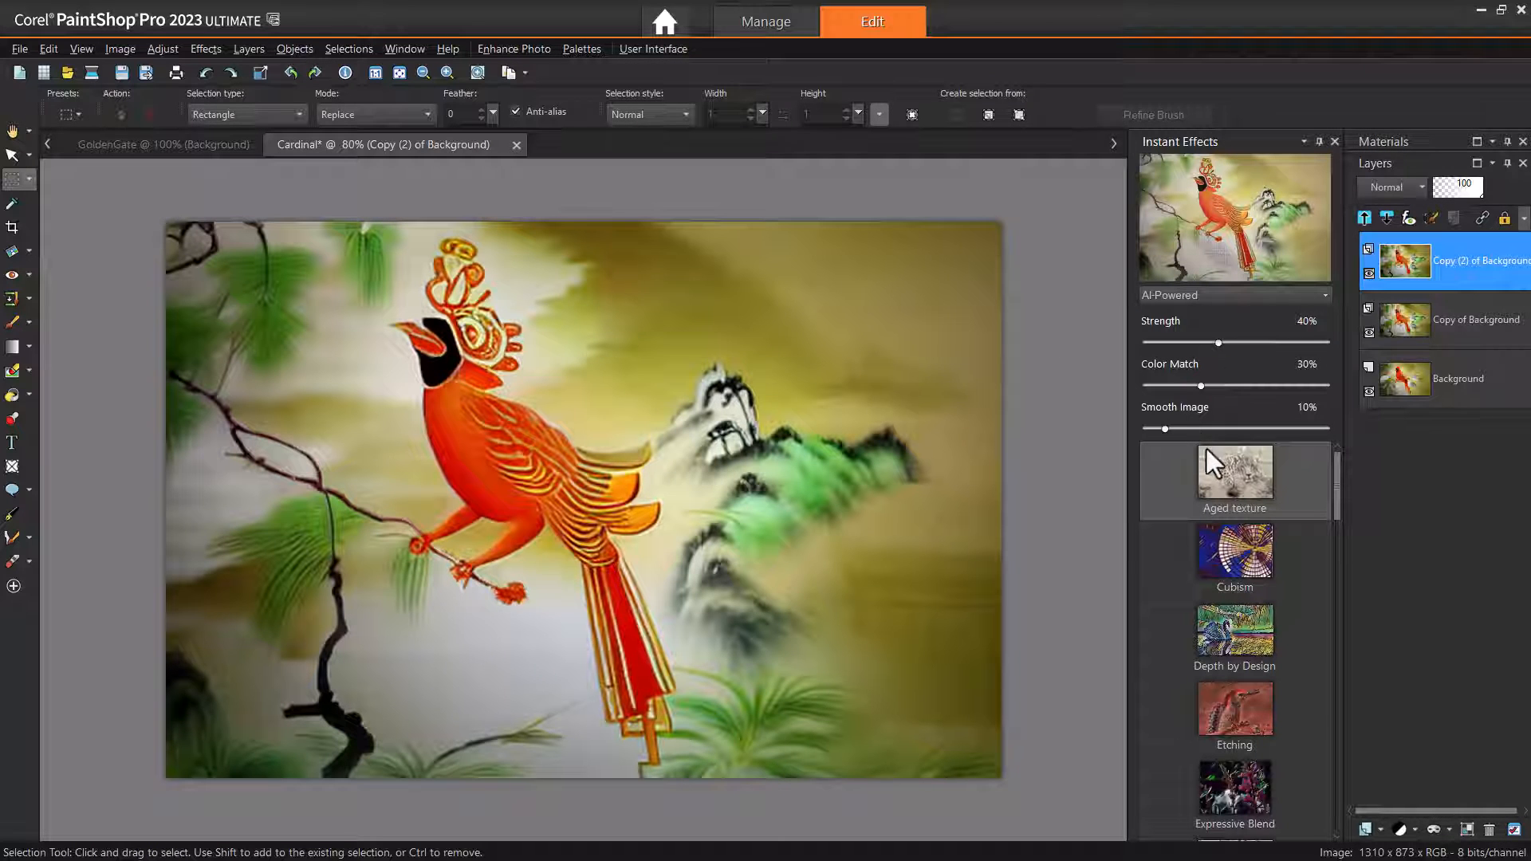
left_click_drag(1167, 430, 1186, 429)
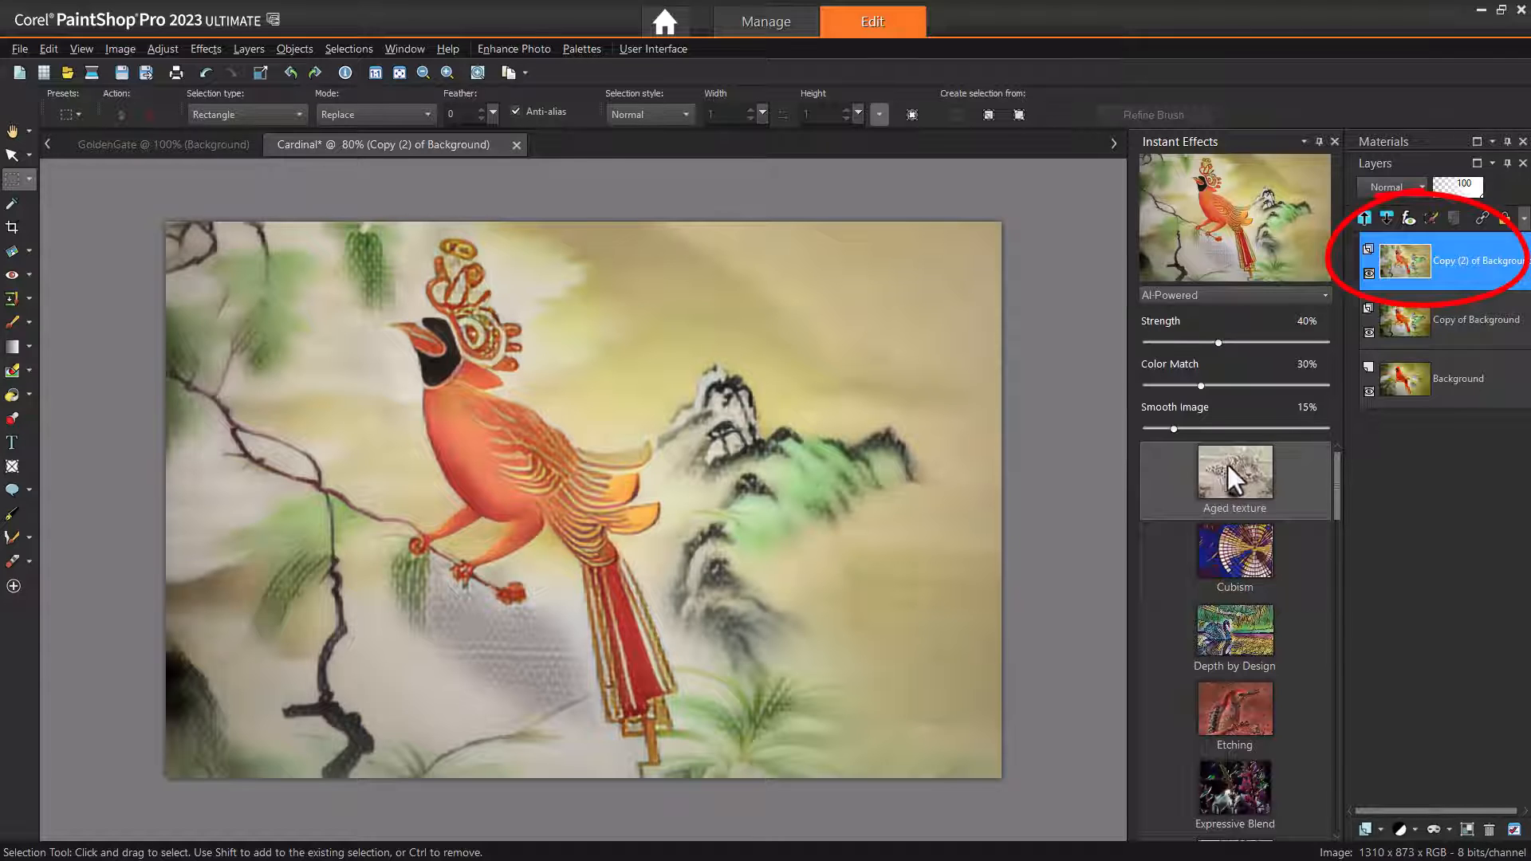
left_click(205, 48)
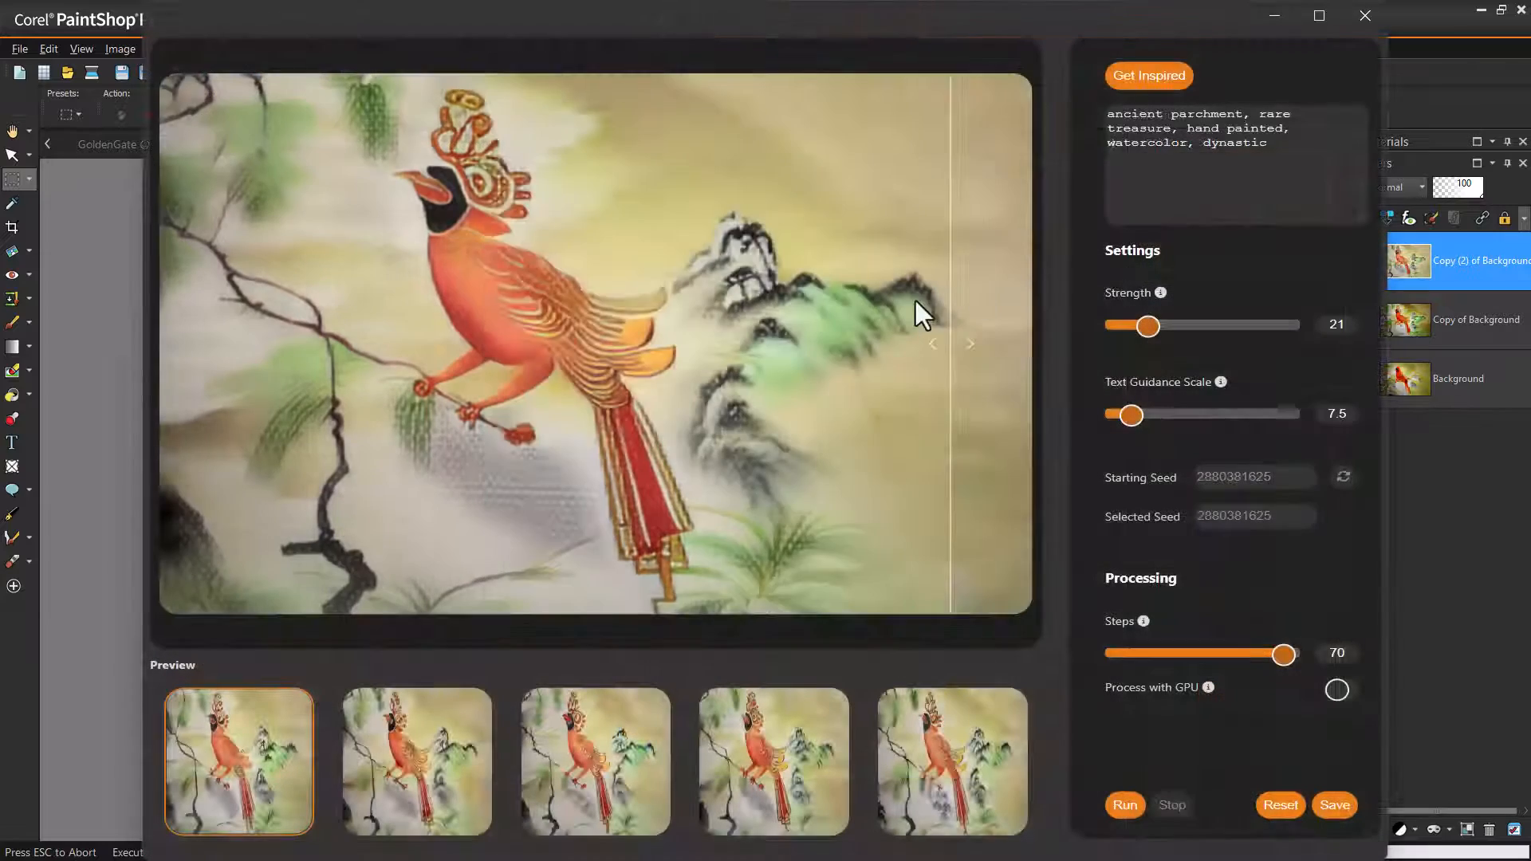
- Preview the second and fifth ancient-parchment watercolour cardinal variations
left_click(415, 762)
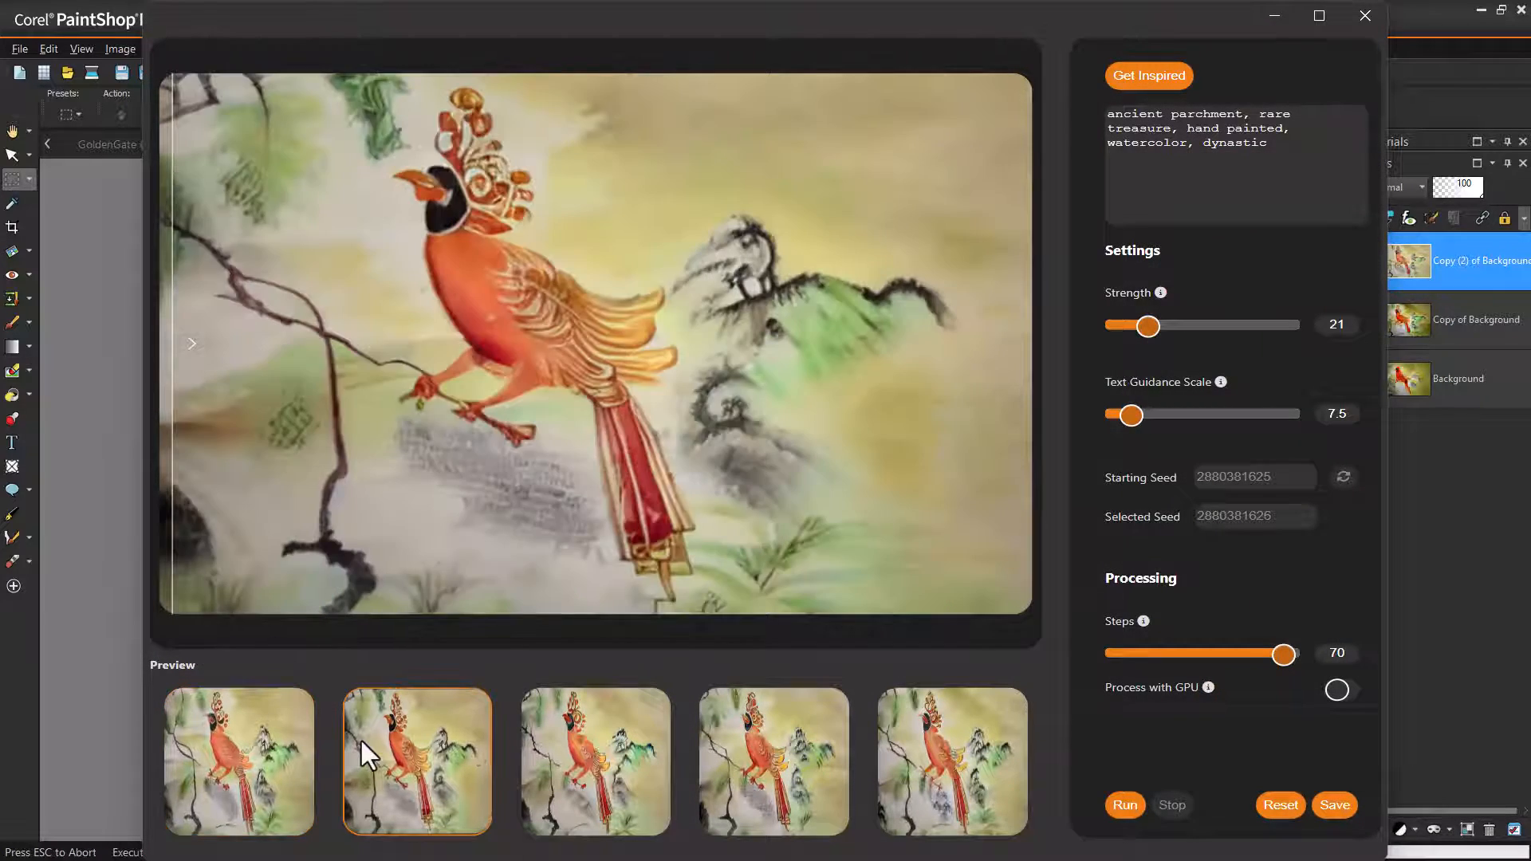
left_click(951, 761)
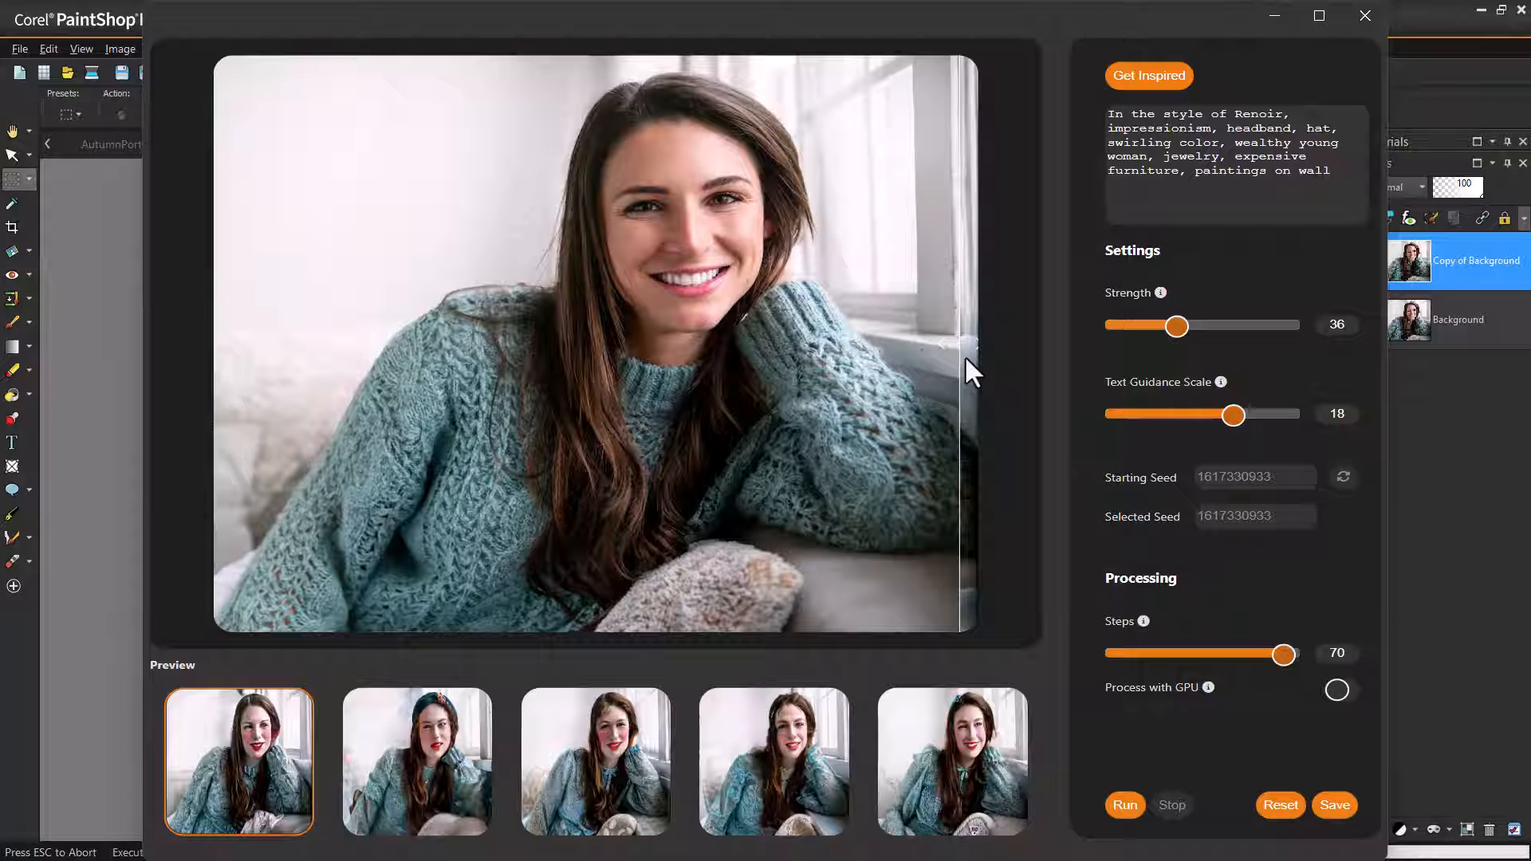
mouse_move(943, 351)
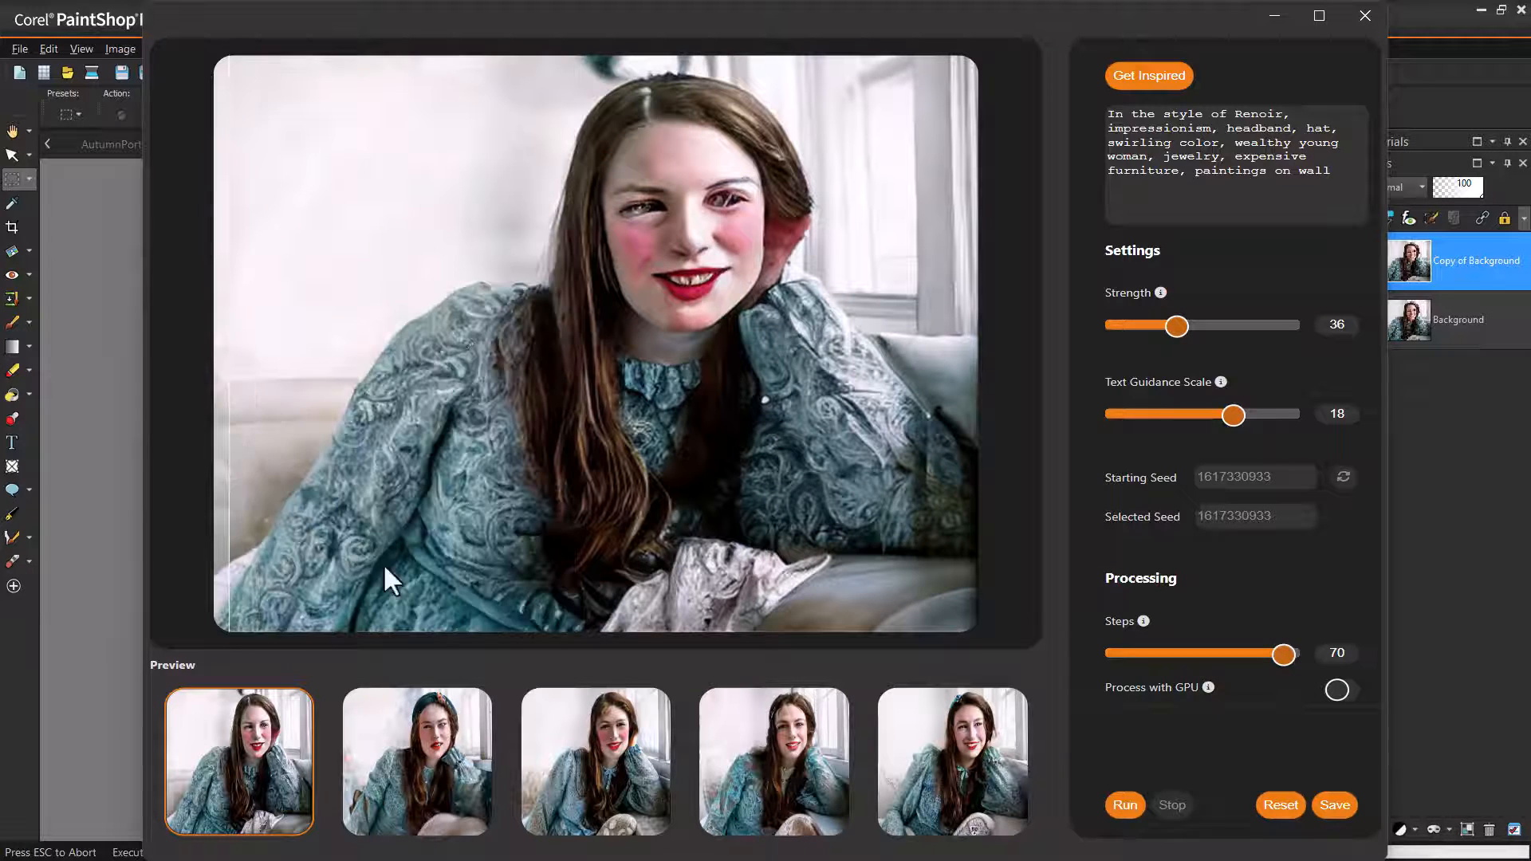
- Compare the third, fifth and second Renoir-style portrait previews
left_click(595, 761)
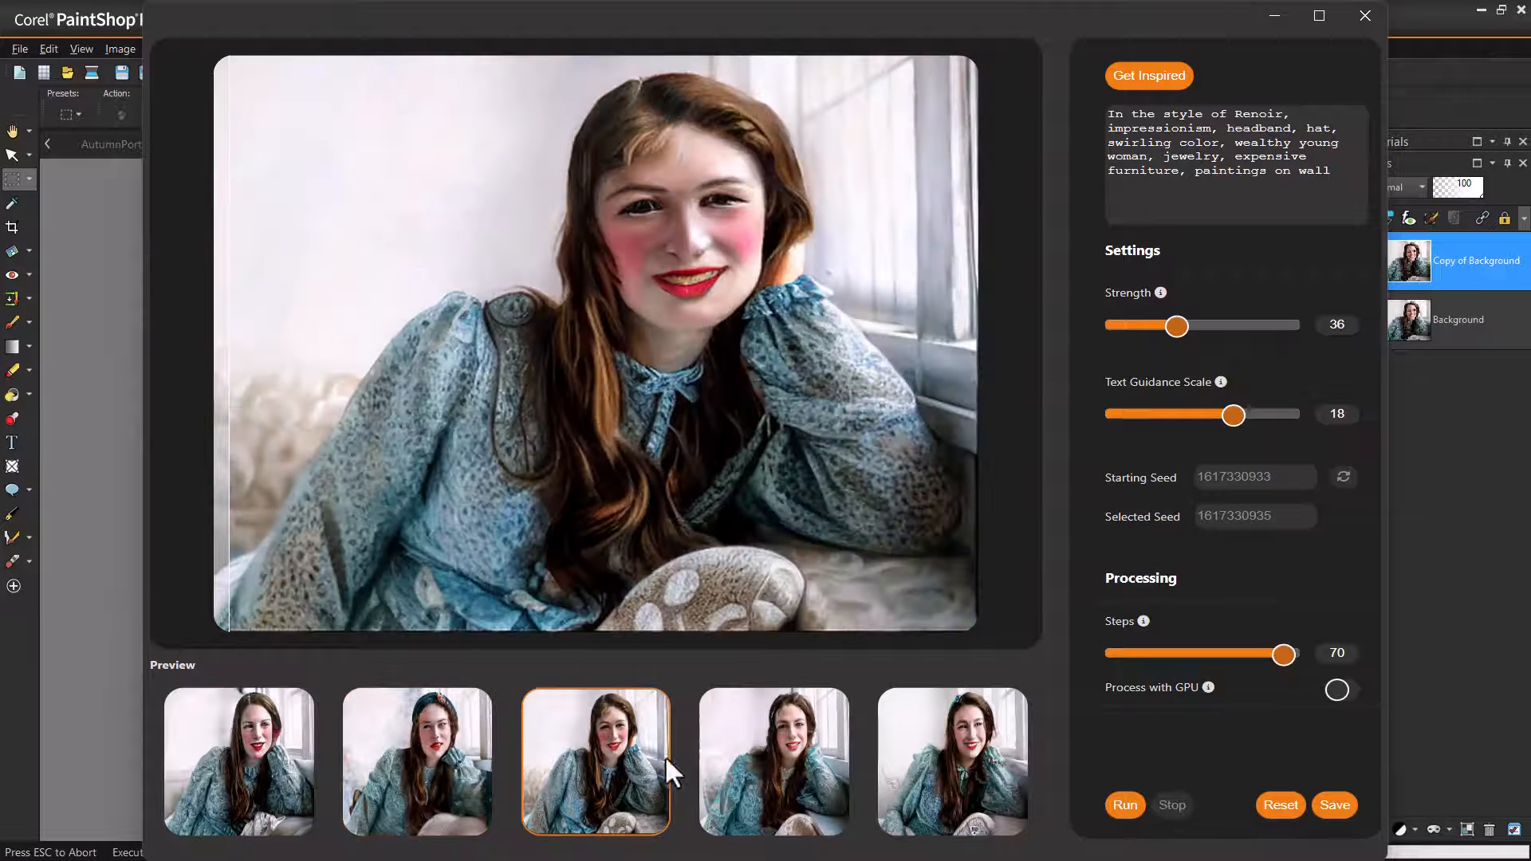
left_click(952, 762)
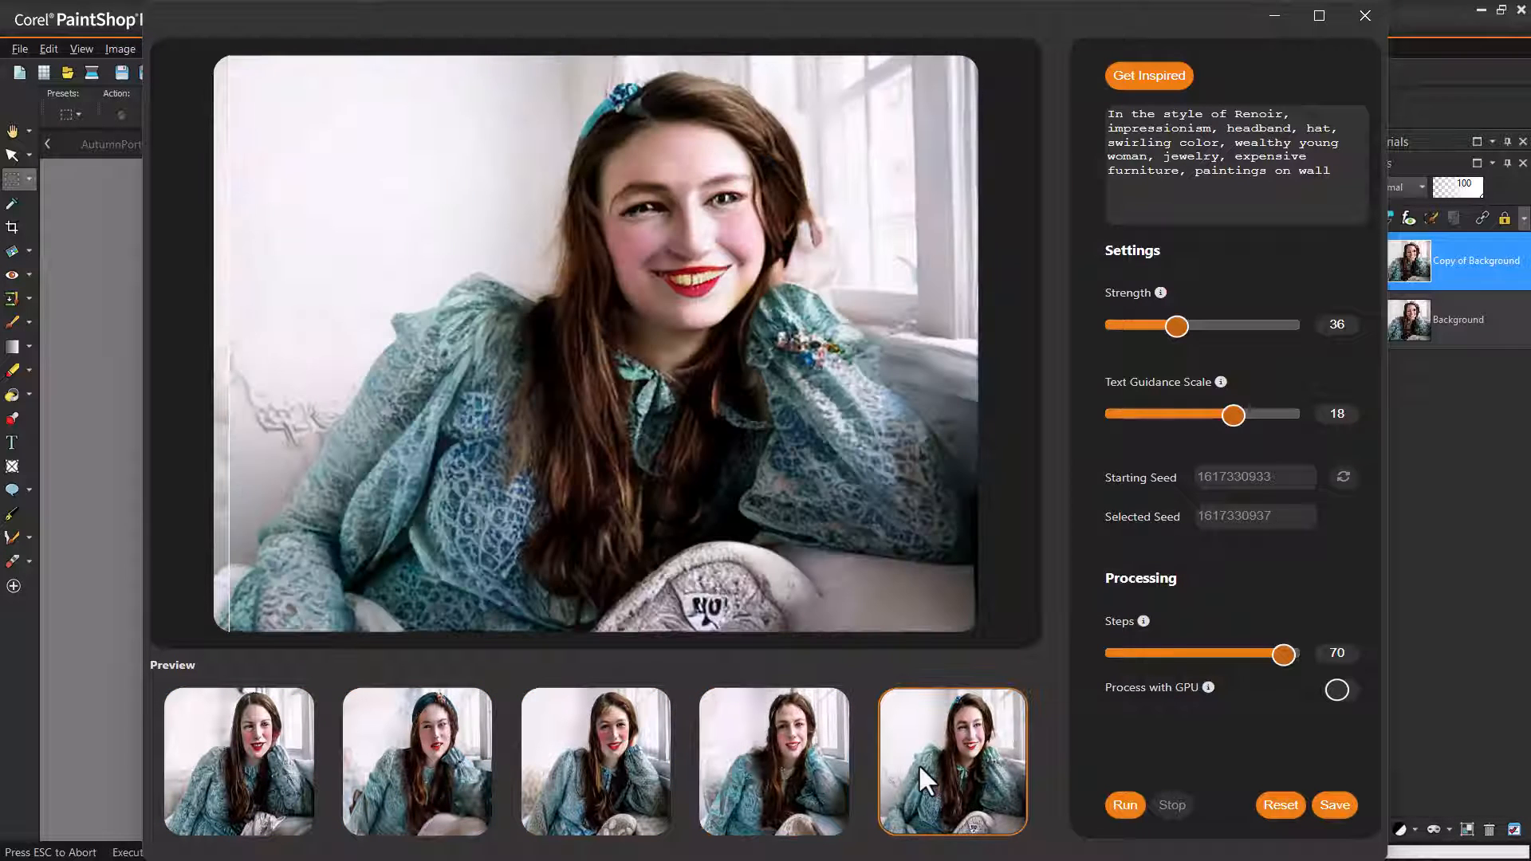
left_click(417, 762)
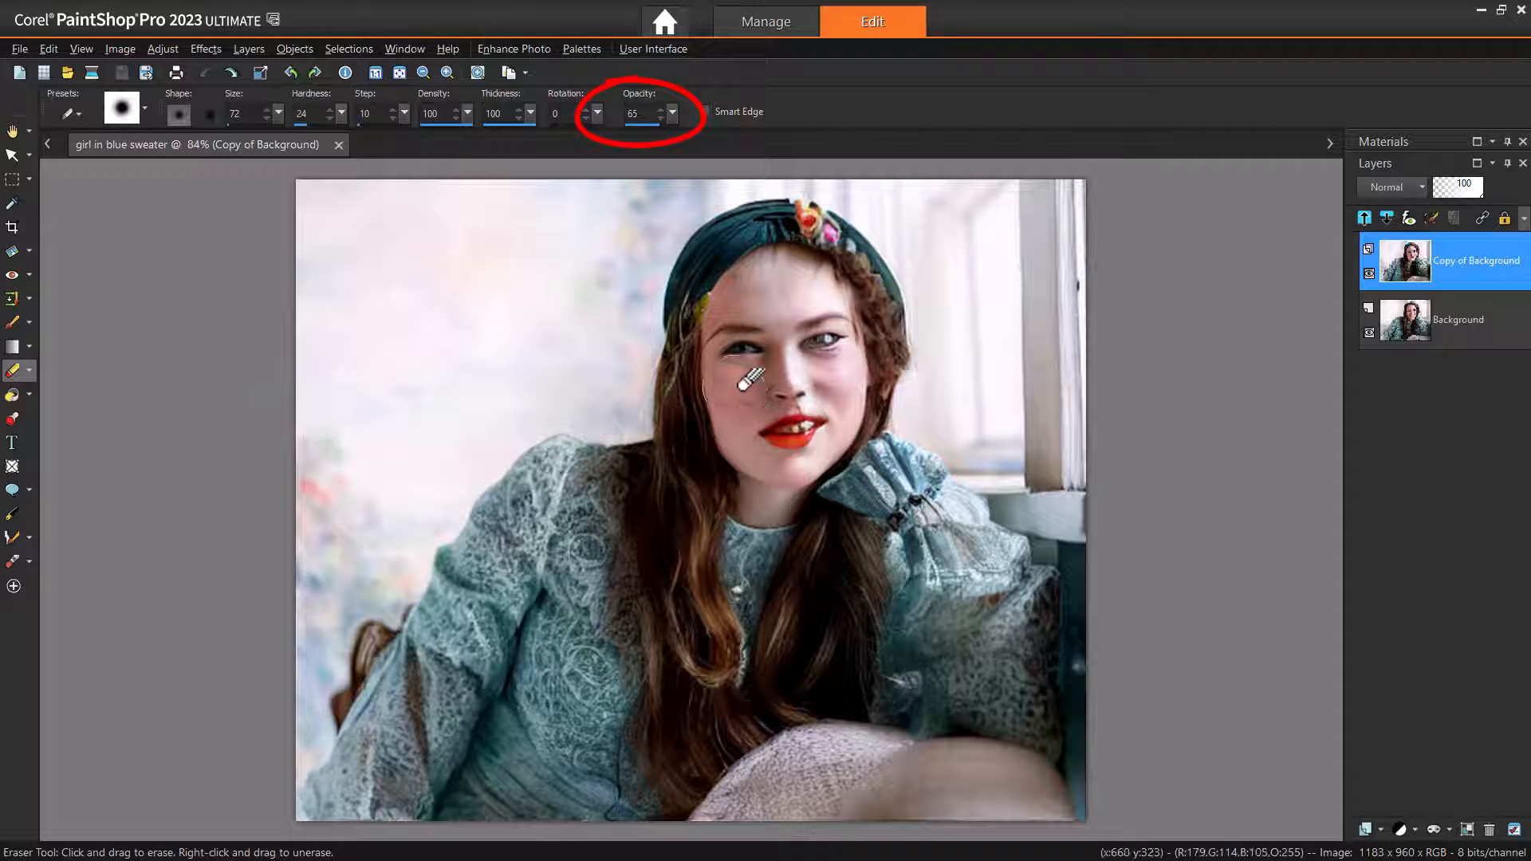
- Erase the stylized face and mouth at 65% opacity, then try another layer blend mode
left_click_drag(762, 371, 782, 415)
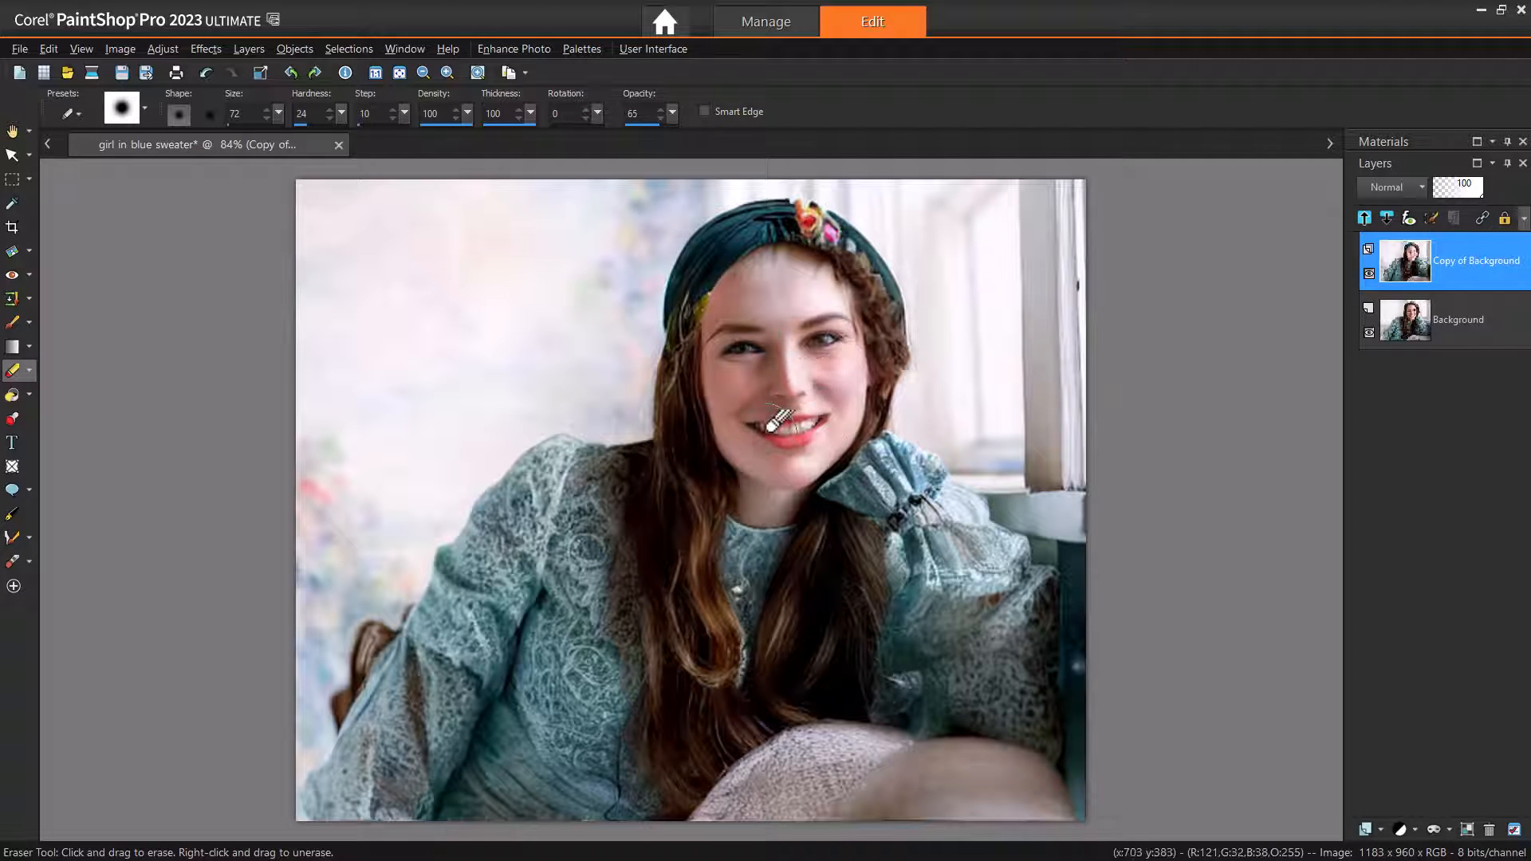
left_click_drag(782, 420, 840, 415)
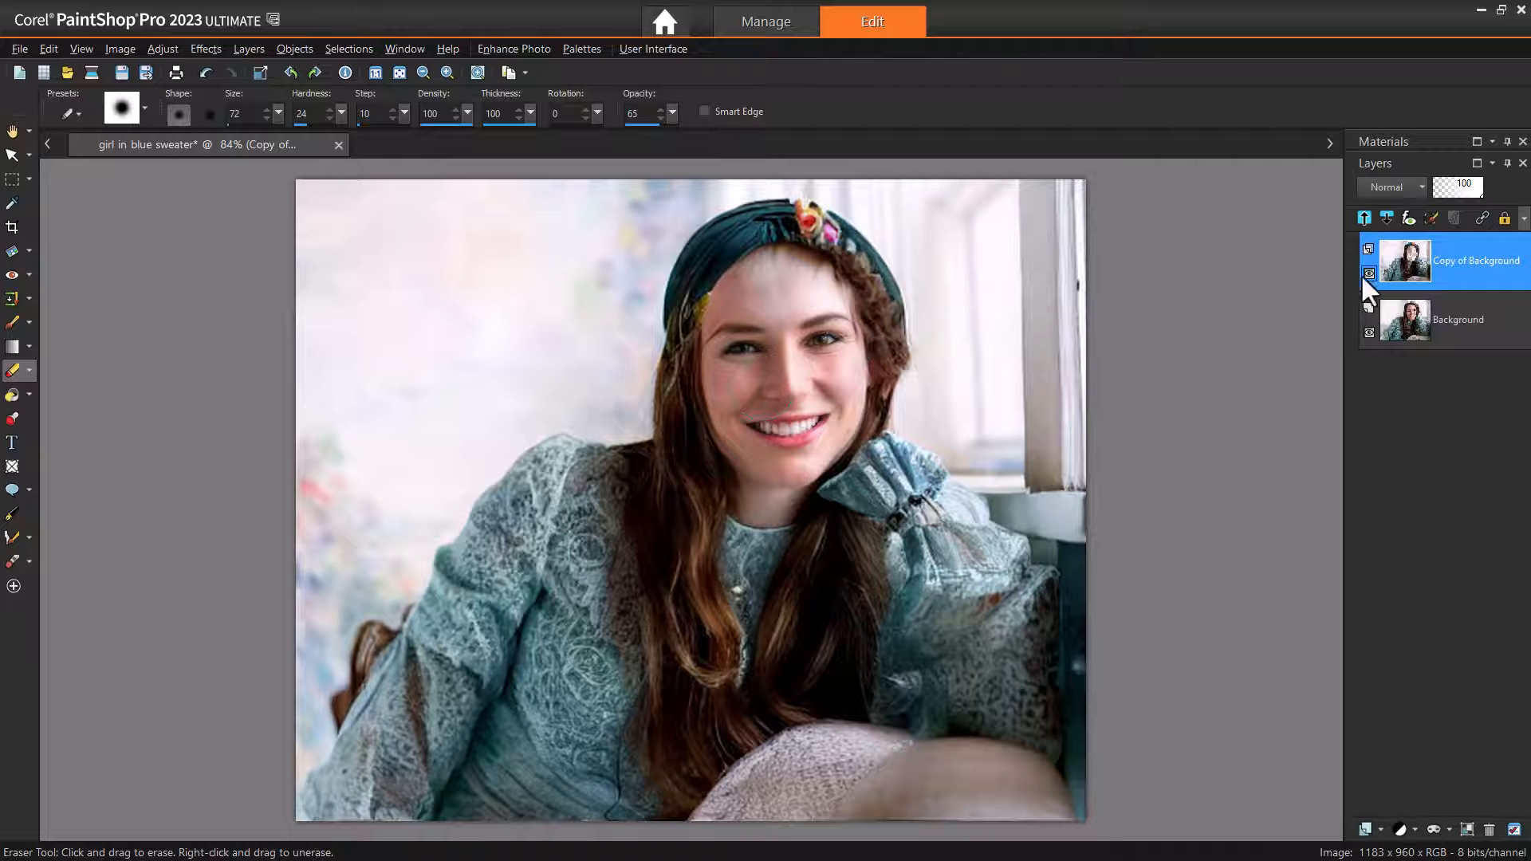
left_click(1369, 271)
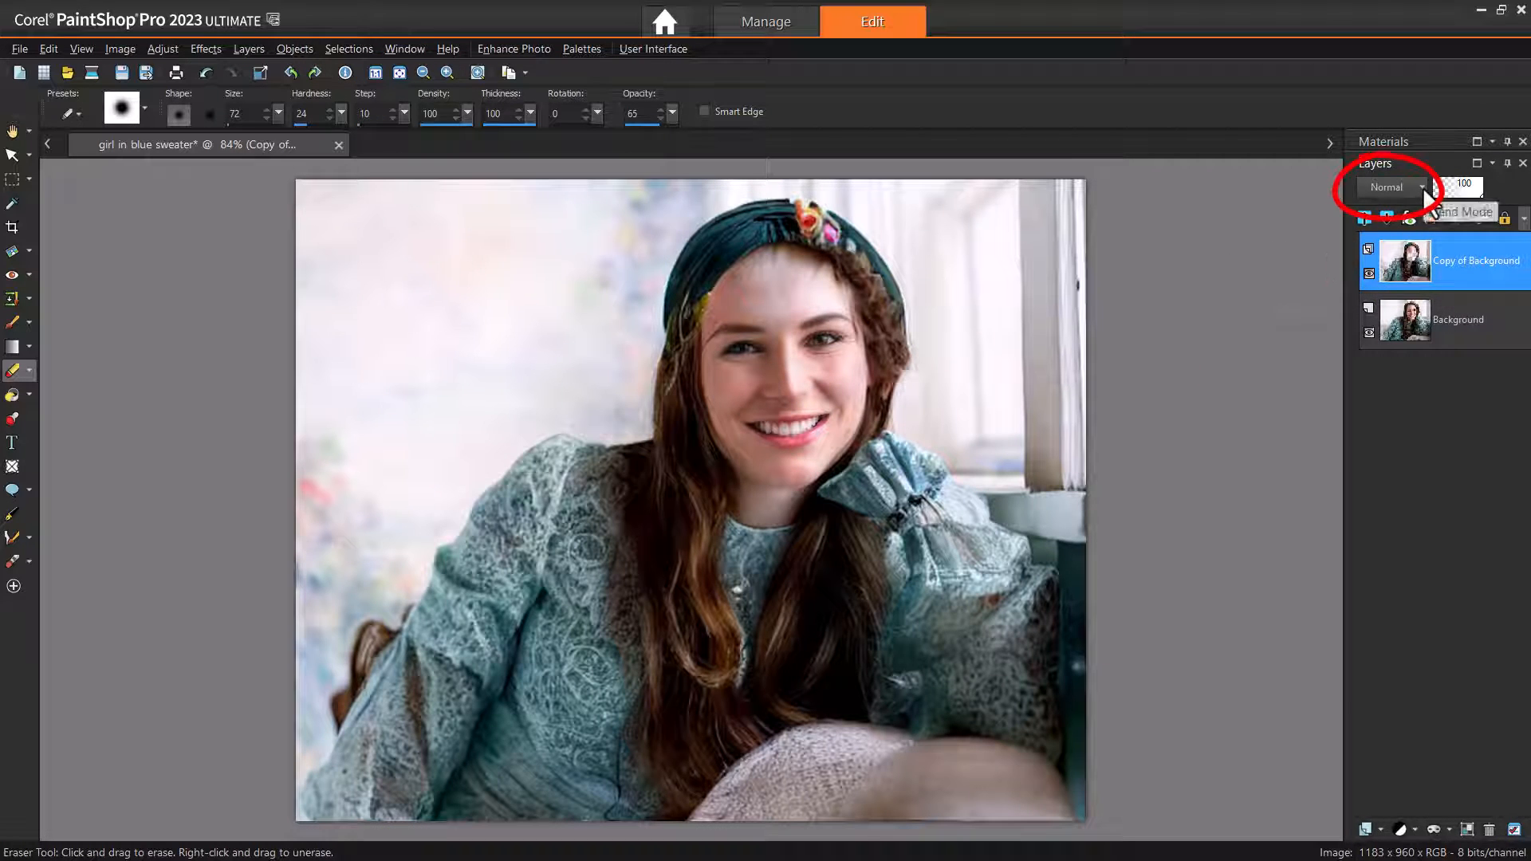
left_click(1389, 187)
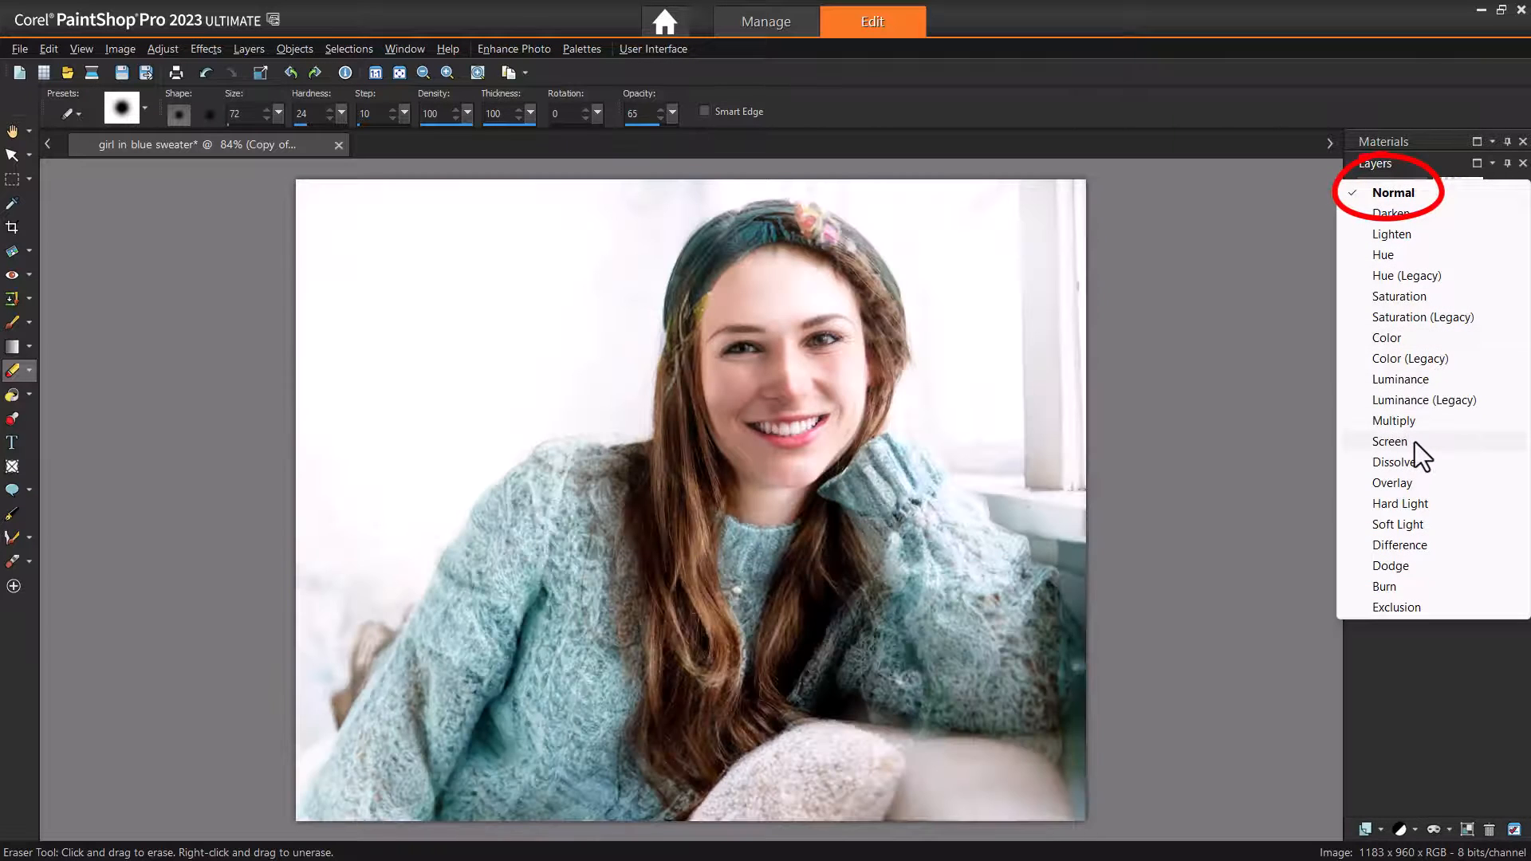
left_click(1391, 441)
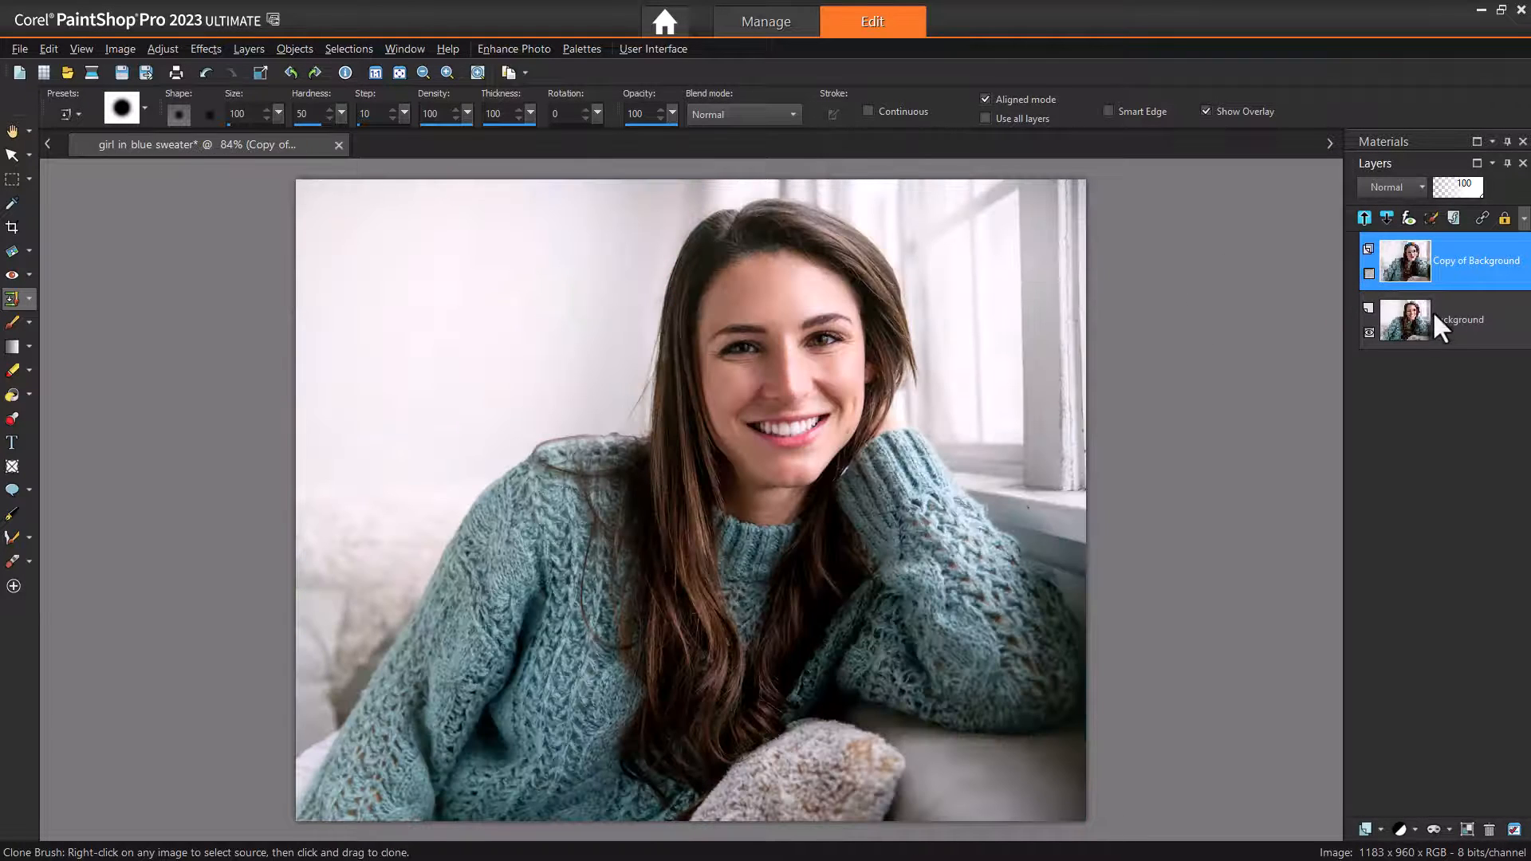
- Switch to the Background layer, then back to Copy of Background to compare versions
left_click(1461, 319)
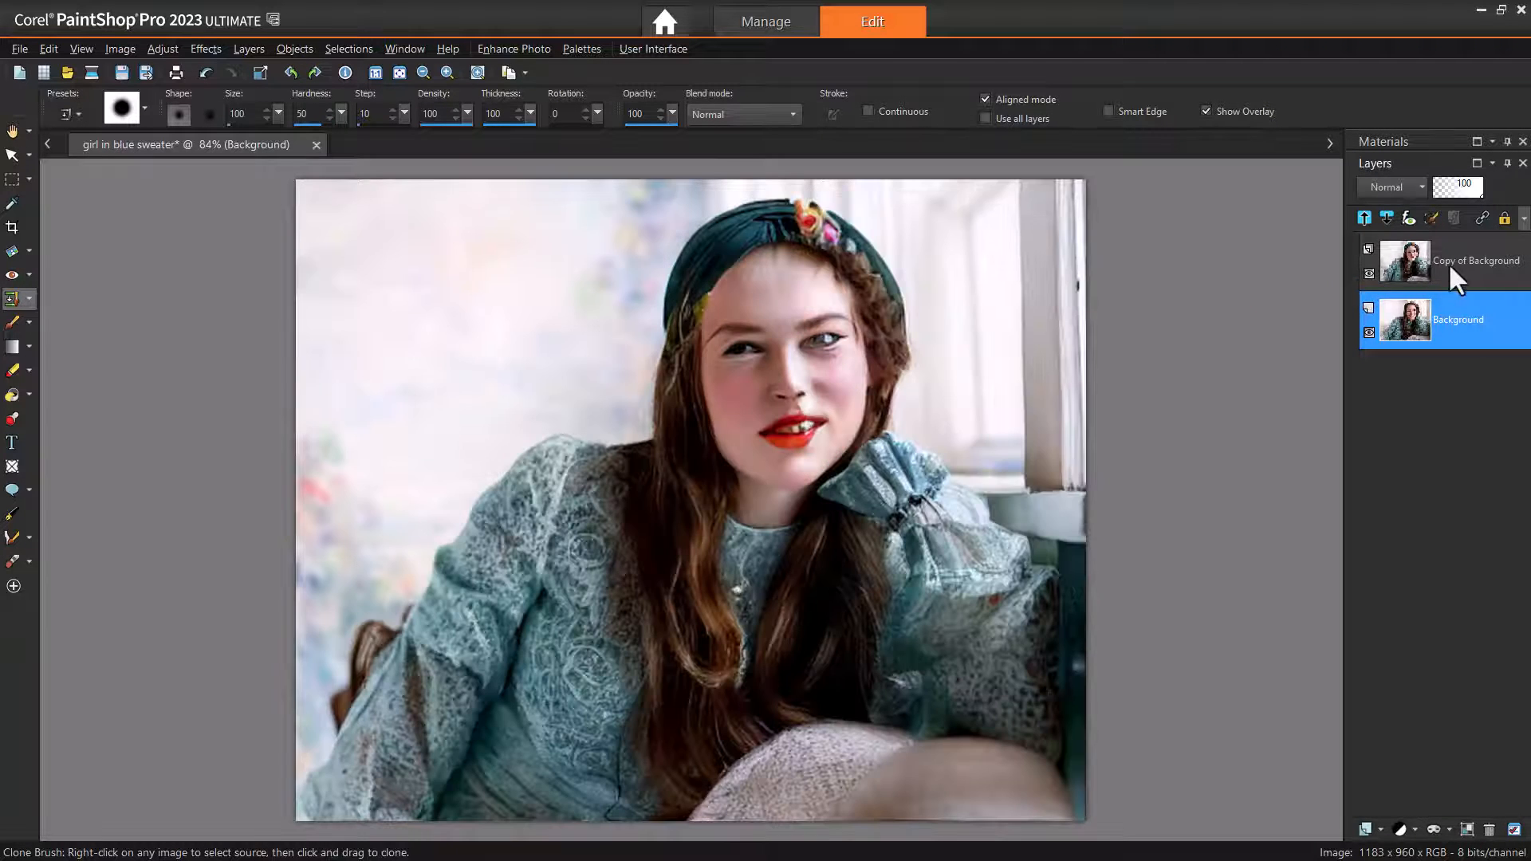
left_click(1455, 261)
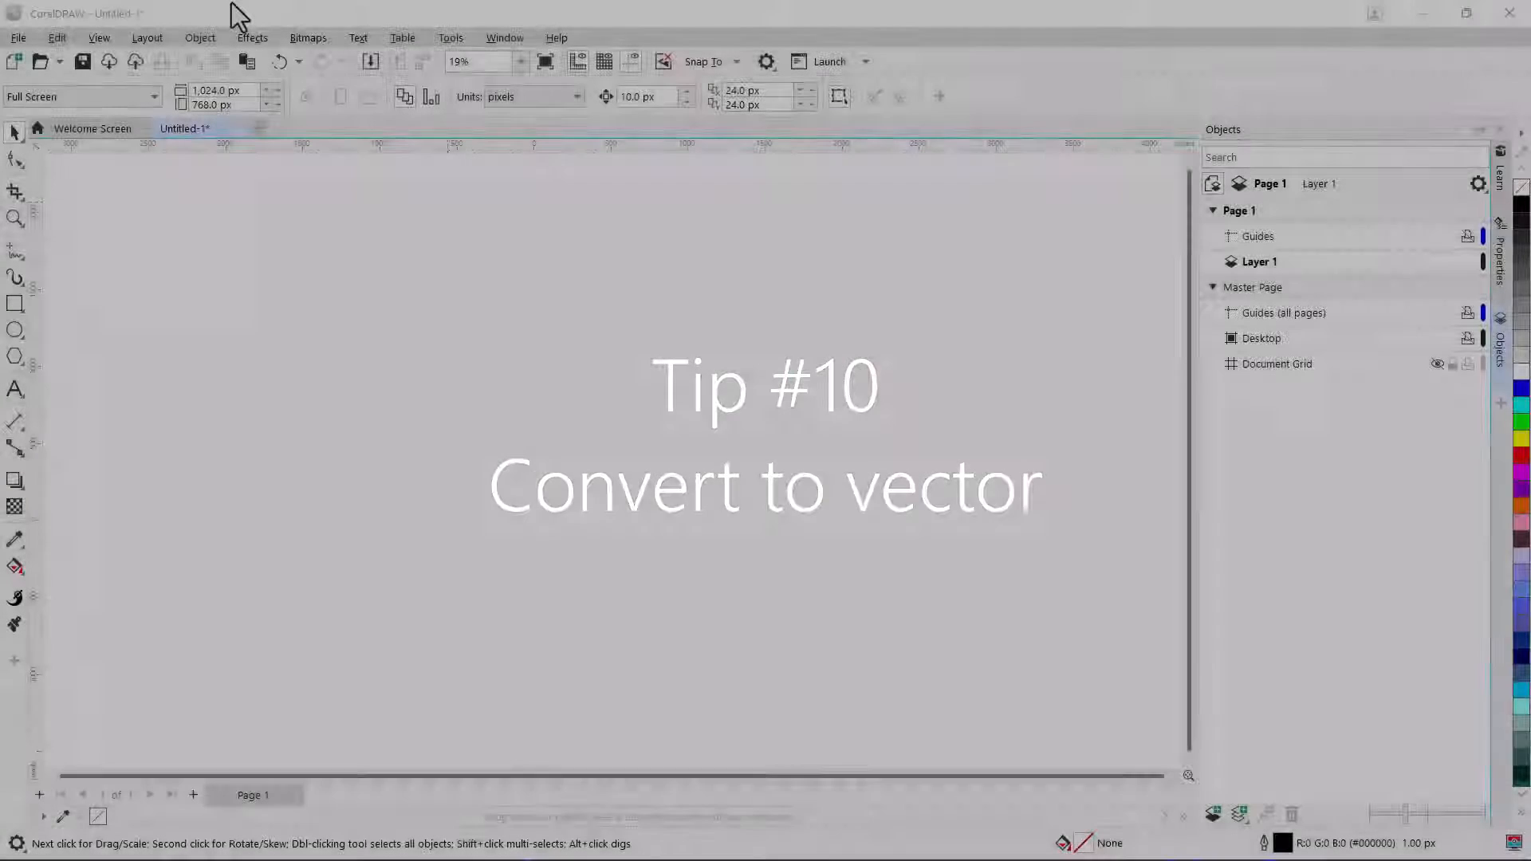
- Import the ElephantLogo picture and place it on the CorelDRAW page
left_click(18, 37)
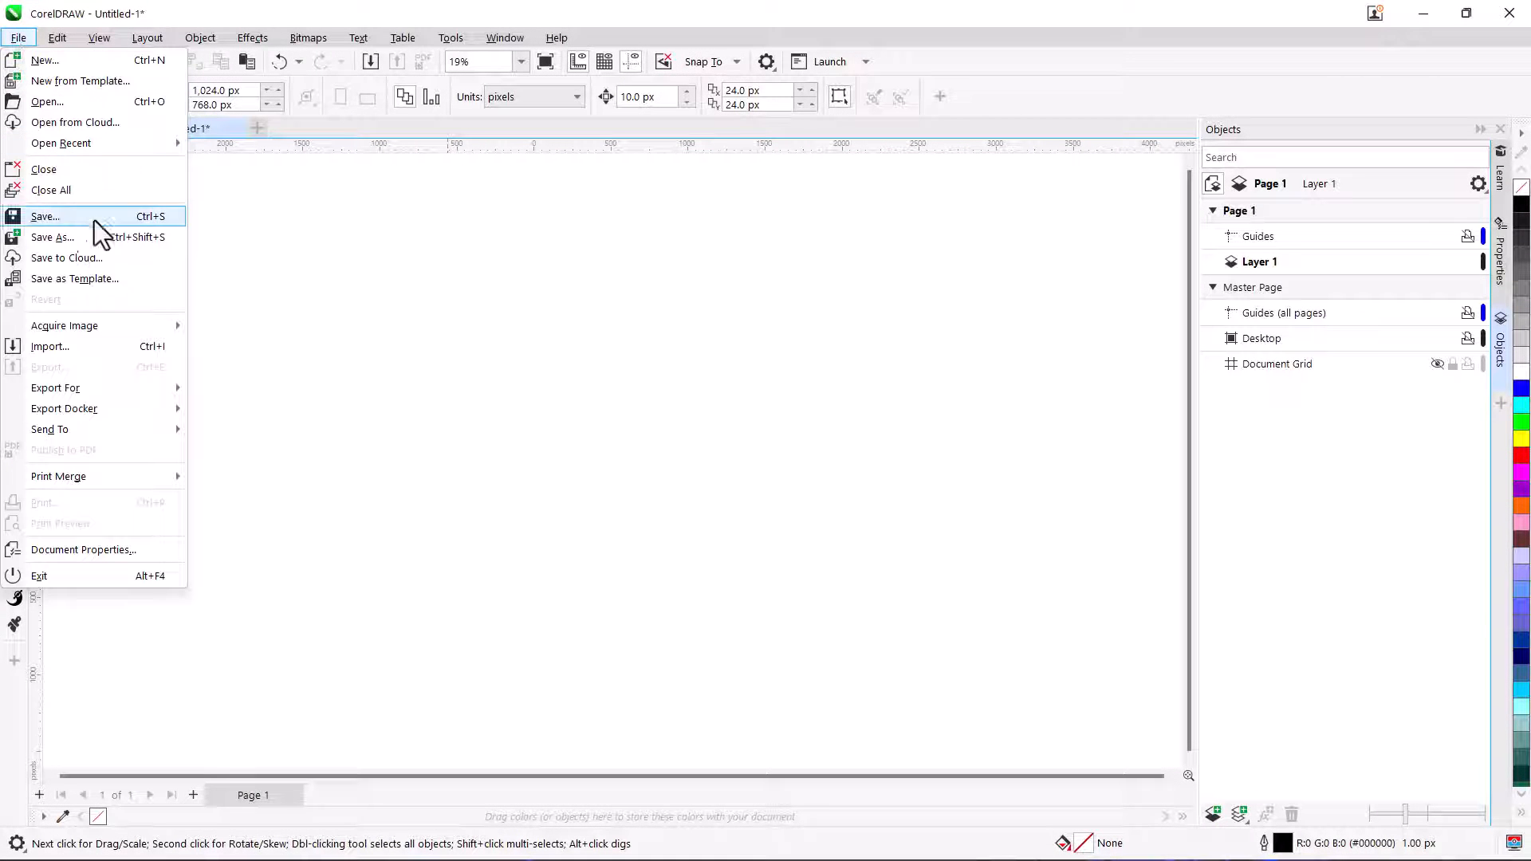
left_click(50, 345)
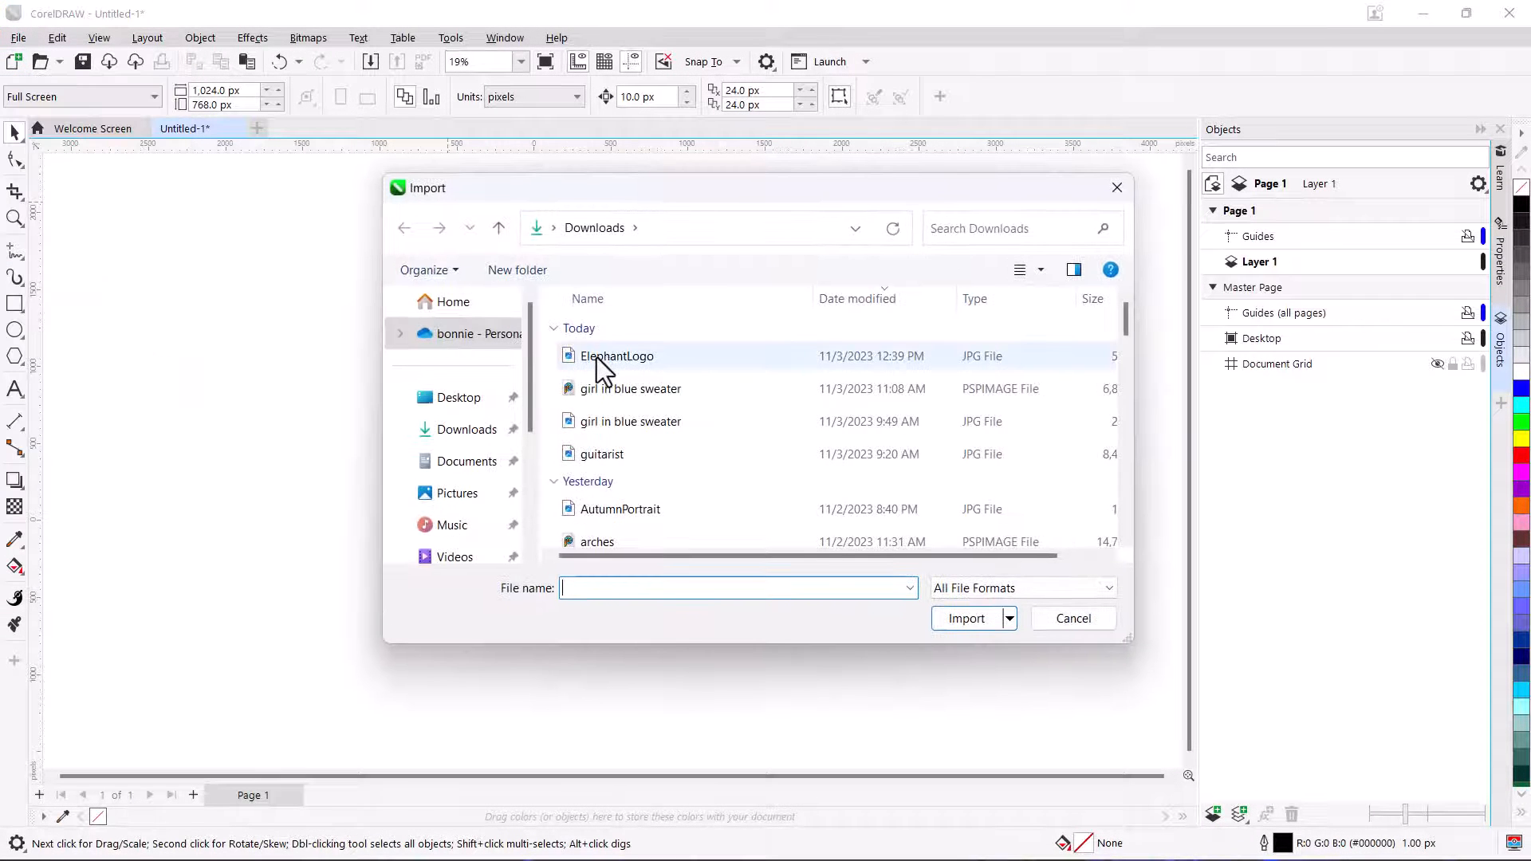
left_click(966, 618)
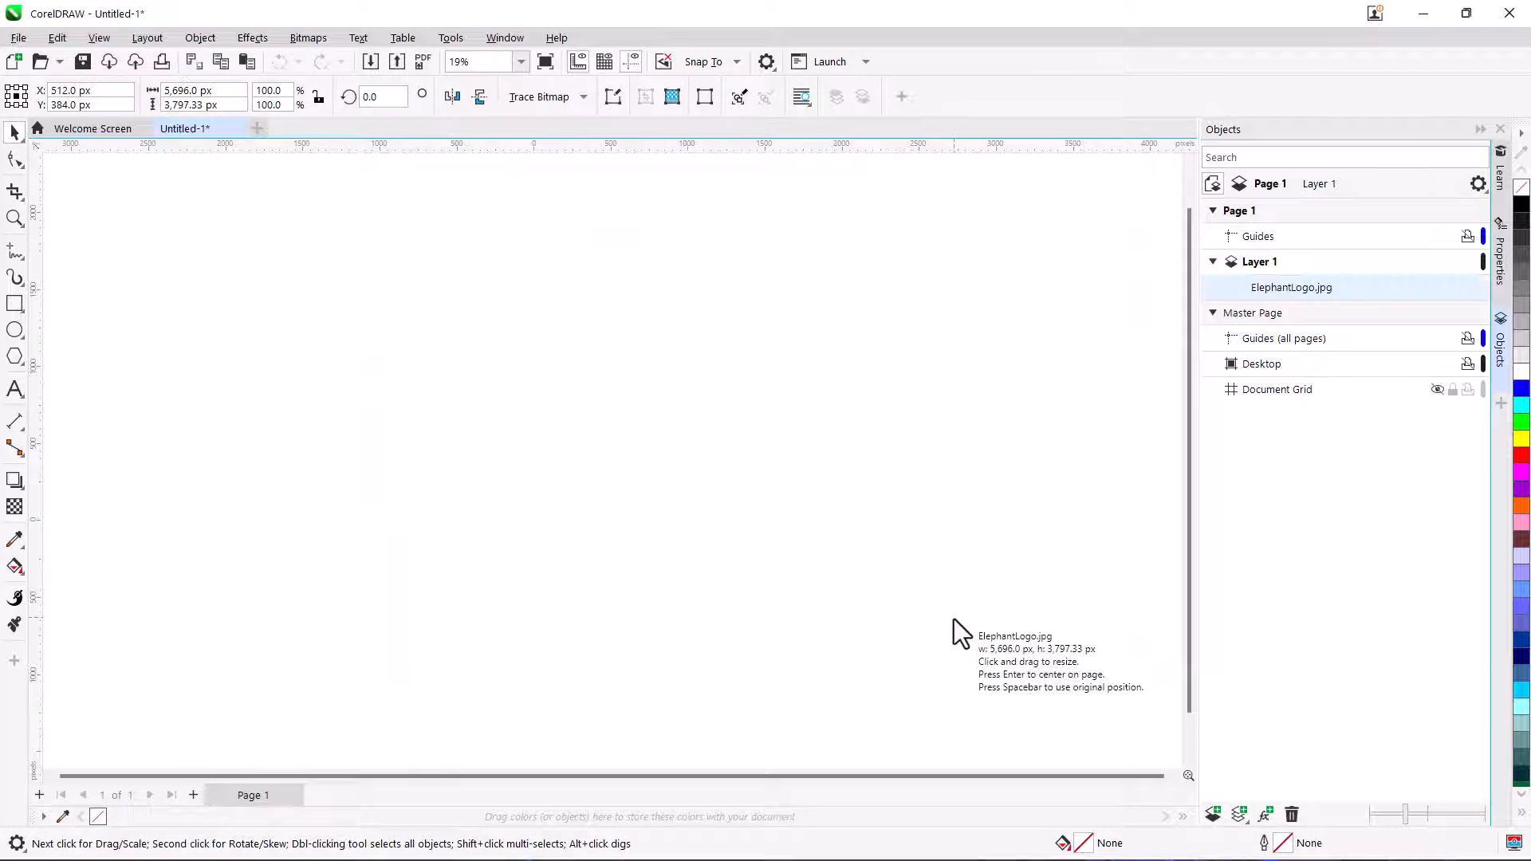
left_click(961, 630)
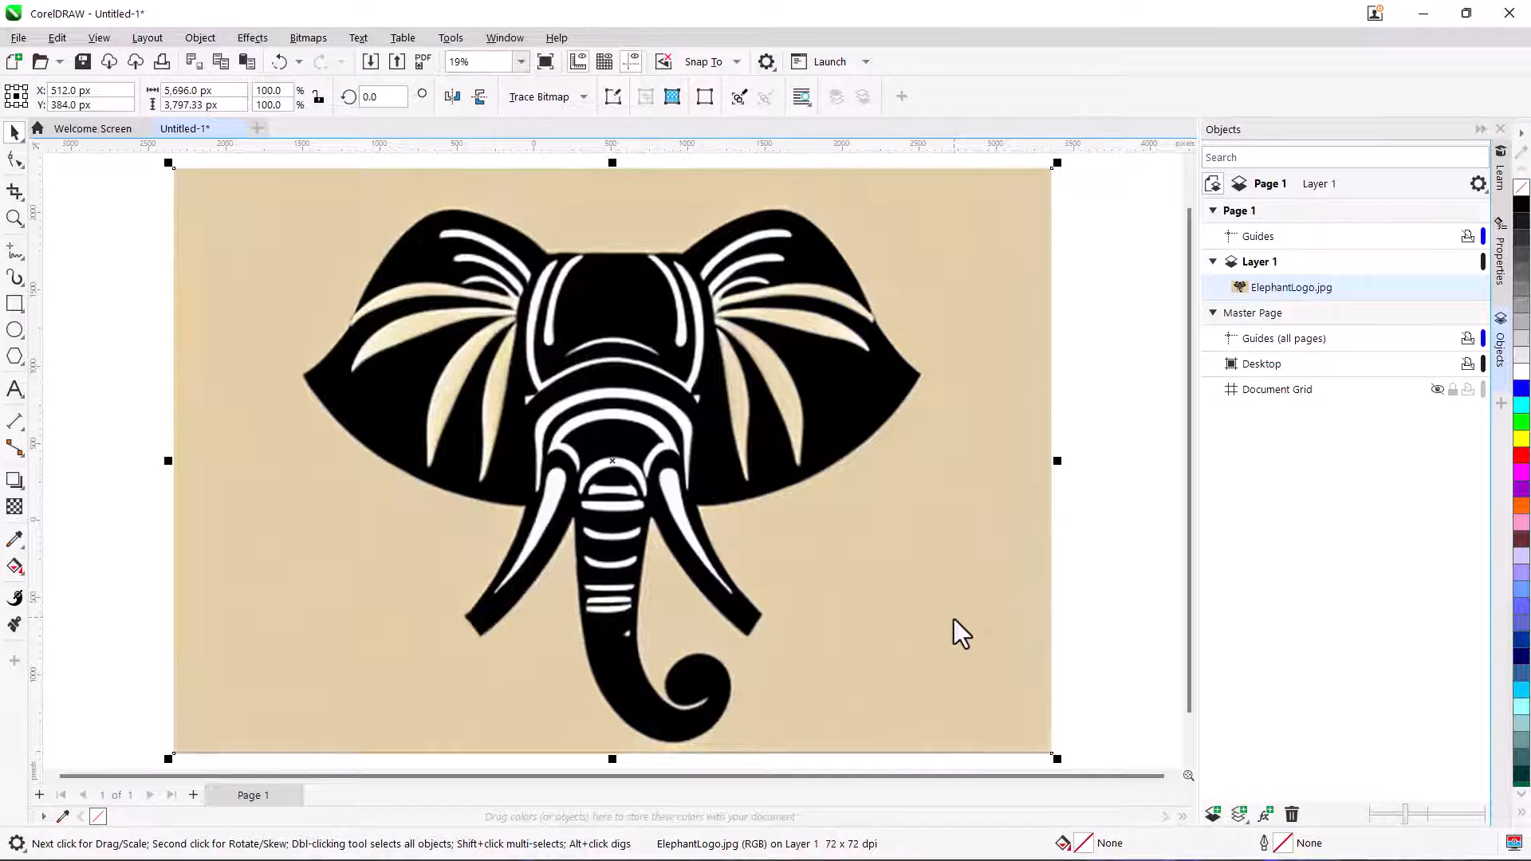
right_click(962, 633)
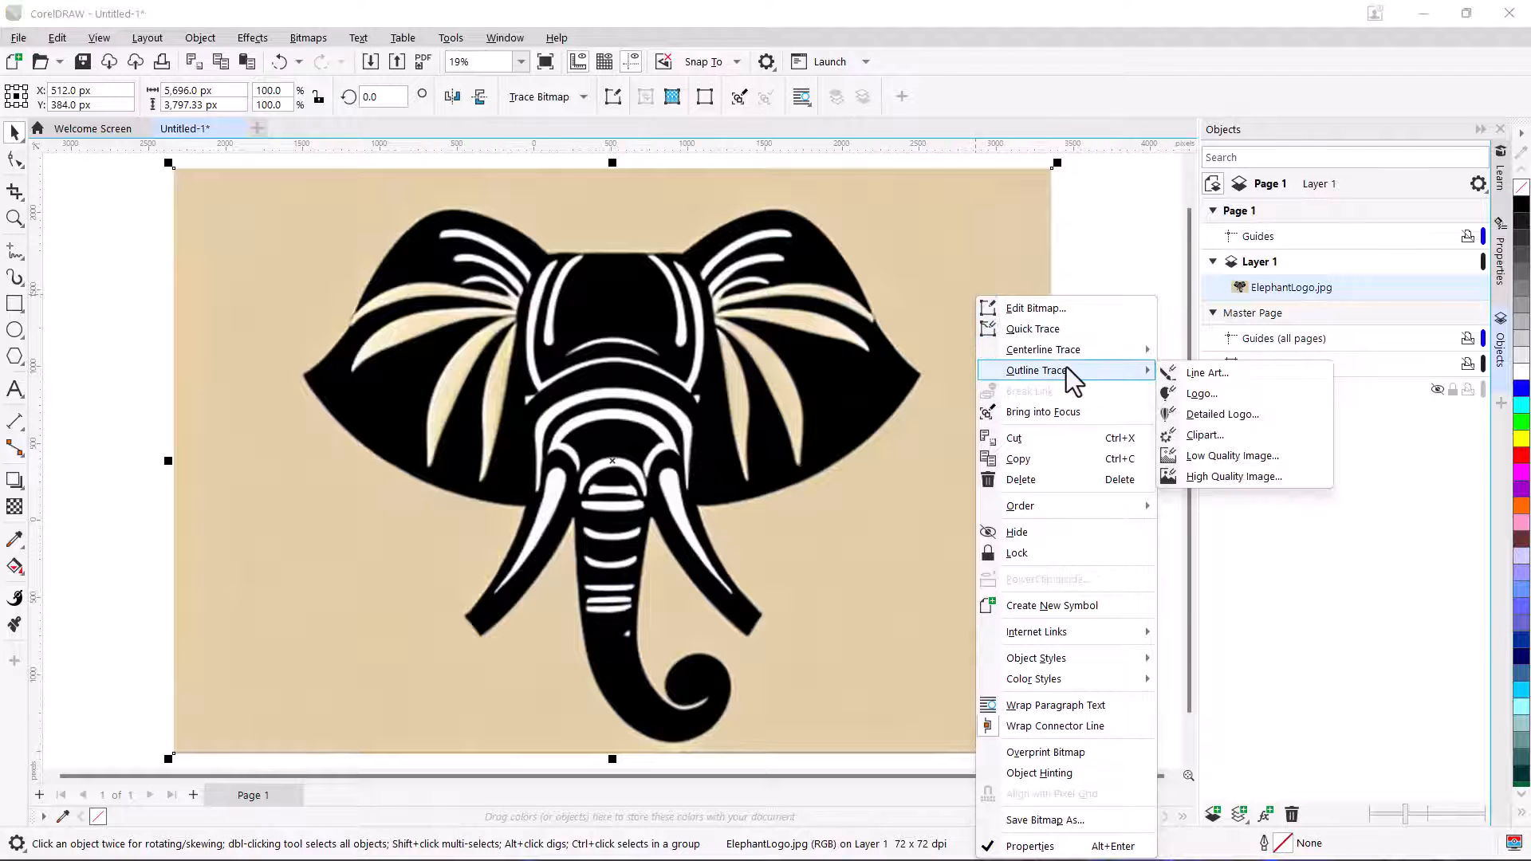
- Outline-trace the elephant bitmap as a Detailed Logo with Detail and Smoothing at 51
left_click(1222, 414)
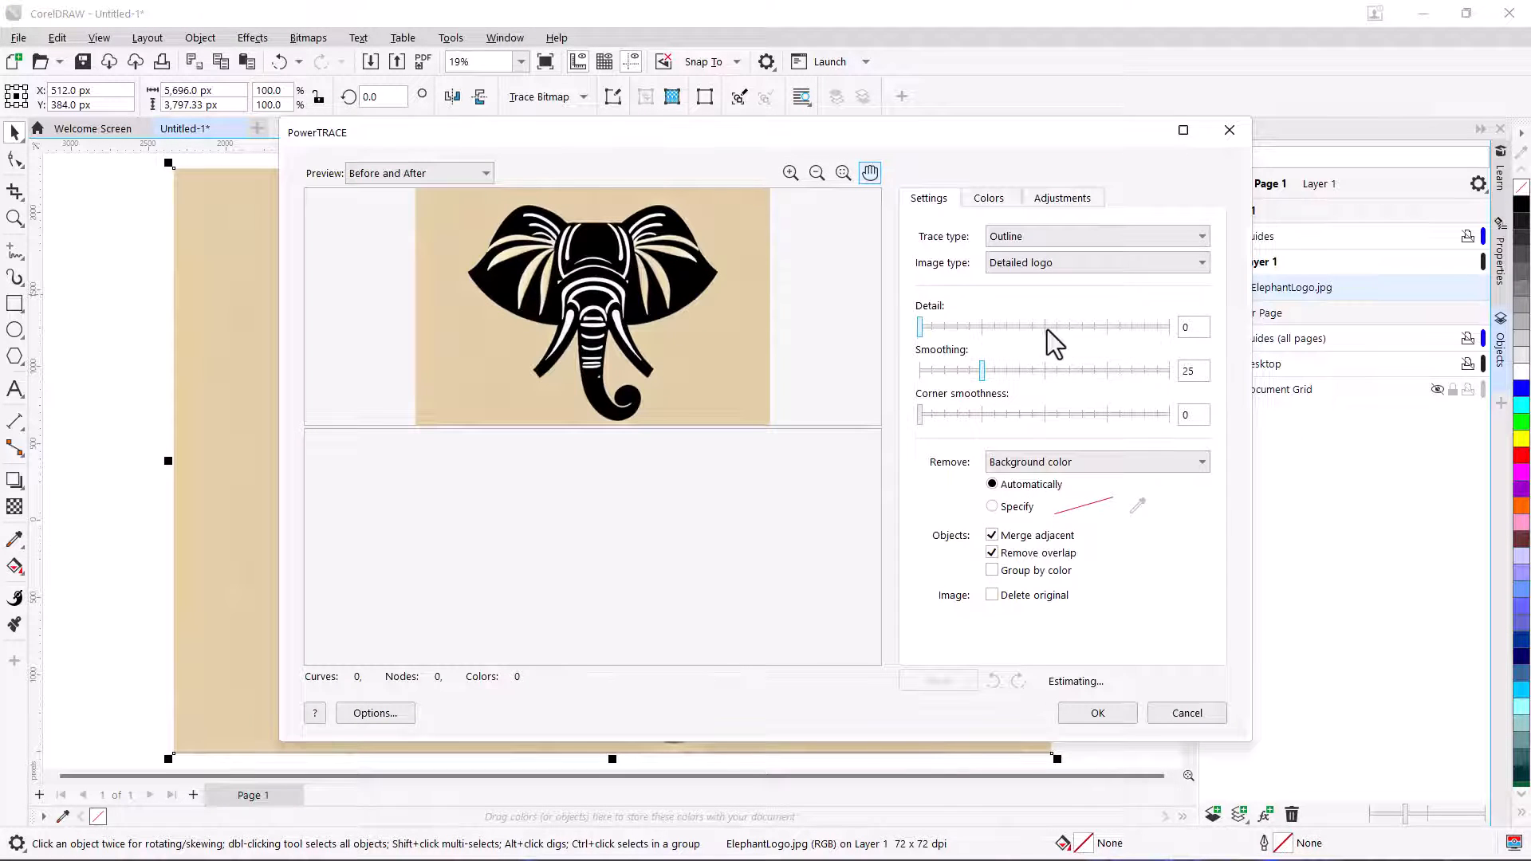
left_click_drag(918, 326, 1048, 326)
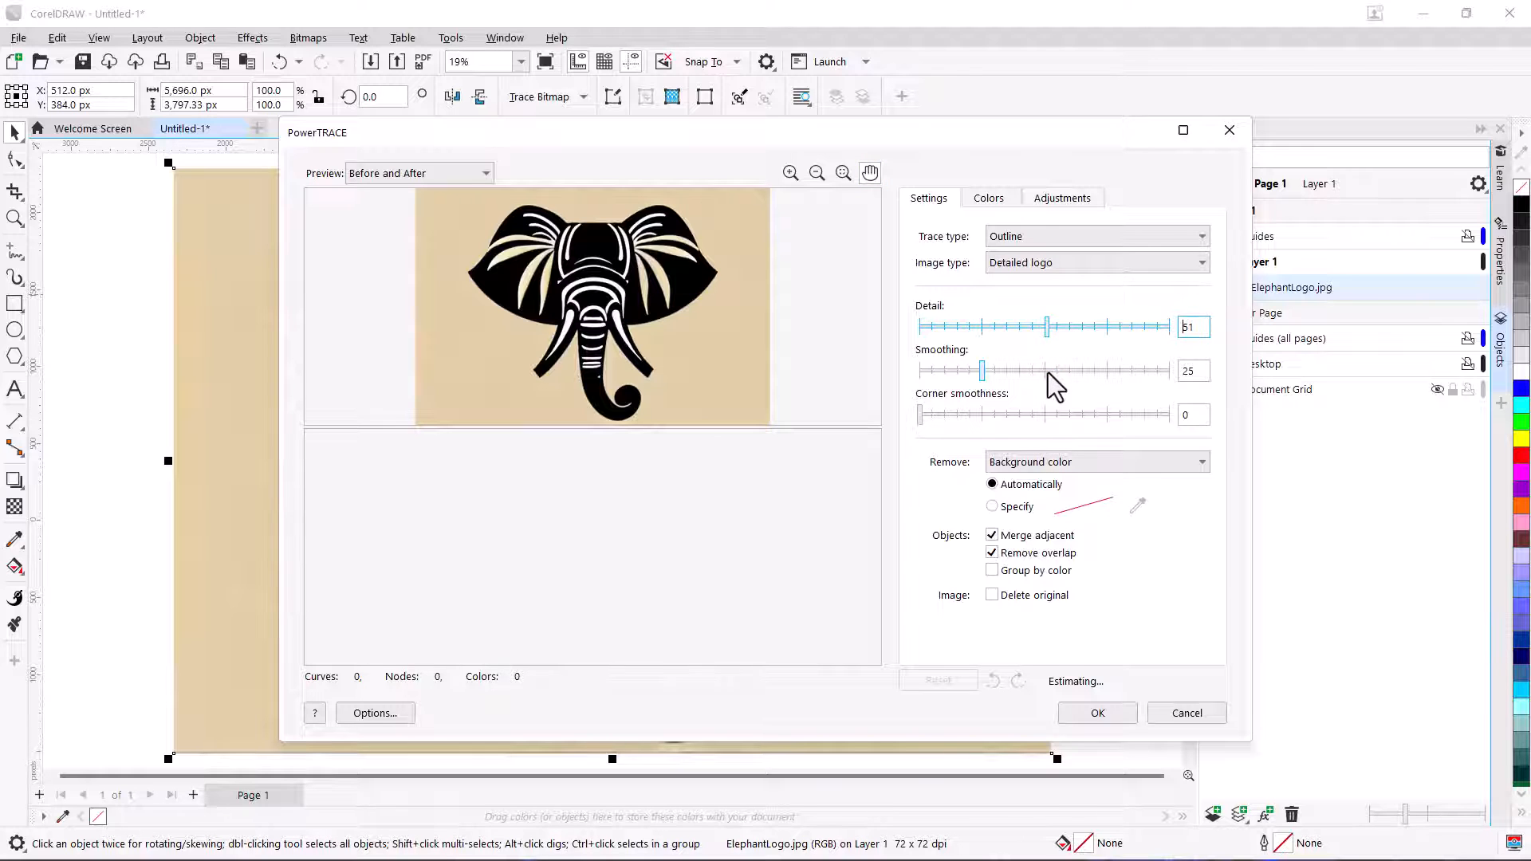
left_click_drag(982, 370, 1047, 370)
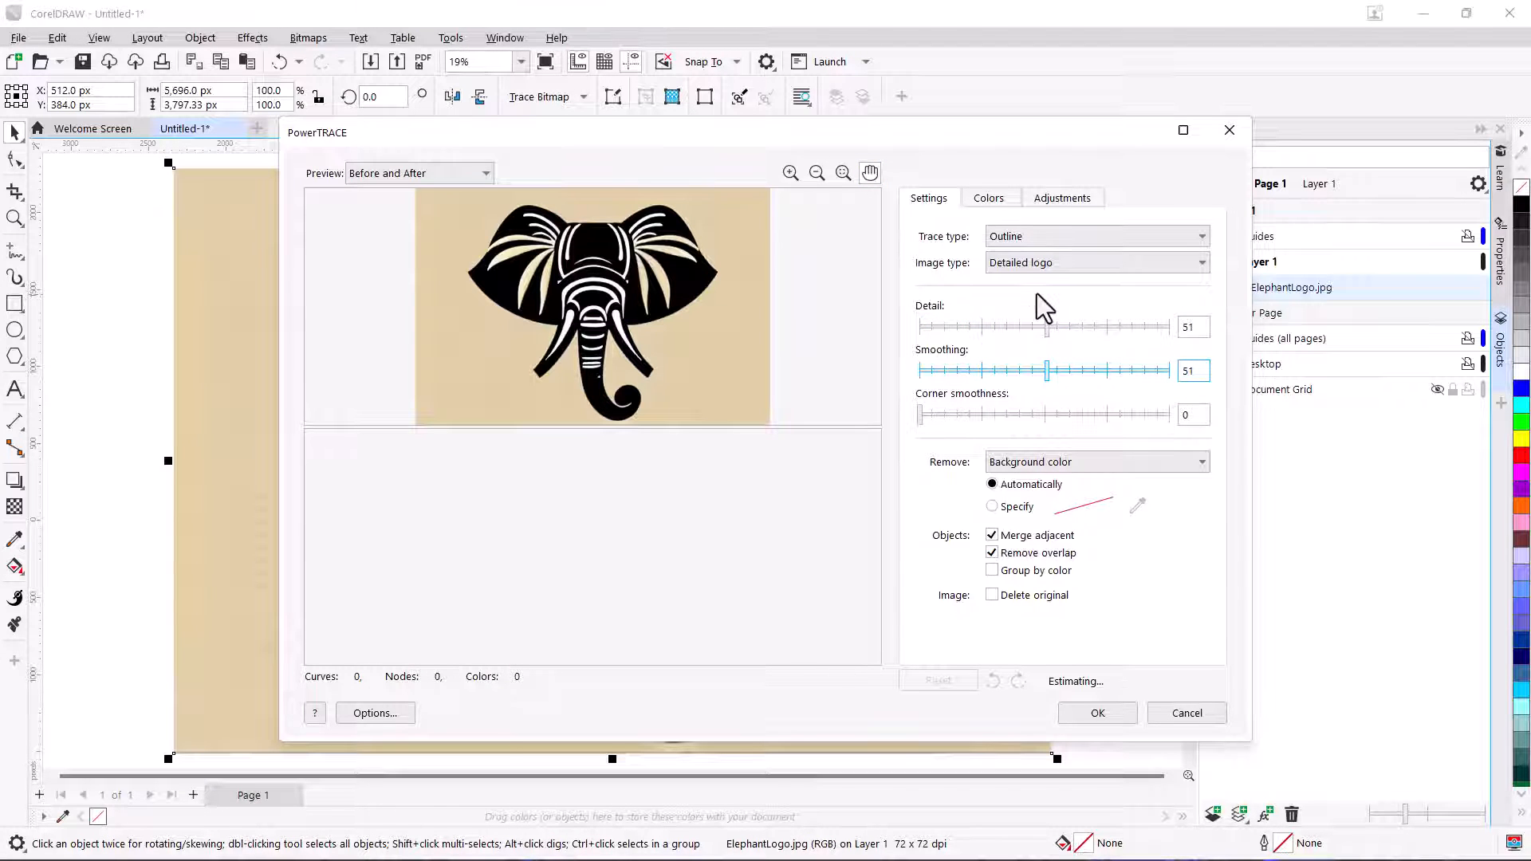
left_click(988, 197)
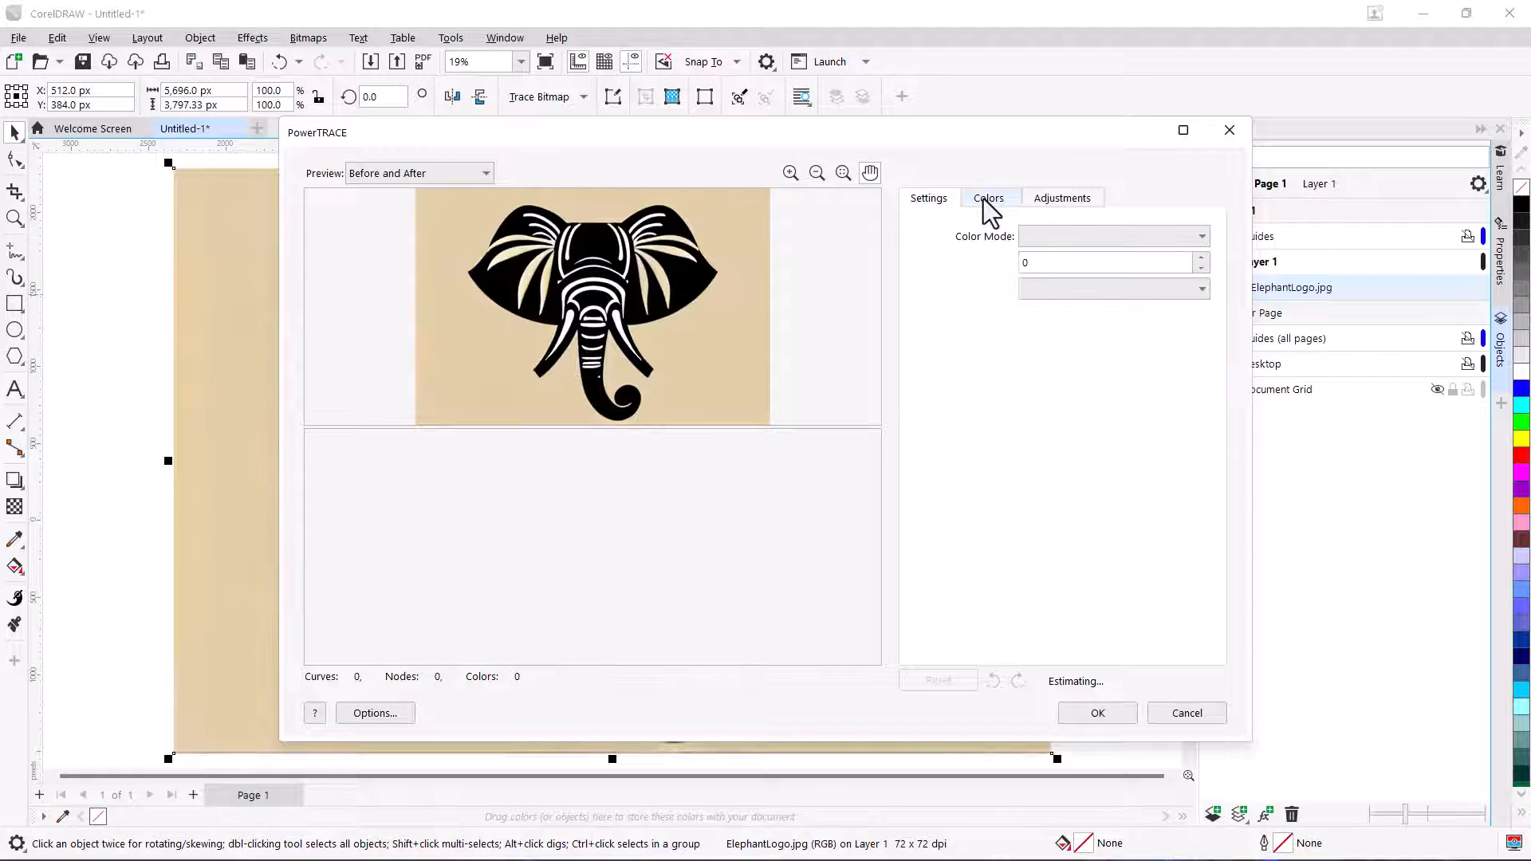
left_click(929, 198)
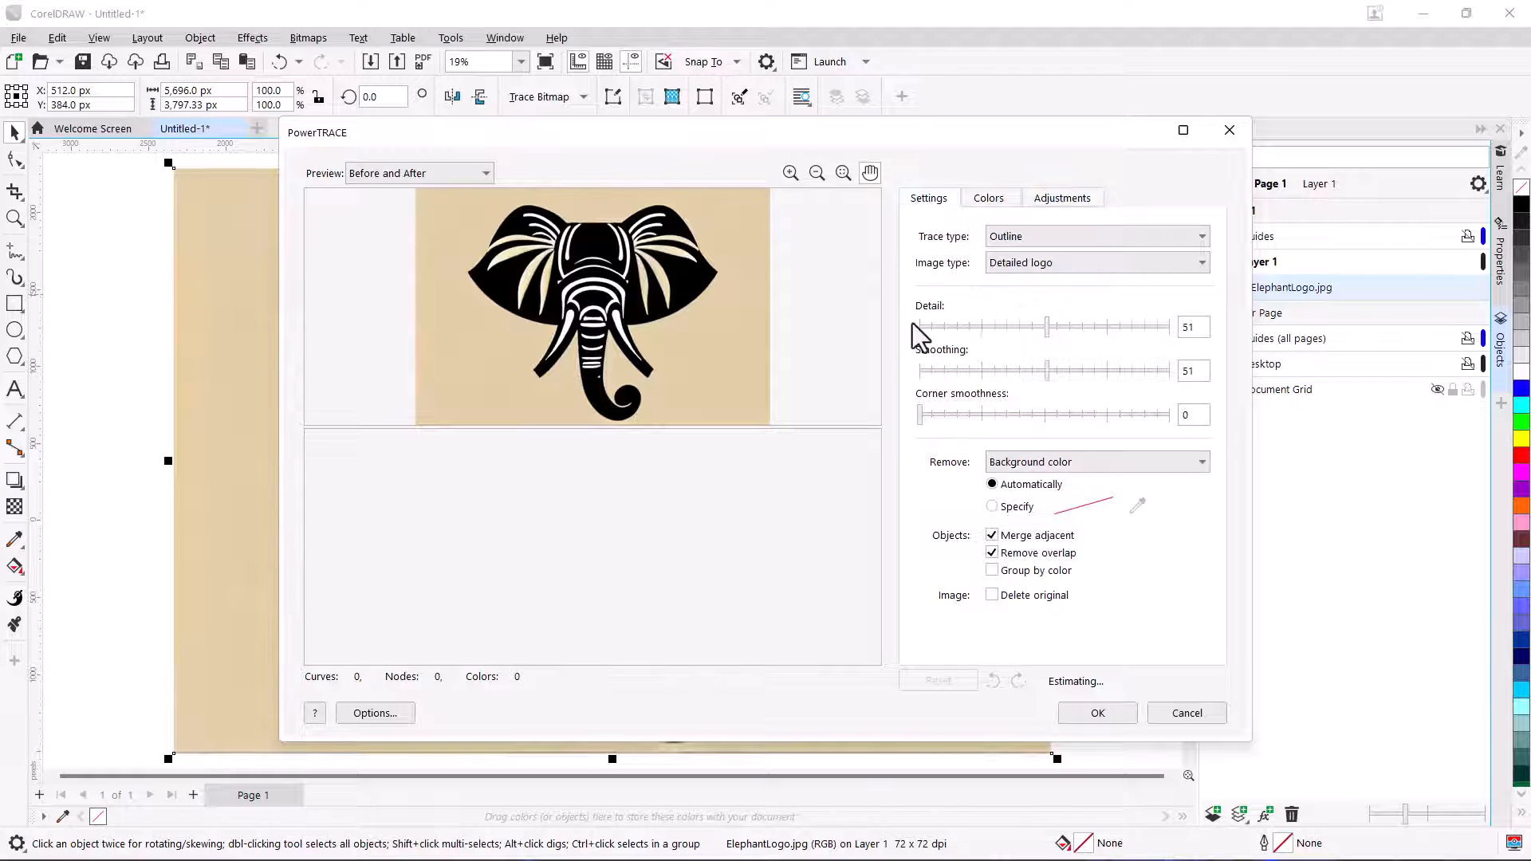
left_click(1096, 713)
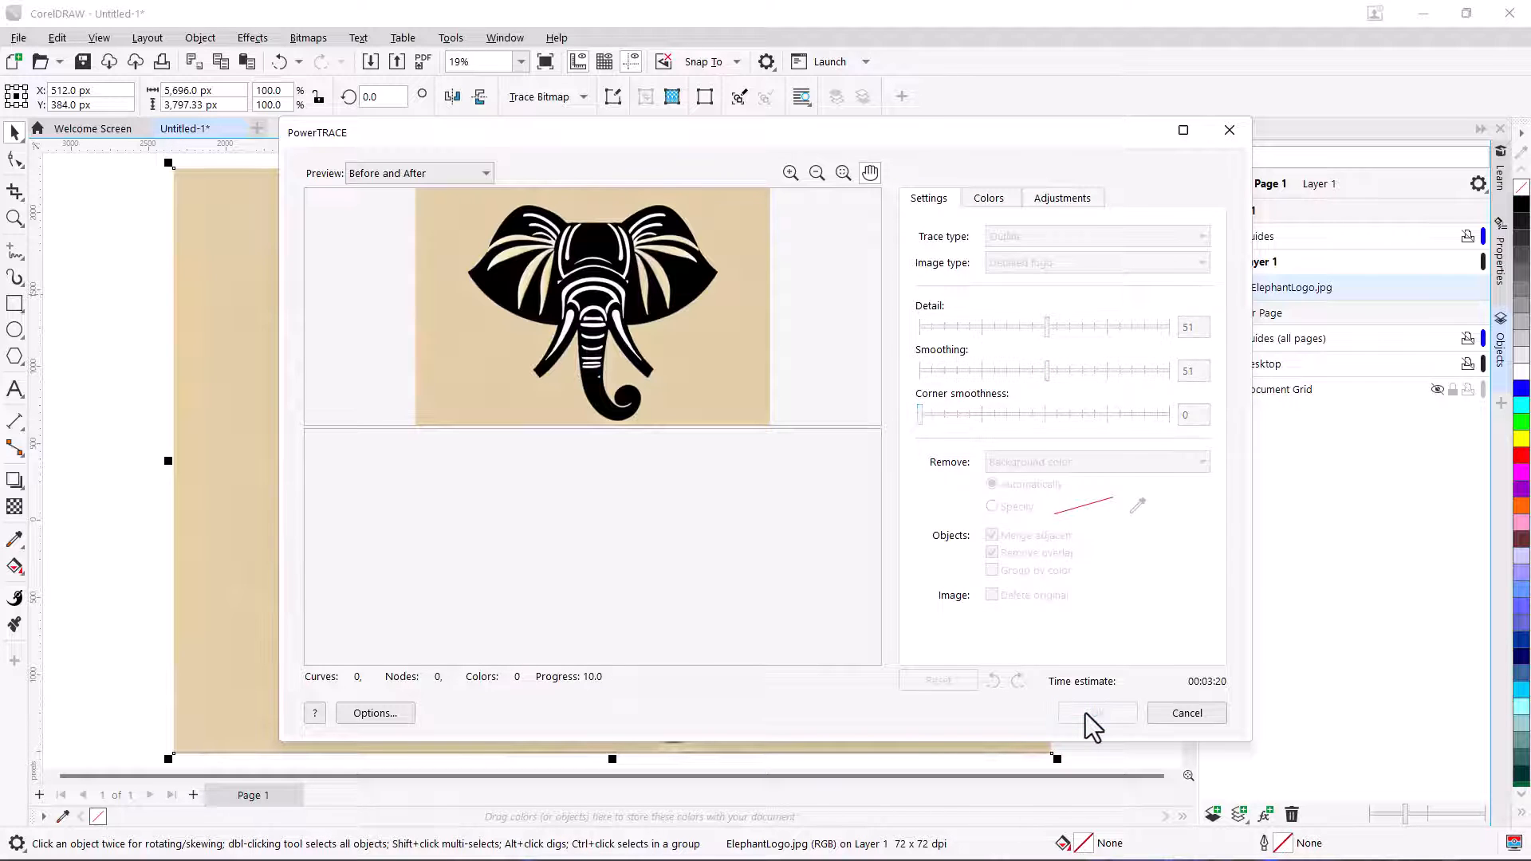
left_click(1096, 713)
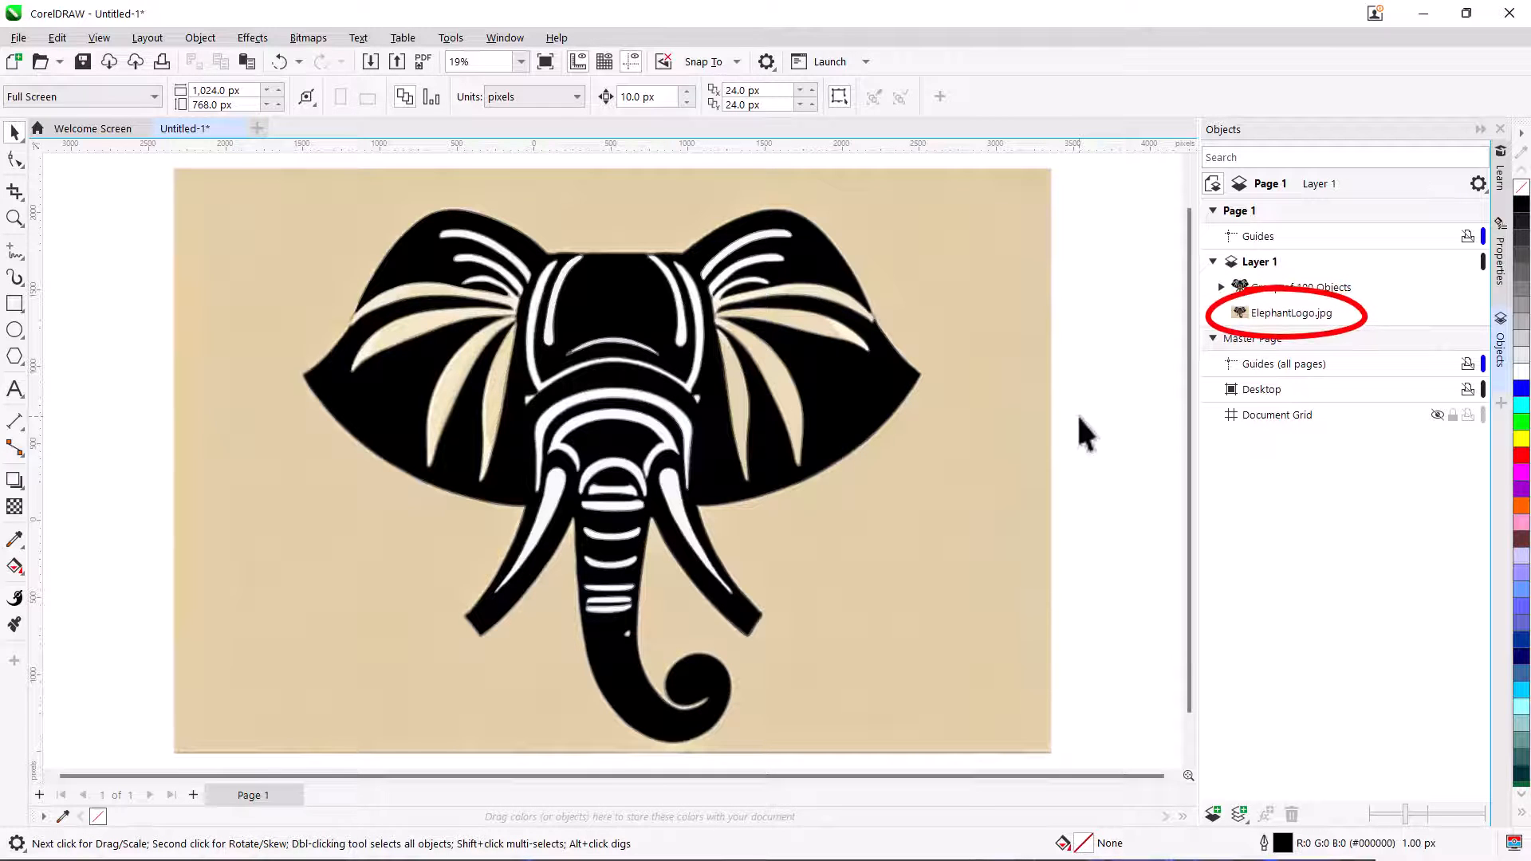
- Remove the ElephantLogo.jpg bitmap, then expand Group of 100 Objects and inspect individual curves
left_click(1292, 312)
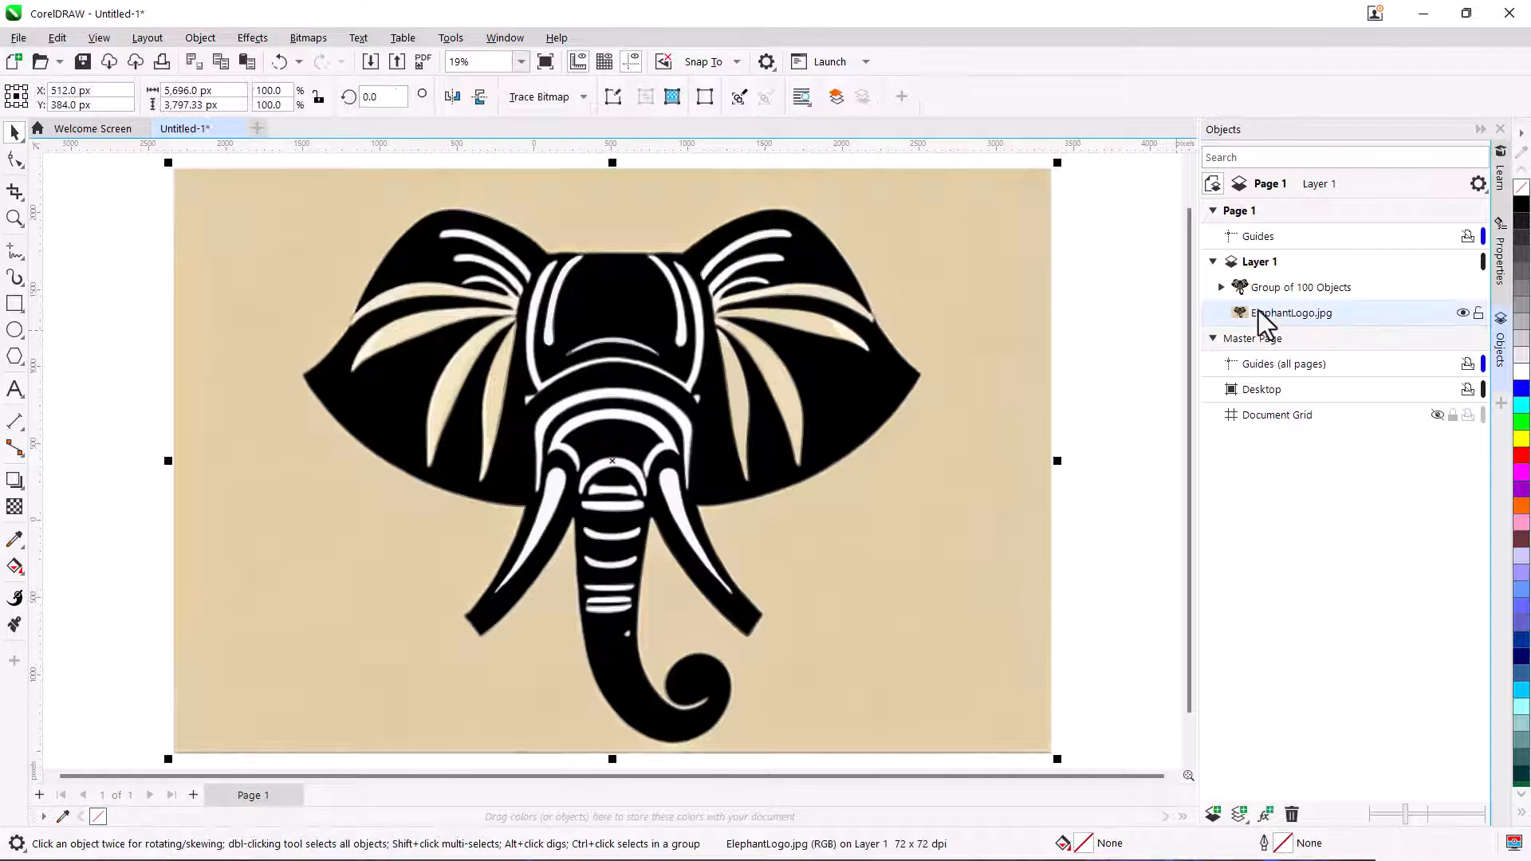
left_click(1222, 287)
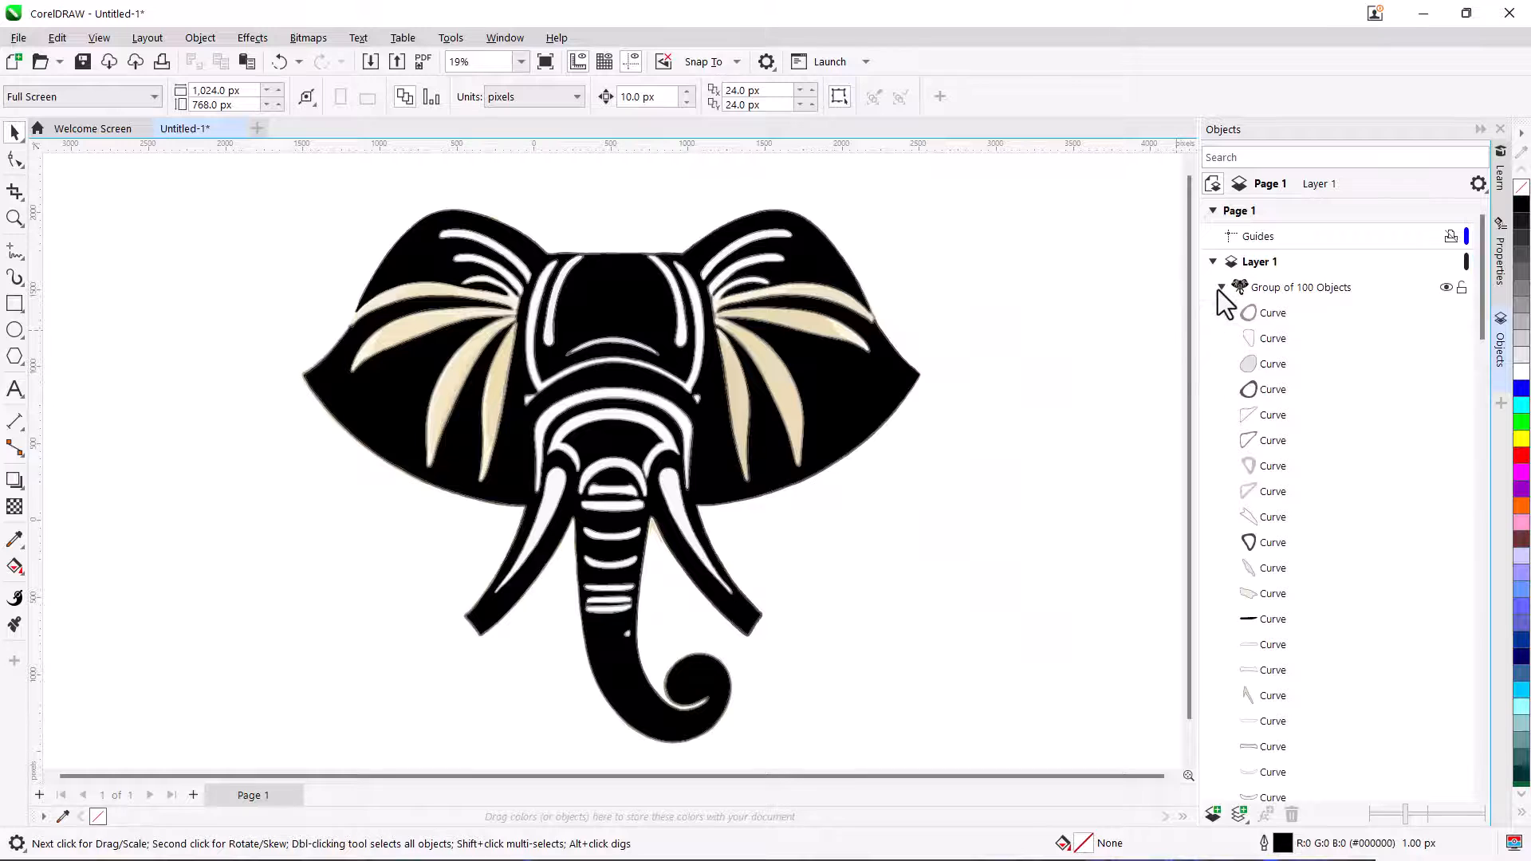
left_click(1273, 414)
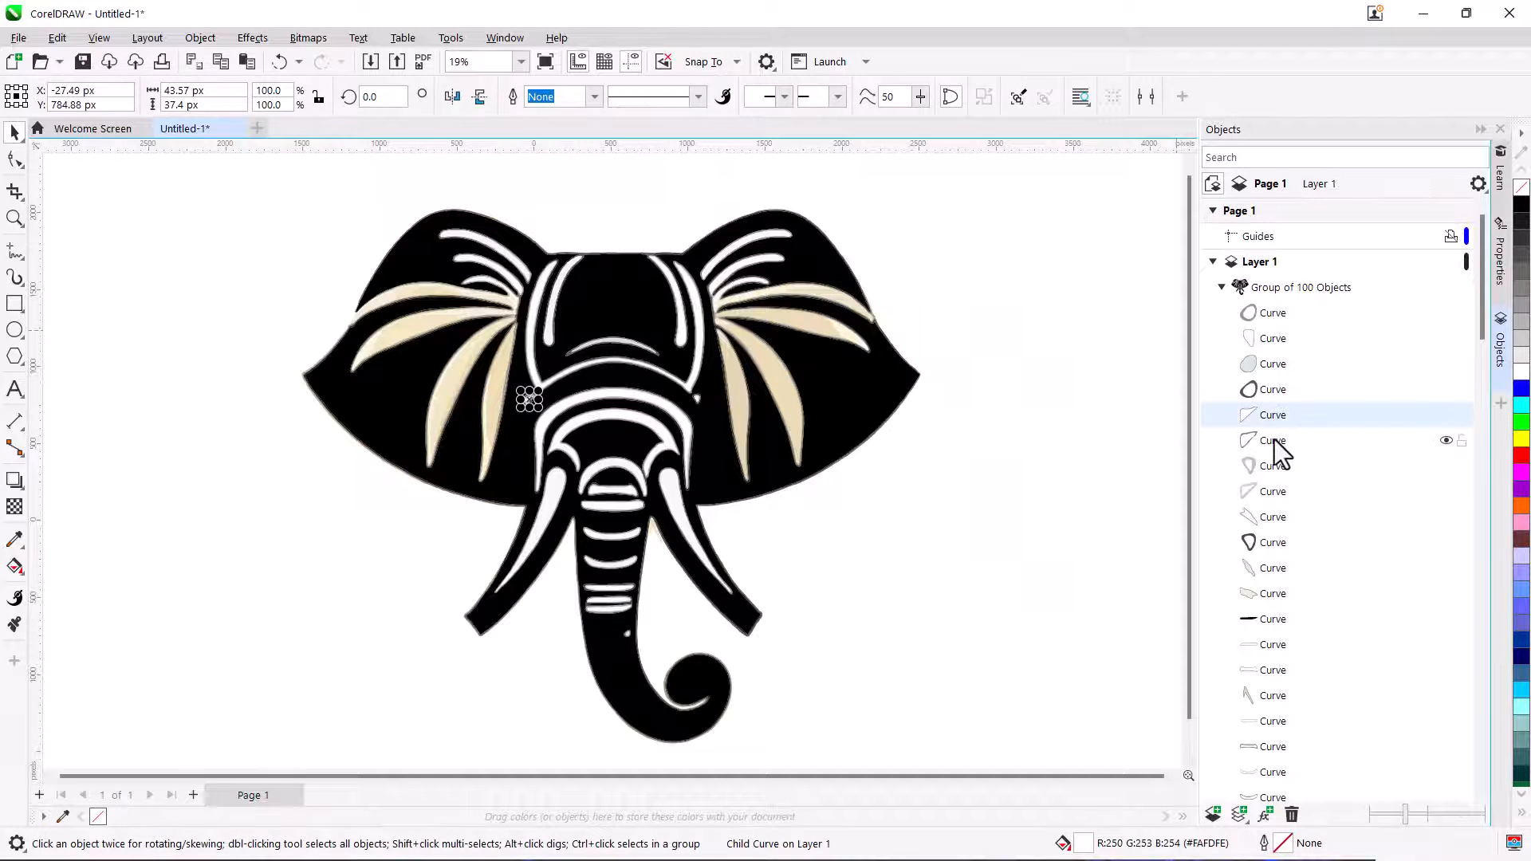
left_click(1273, 517)
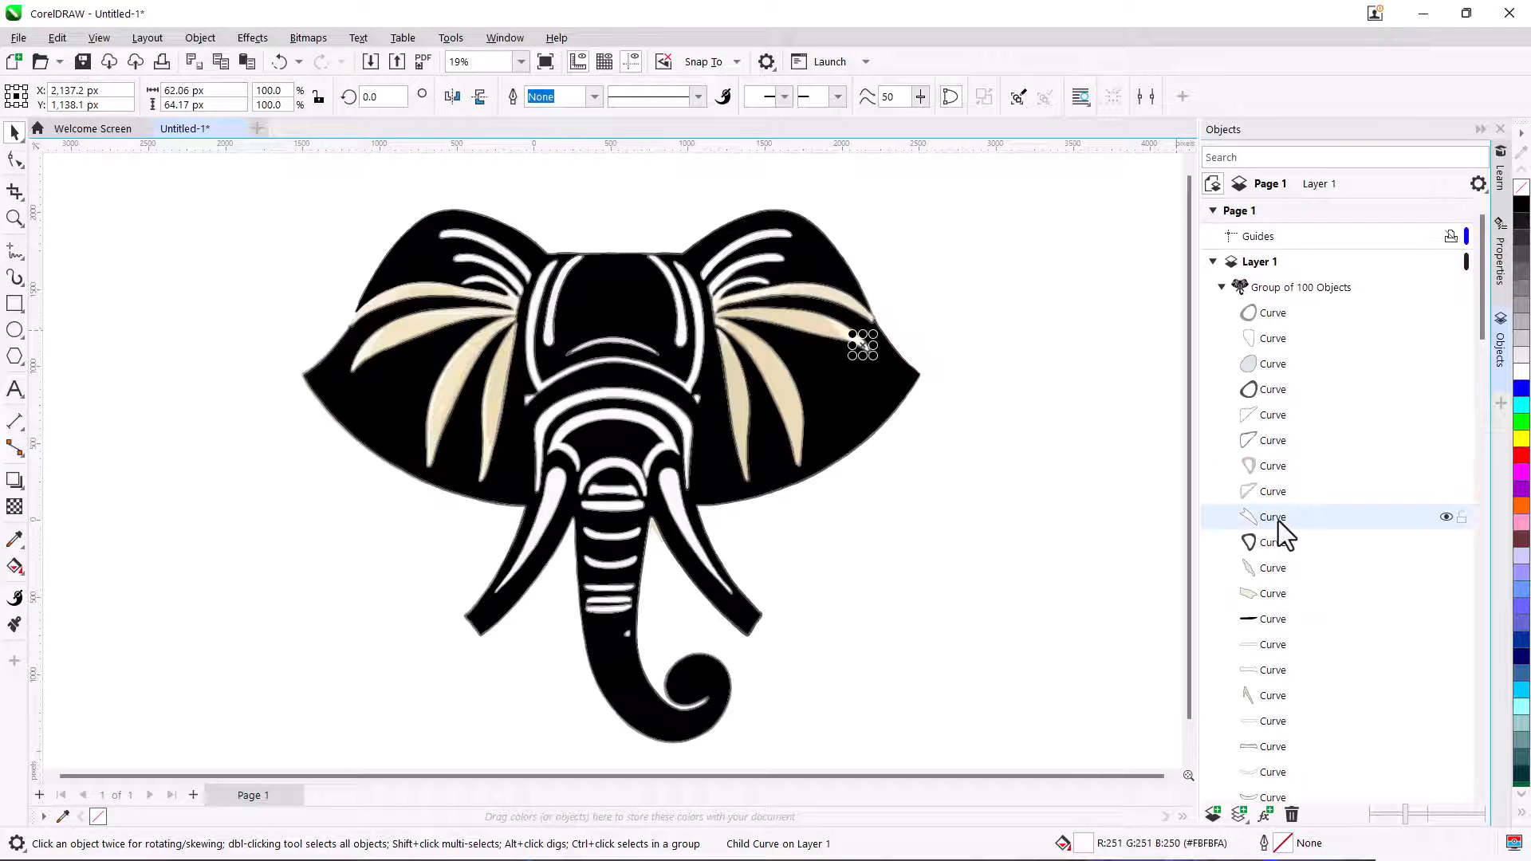
left_click(1273, 312)
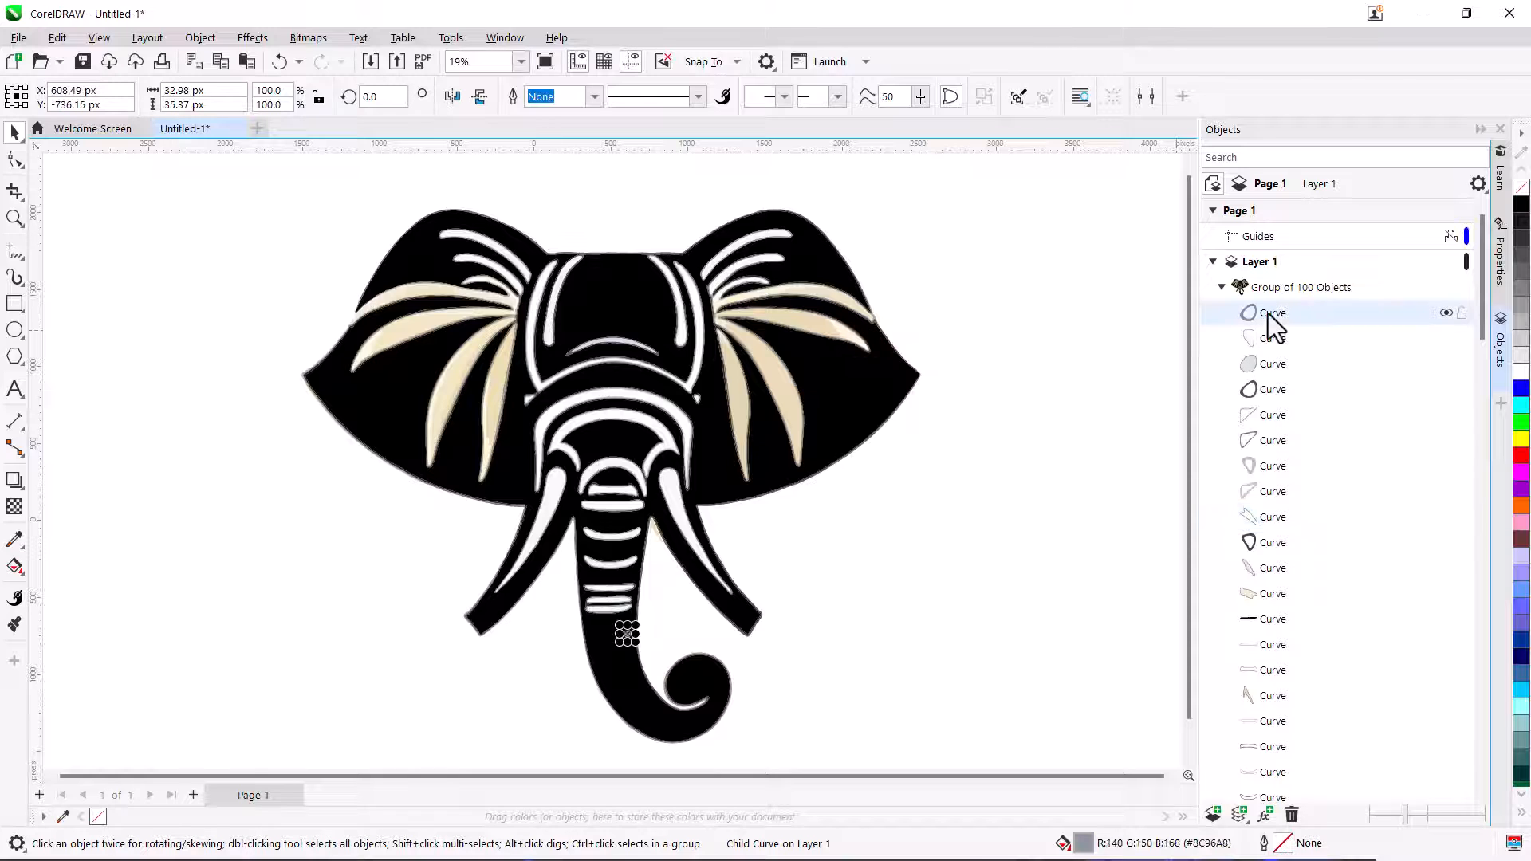